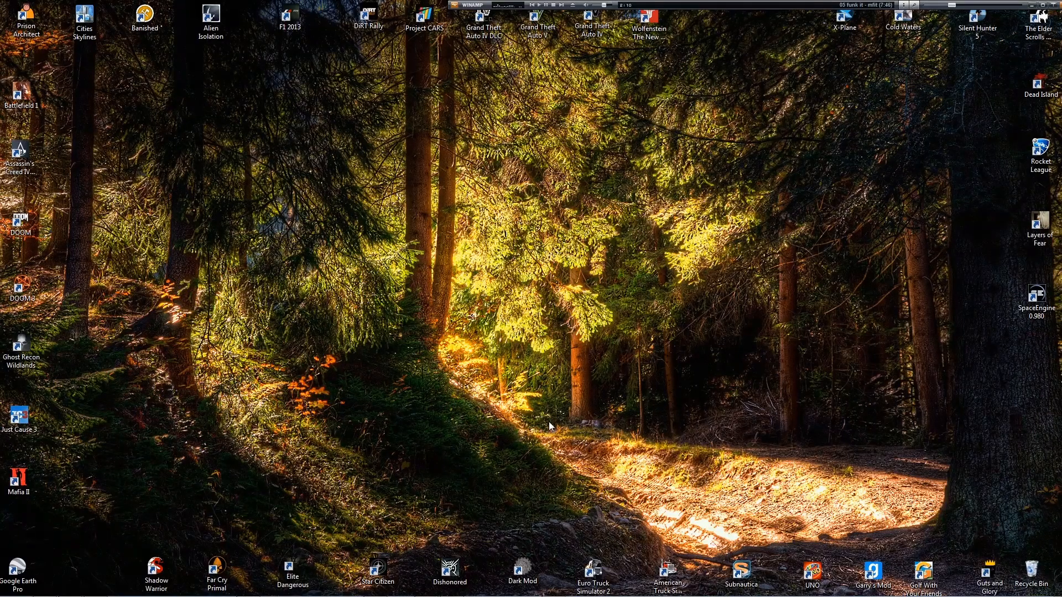
mouse_move(563, 446)
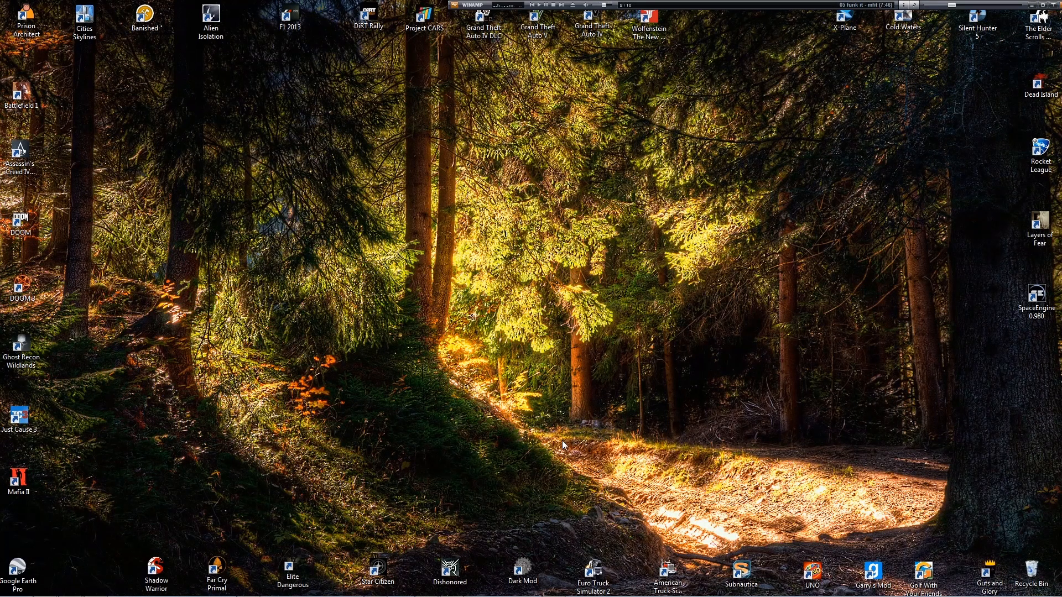
Step: Open the 'tute' project with the stereo voice recording in Audacity
right_click(1030, 574)
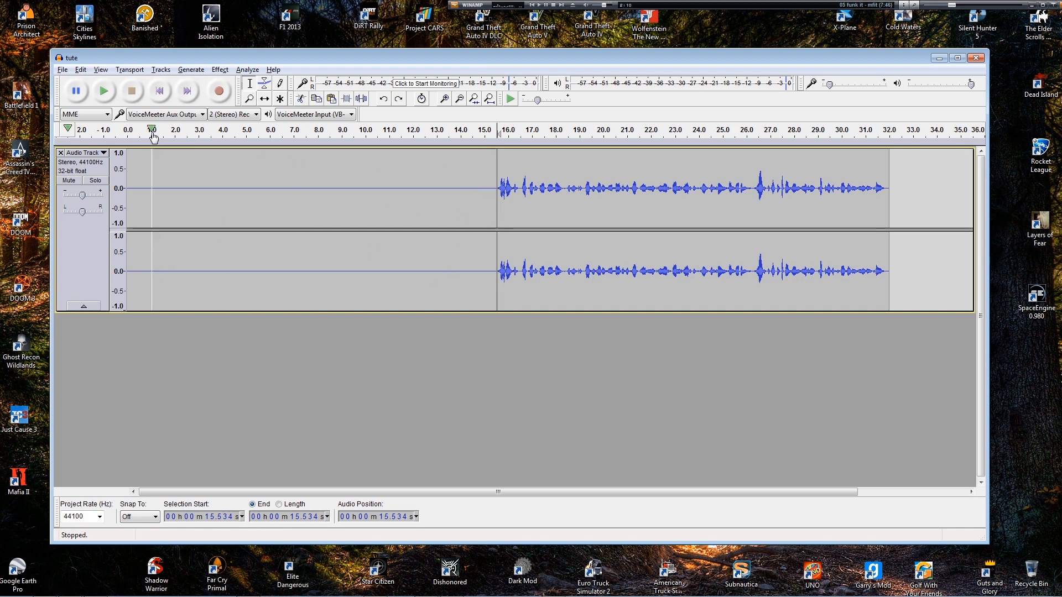
Step: Play back the original voice recording briefly to hear it
left_click(103, 91)
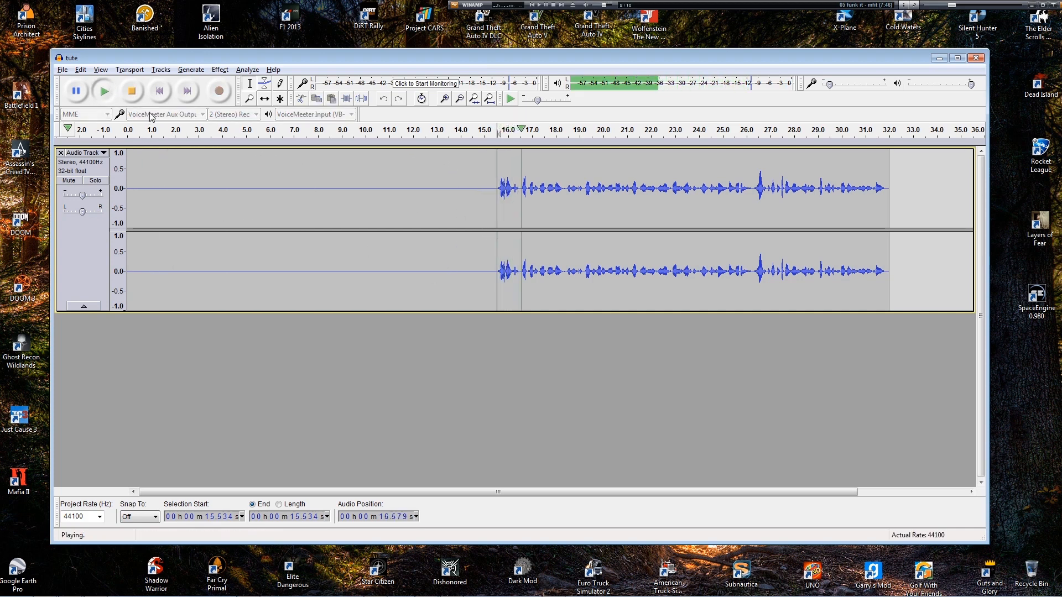
left_click(130, 91)
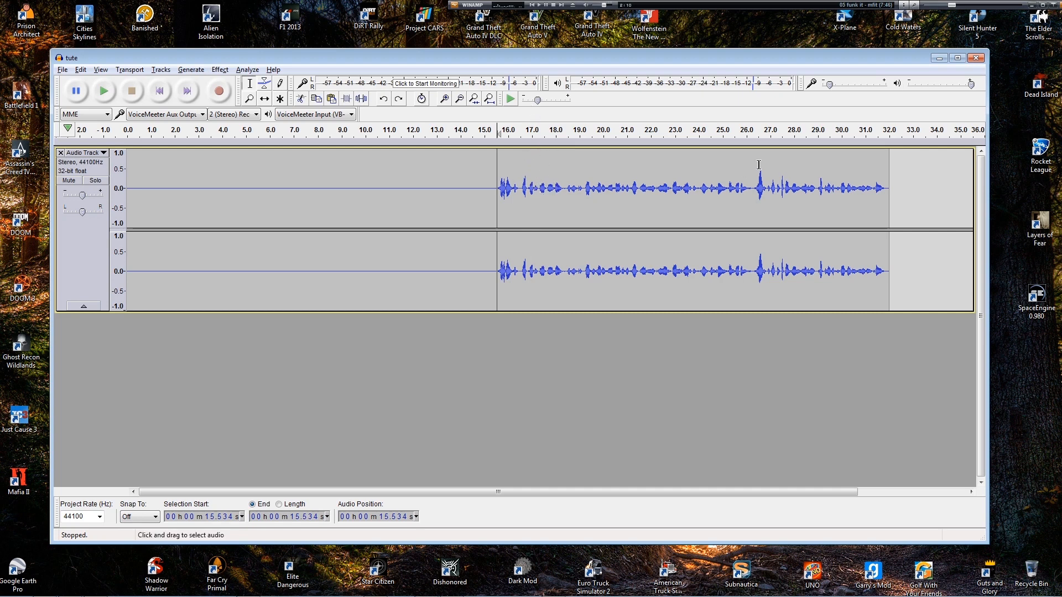
mouse_move(635, 263)
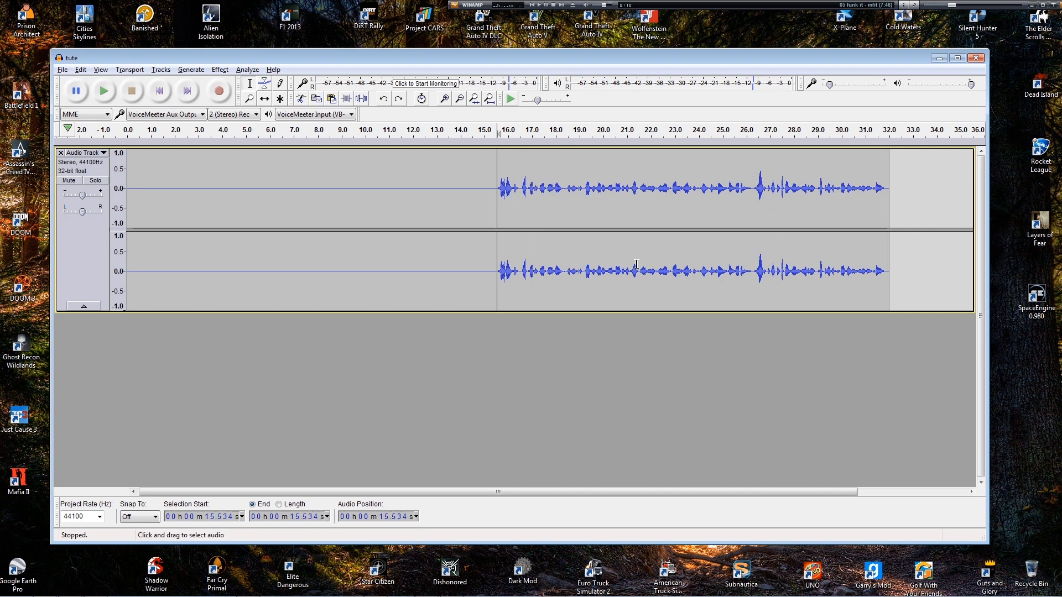
left_click(103, 90)
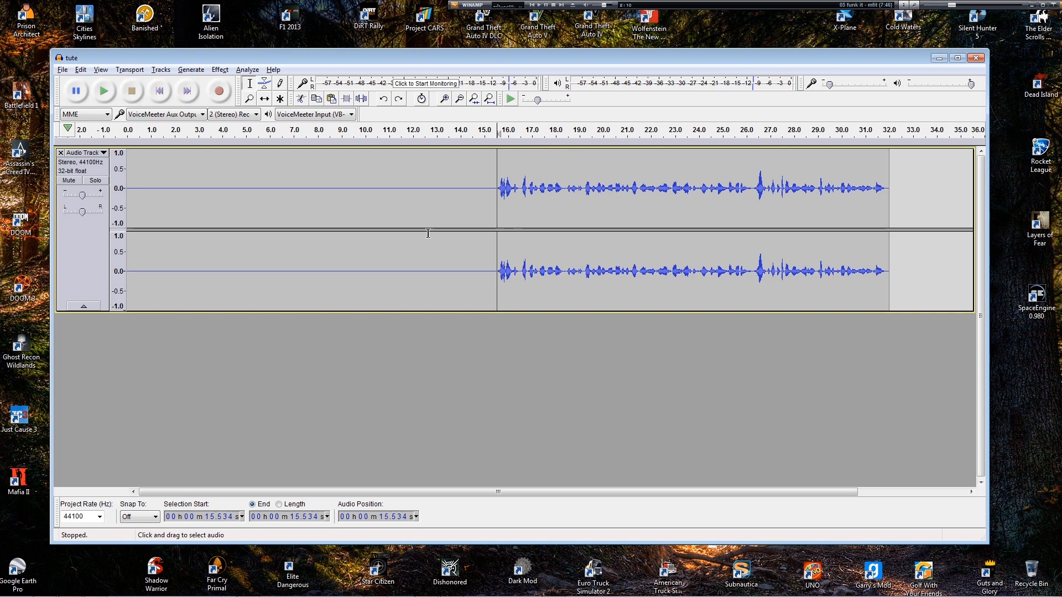
mouse_move(428, 244)
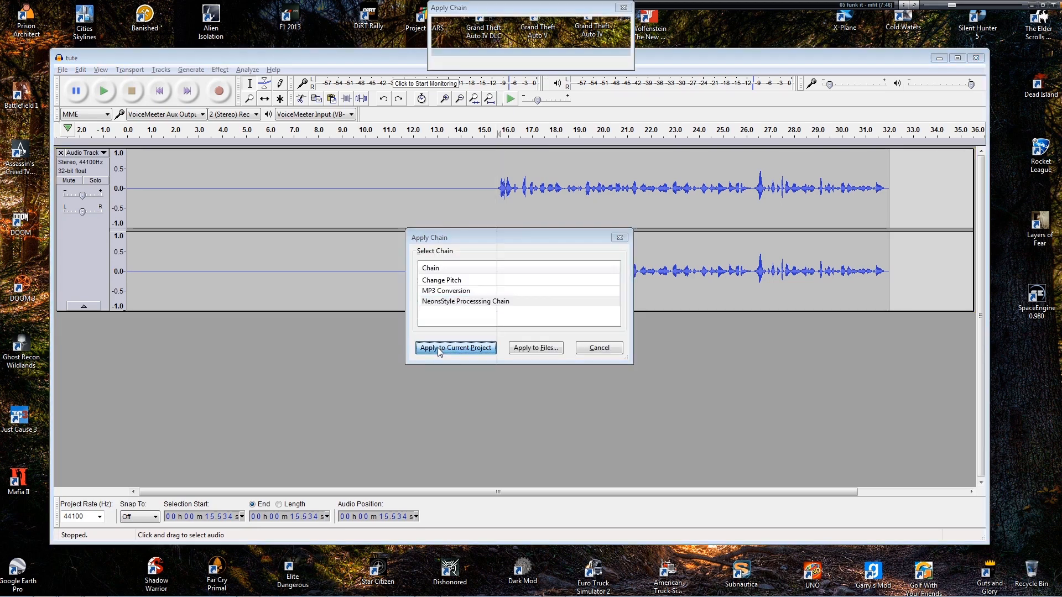
Step: Apply the NeonStyle Processing Chain to the project and listen to the louder result
left_click(455, 347)
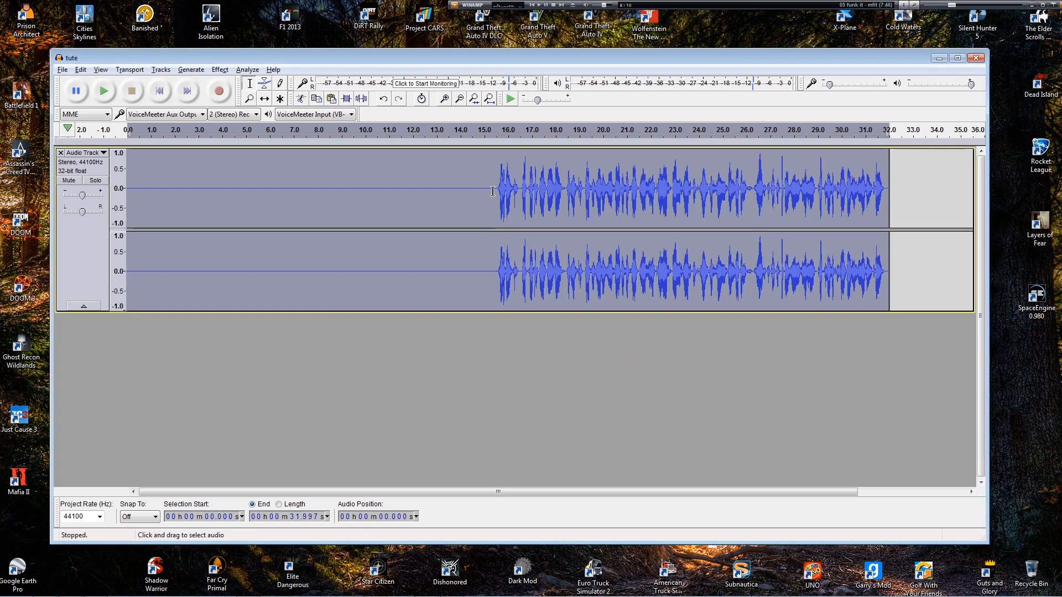
left_click(103, 91)
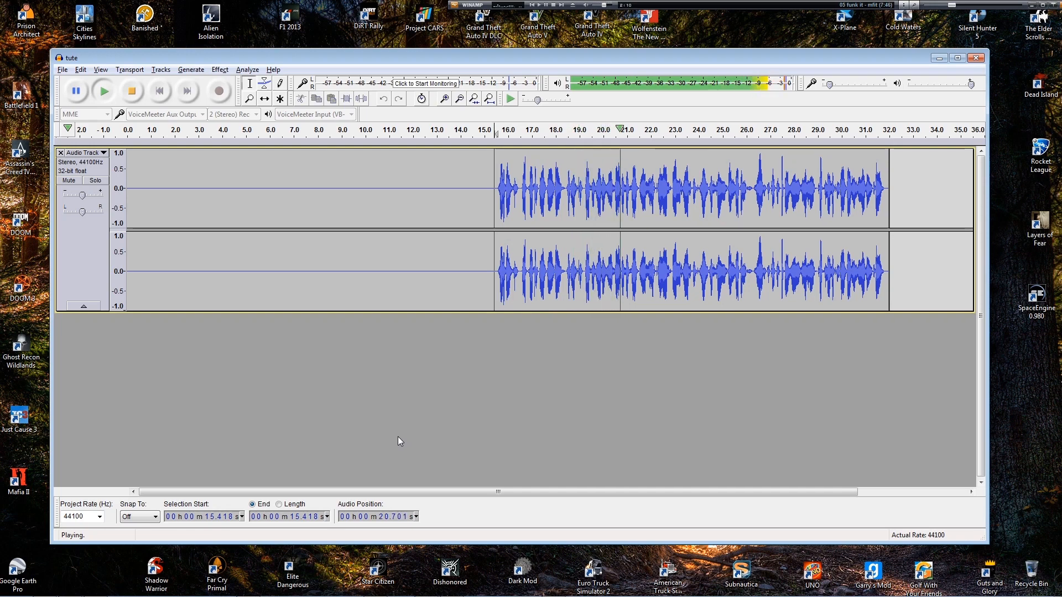
left_click(130, 90)
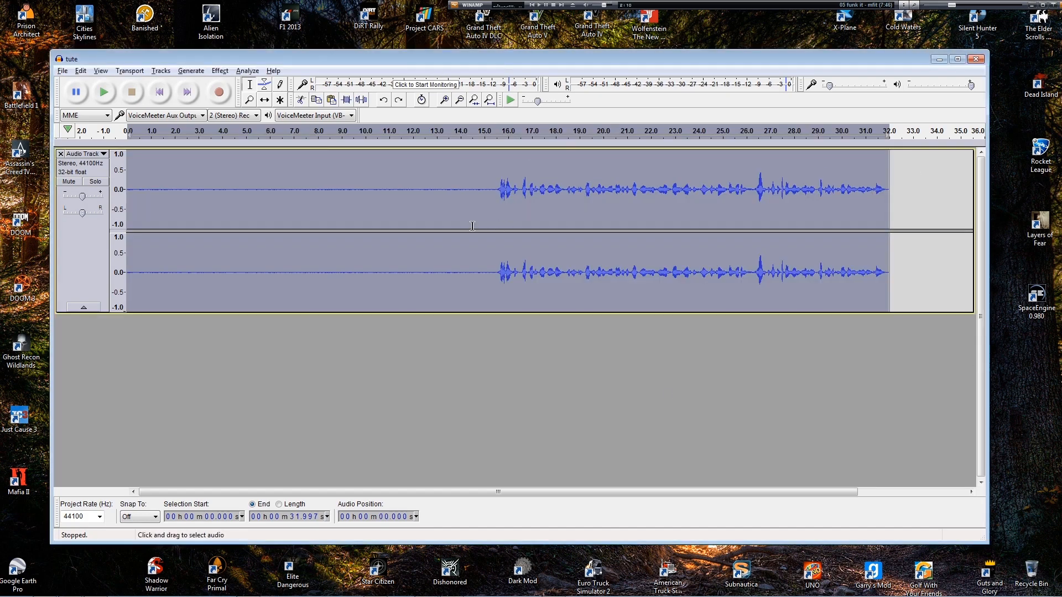
mouse_move(119, 208)
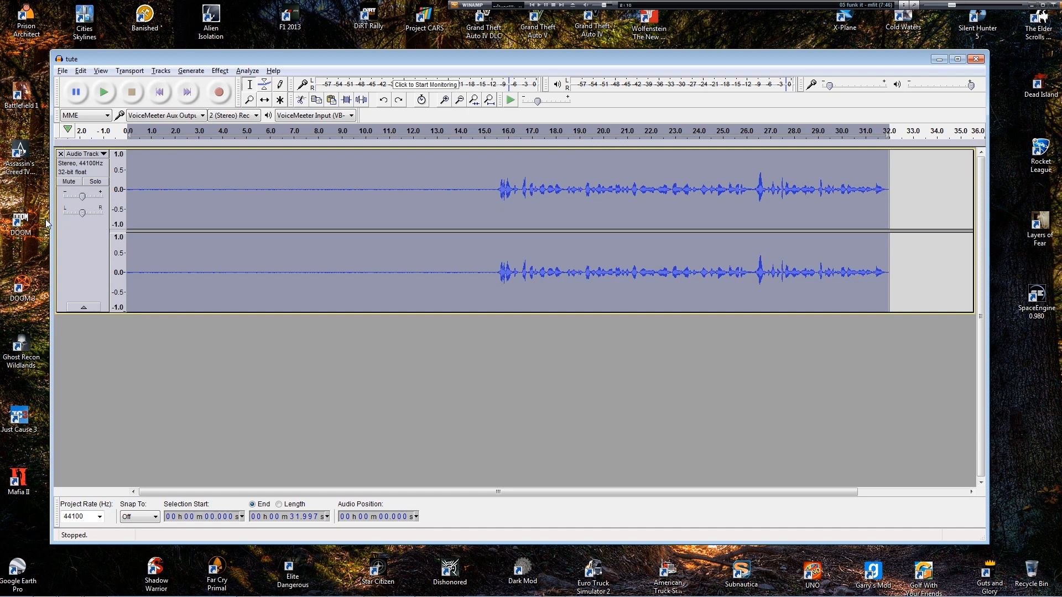
mouse_move(474, 244)
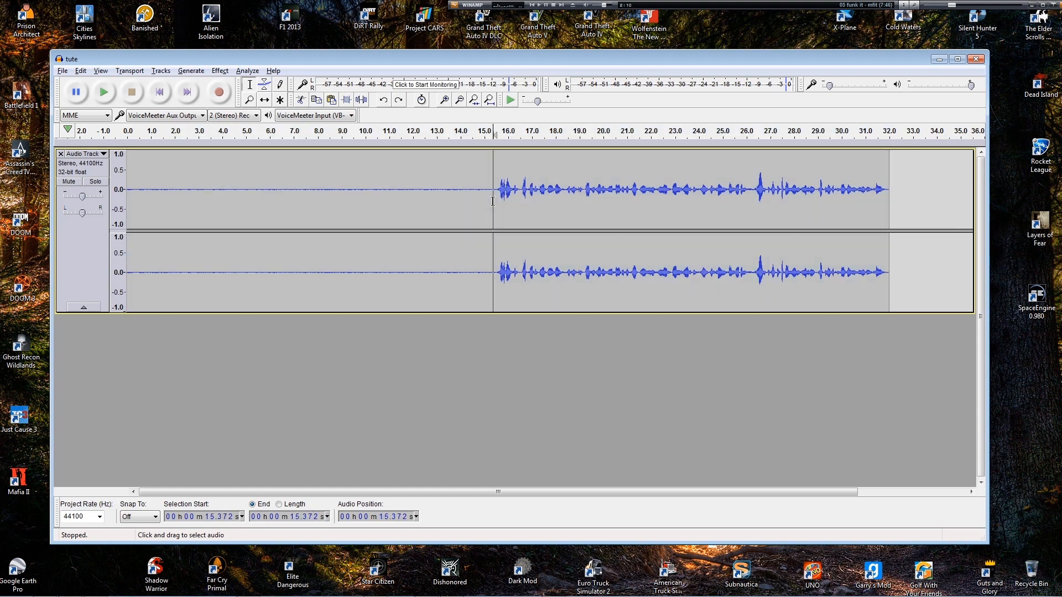
Step: Select the silent stretch before the speech
left_click_drag(127, 189, 493, 190)
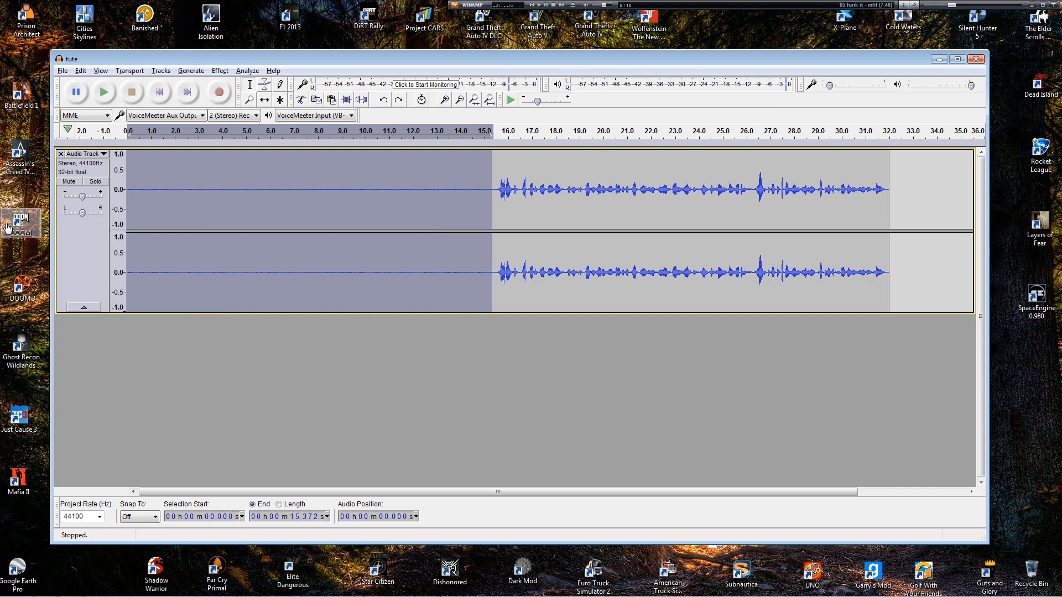
Step: Capture a noise profile from the silence, apply Noise Reduction, and play it back
left_click(219, 71)
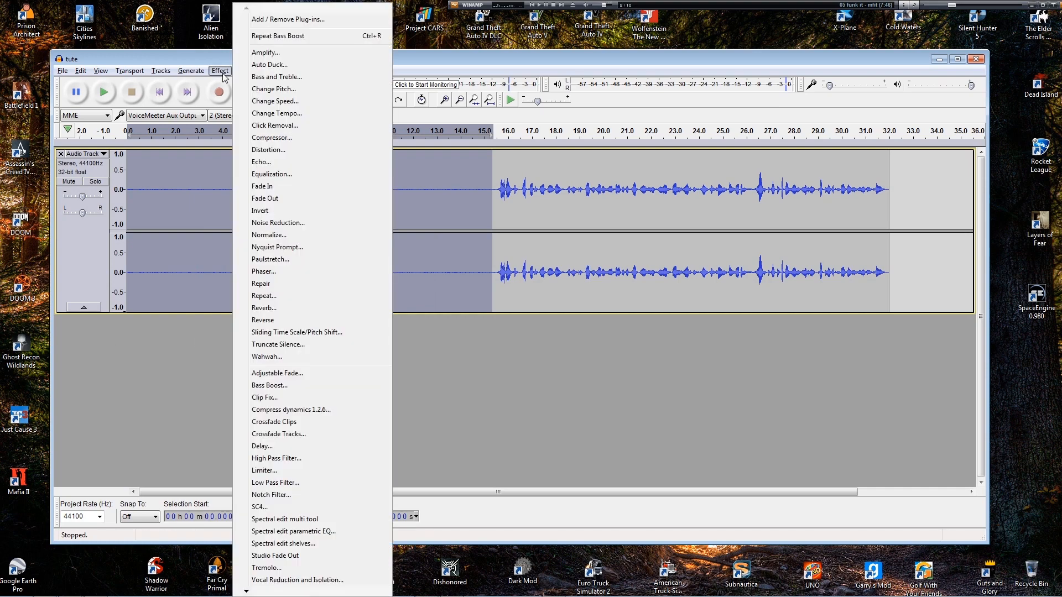
left_click(278, 223)
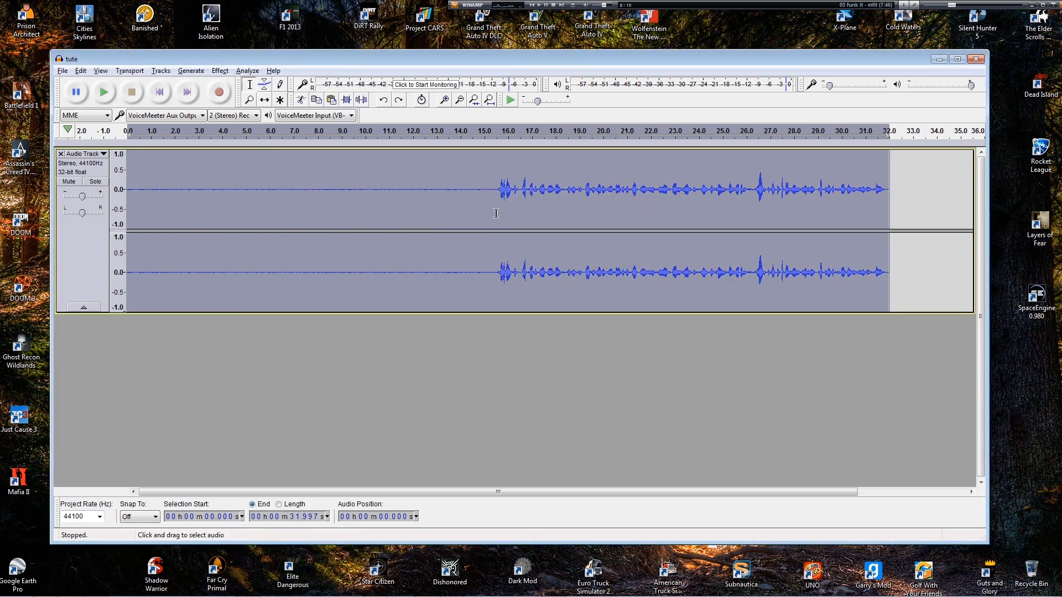
left_click(219, 70)
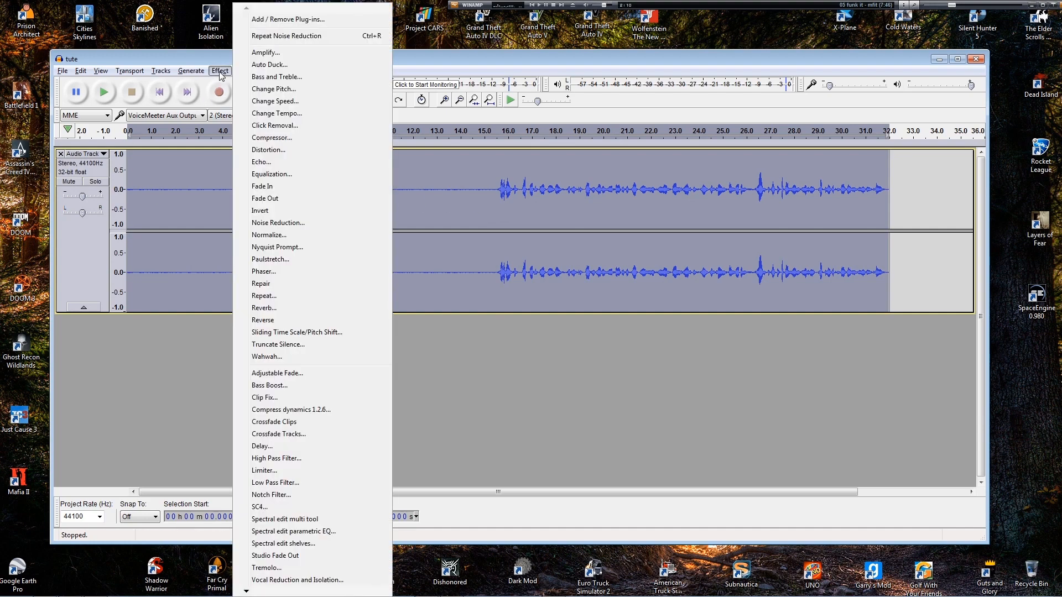
mouse_move(278, 223)
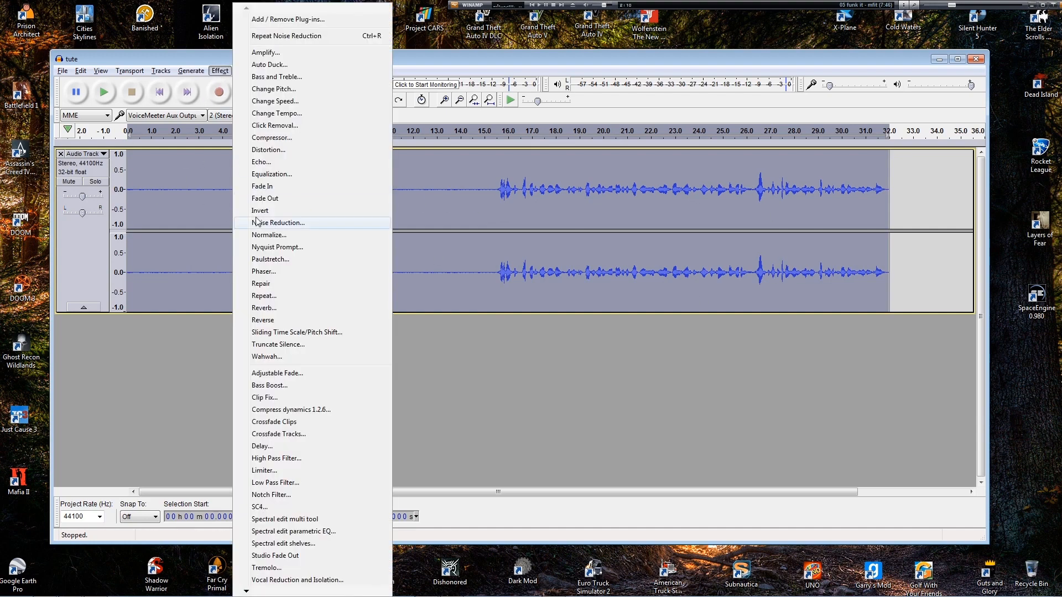
left_click(279, 223)
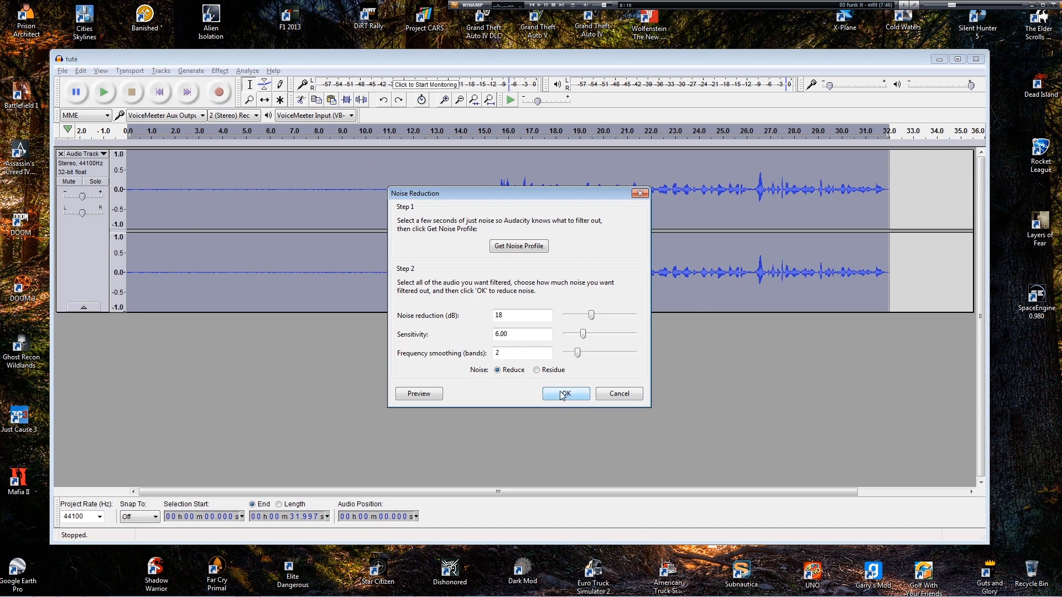
left_click(564, 393)
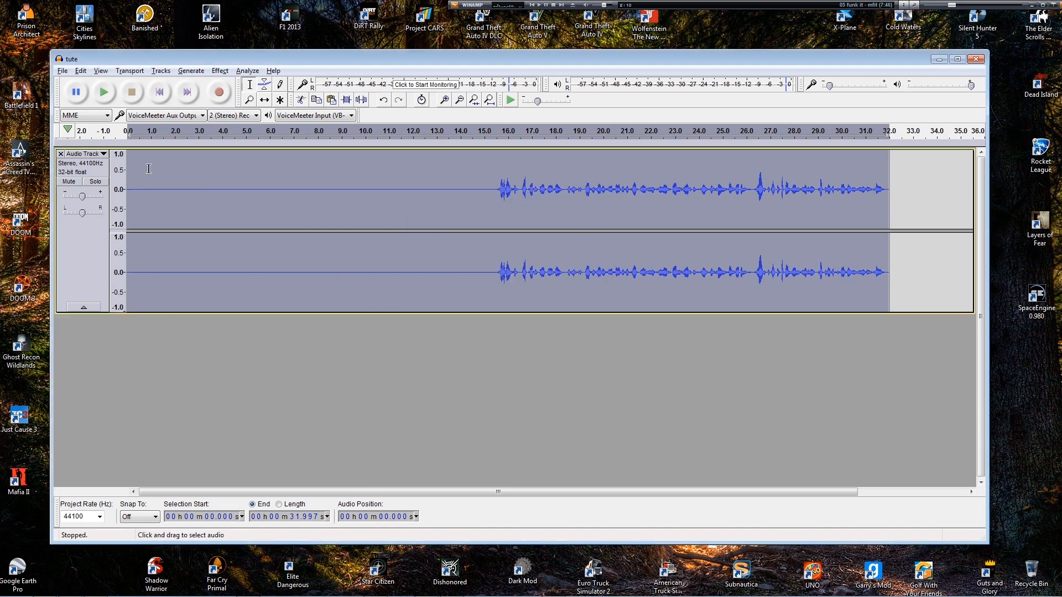
left_click(103, 91)
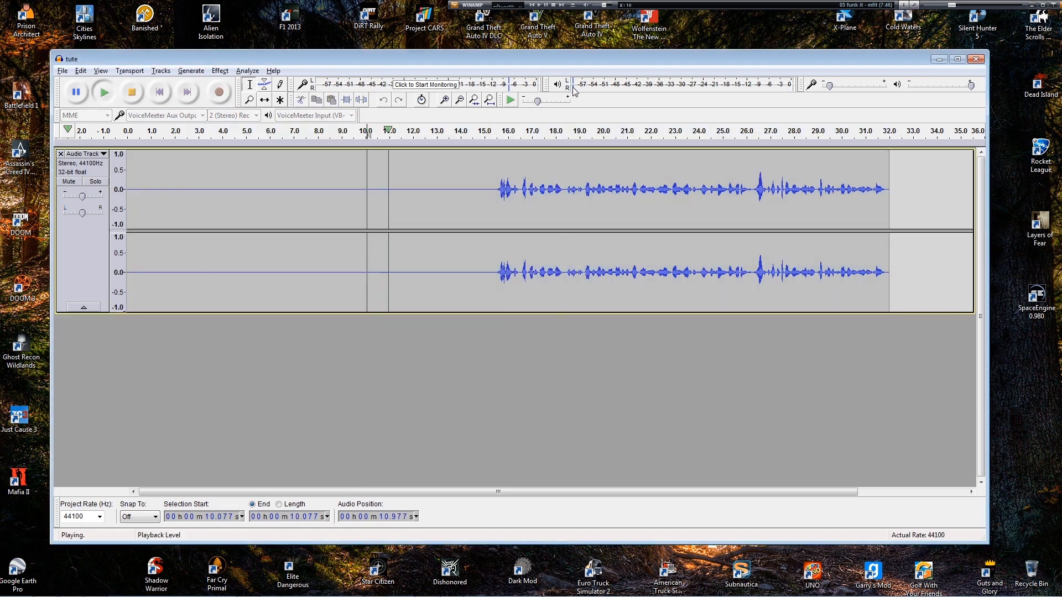
left_click(130, 92)
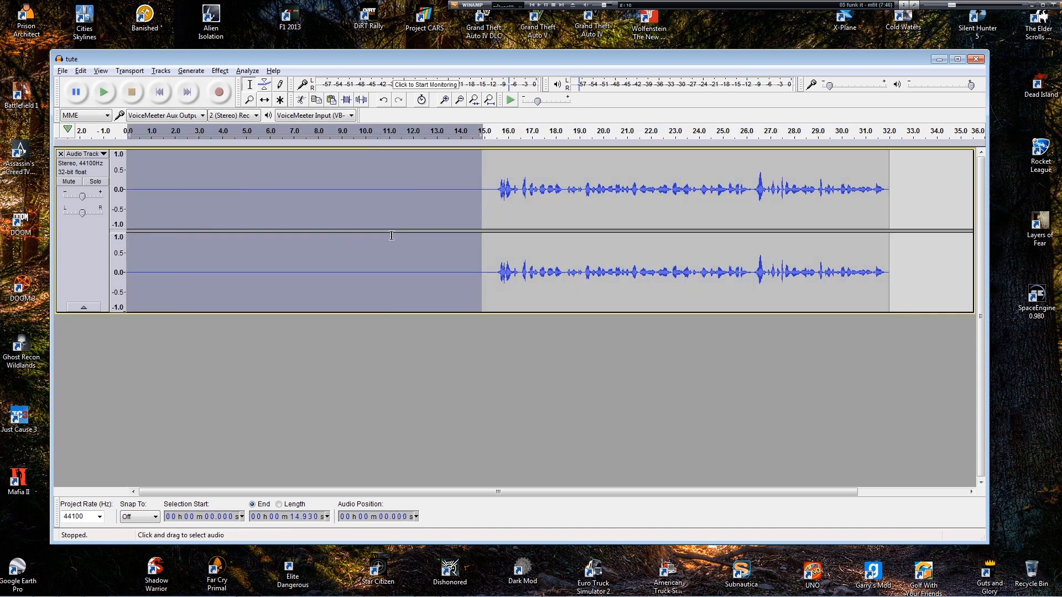
Step: Run Noise Reduction on the whole track again and listen to the cleaned recording
left_click(219, 70)
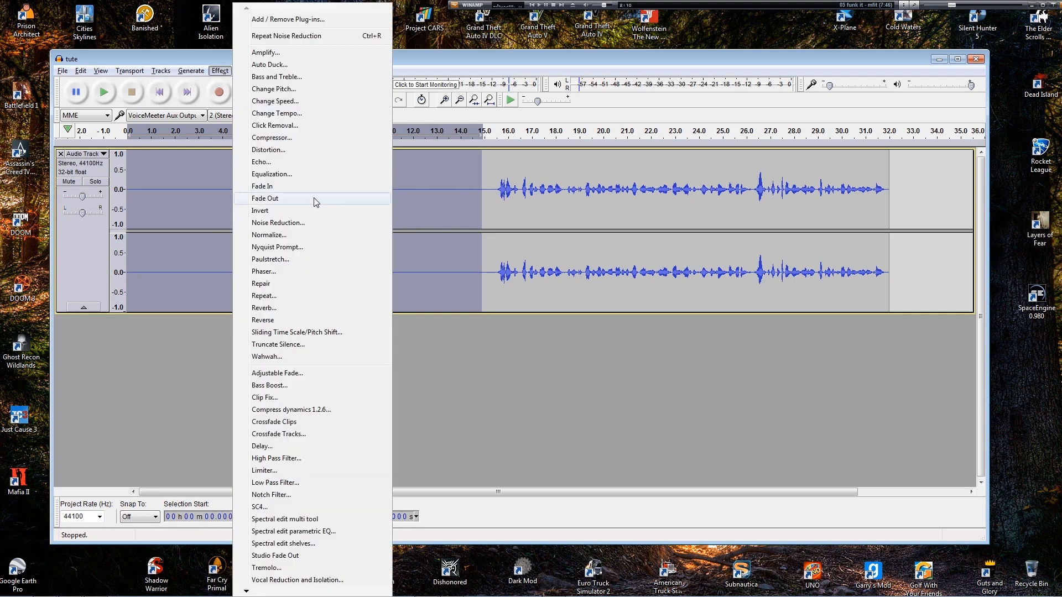
left_click(278, 222)
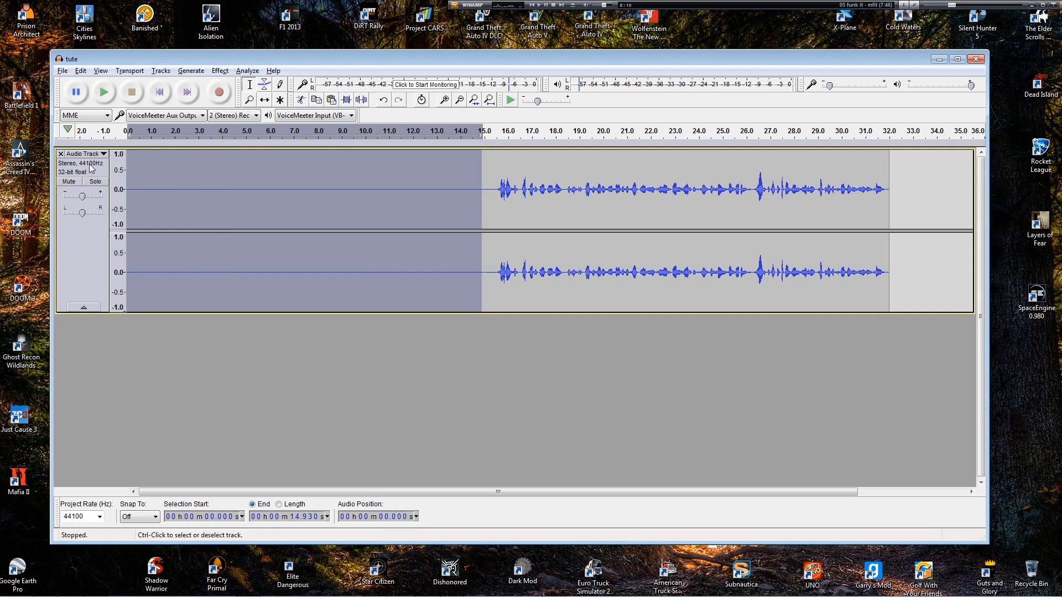
left_click(220, 70)
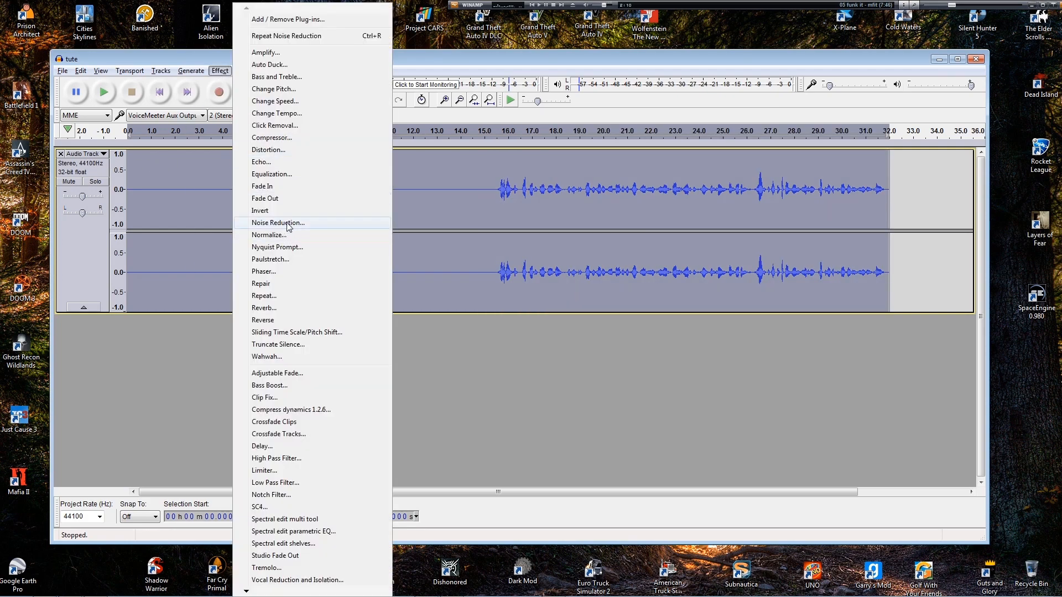
left_click(278, 222)
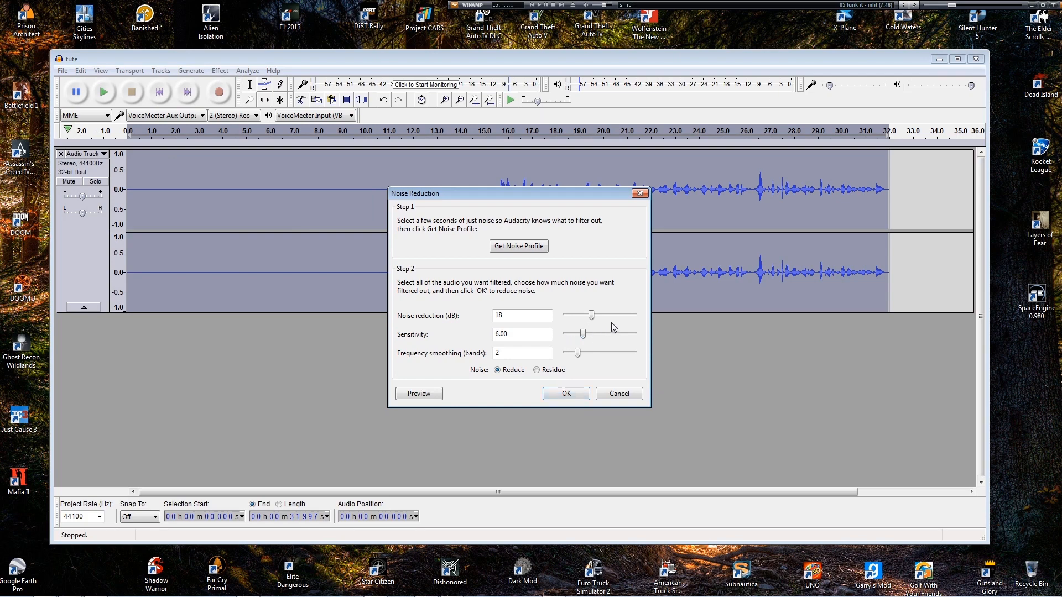
mouse_move(609, 356)
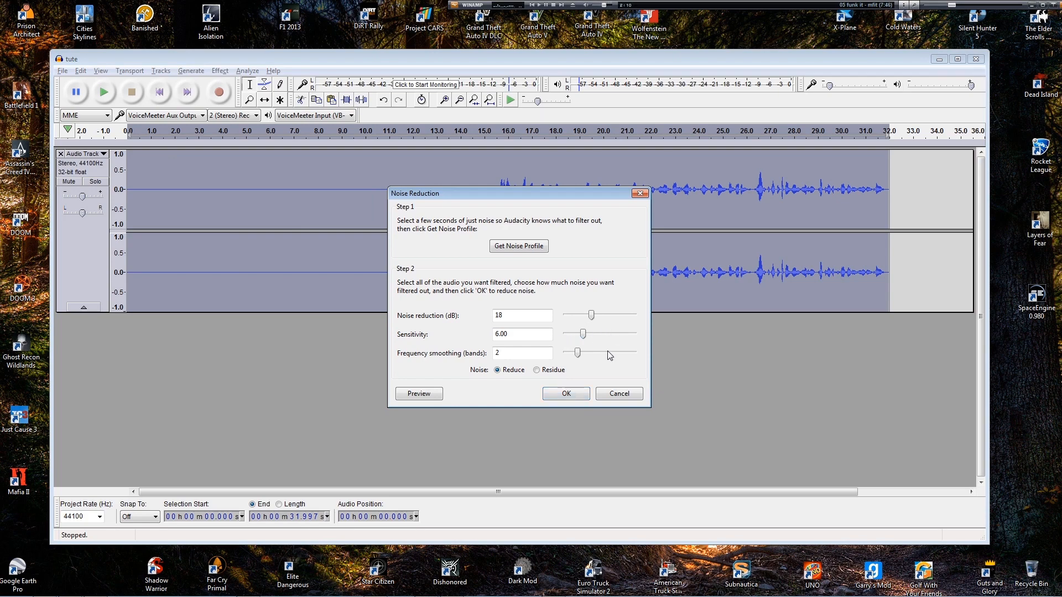
mouse_move(600, 334)
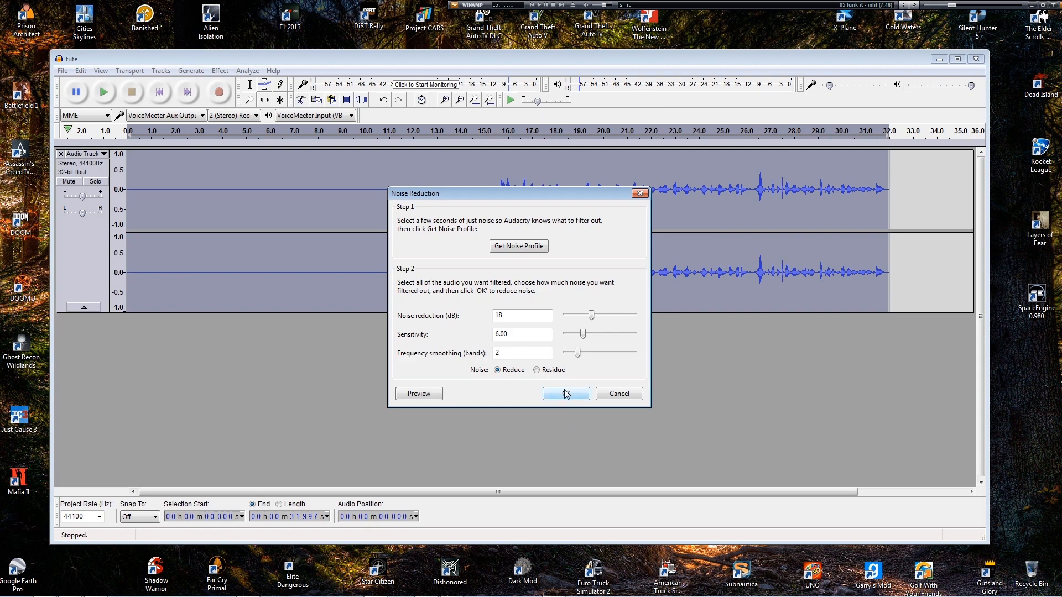
left_click(565, 393)
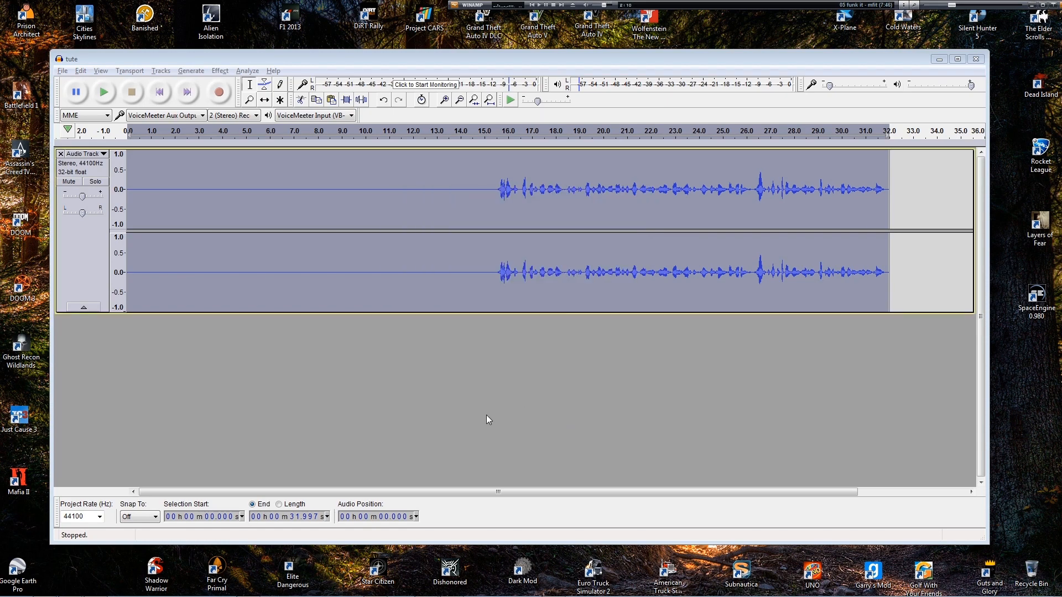
left_click(102, 91)
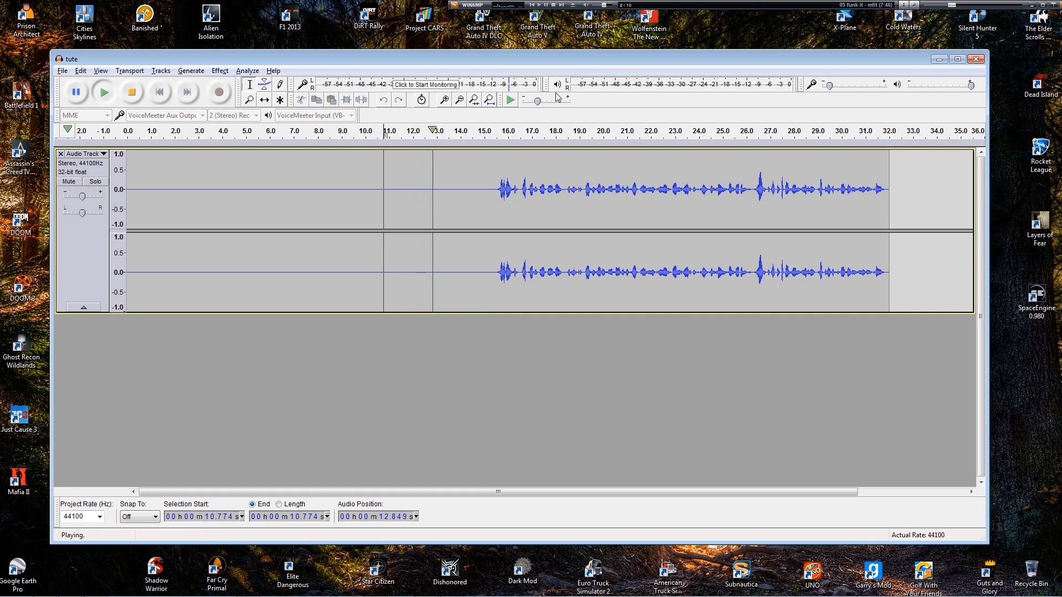
left_click(130, 91)
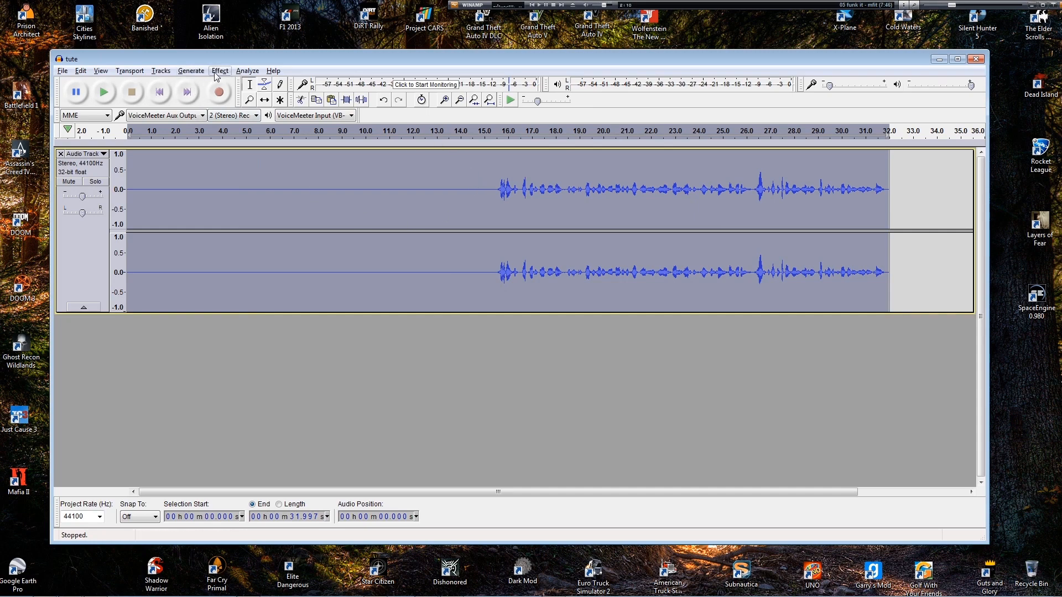
Step: Apply the custom low-boost Graphic Equalization curve to the track
left_click(219, 70)
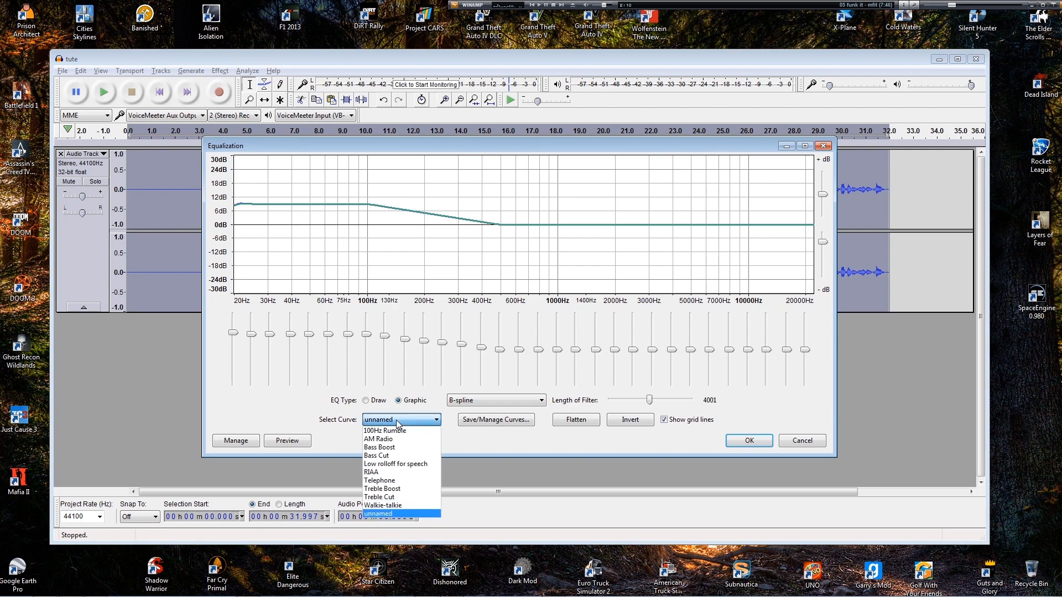
mouse_move(379, 447)
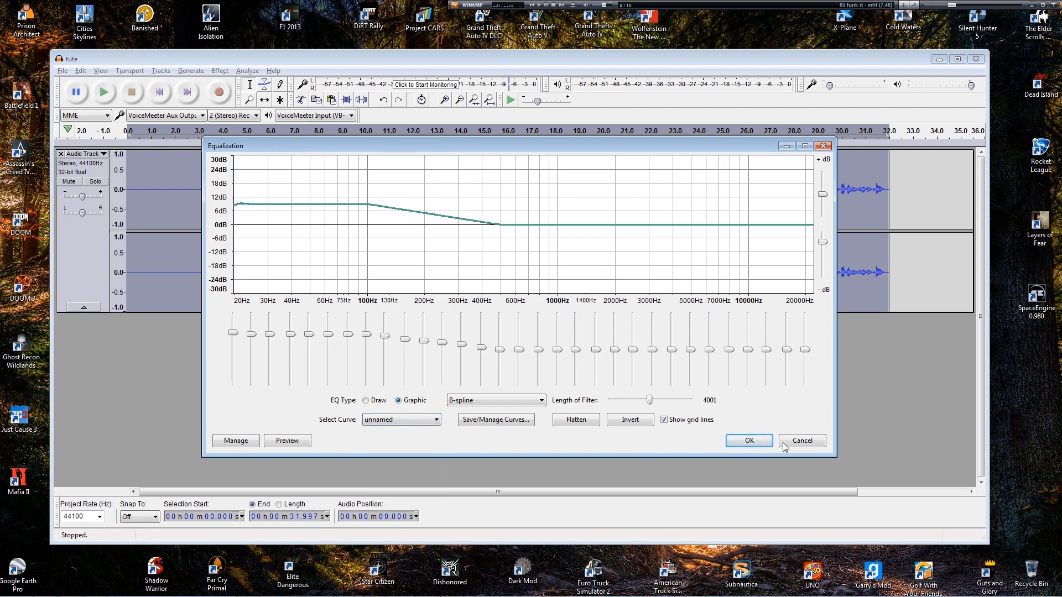
left_click(218, 70)
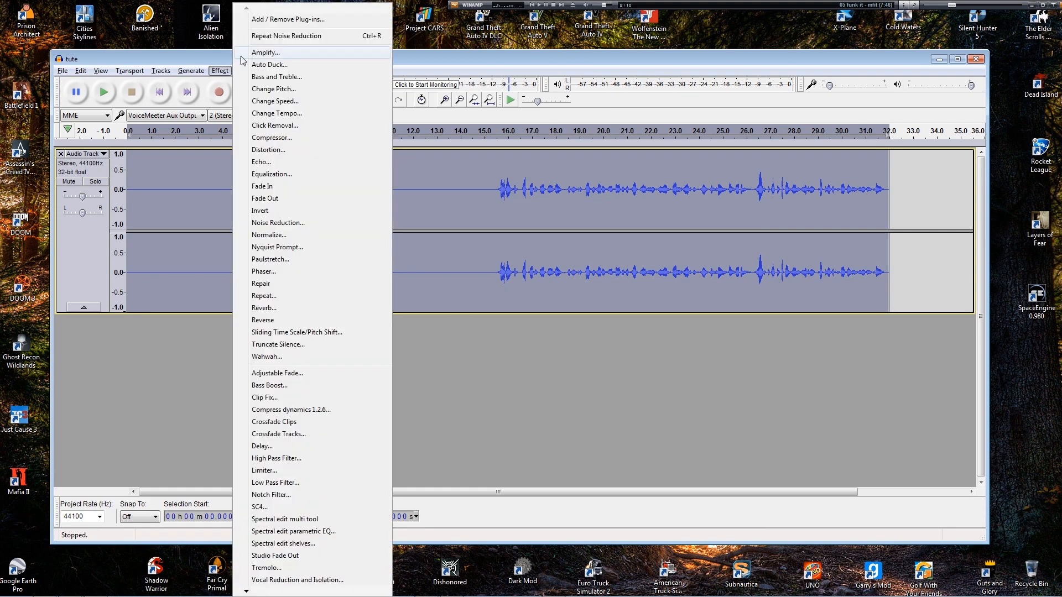
mouse_move(269, 386)
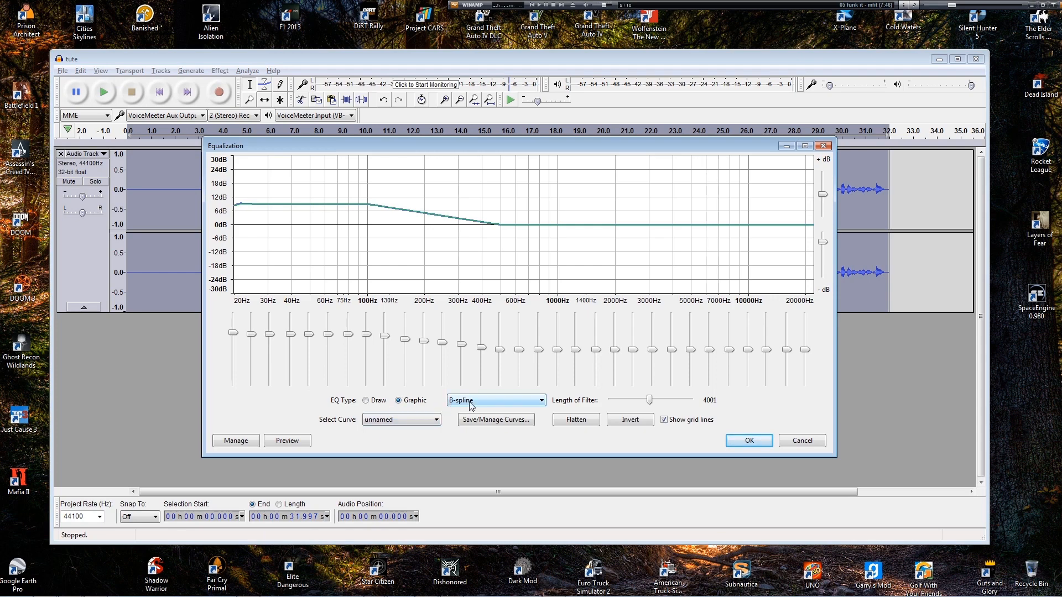
left_click(366, 401)
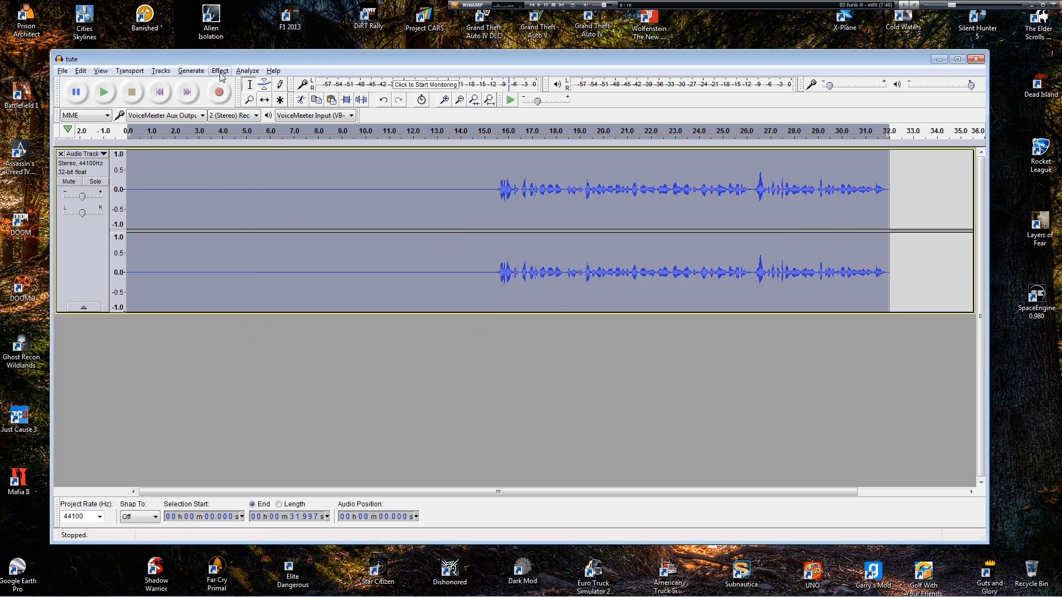
left_click(220, 70)
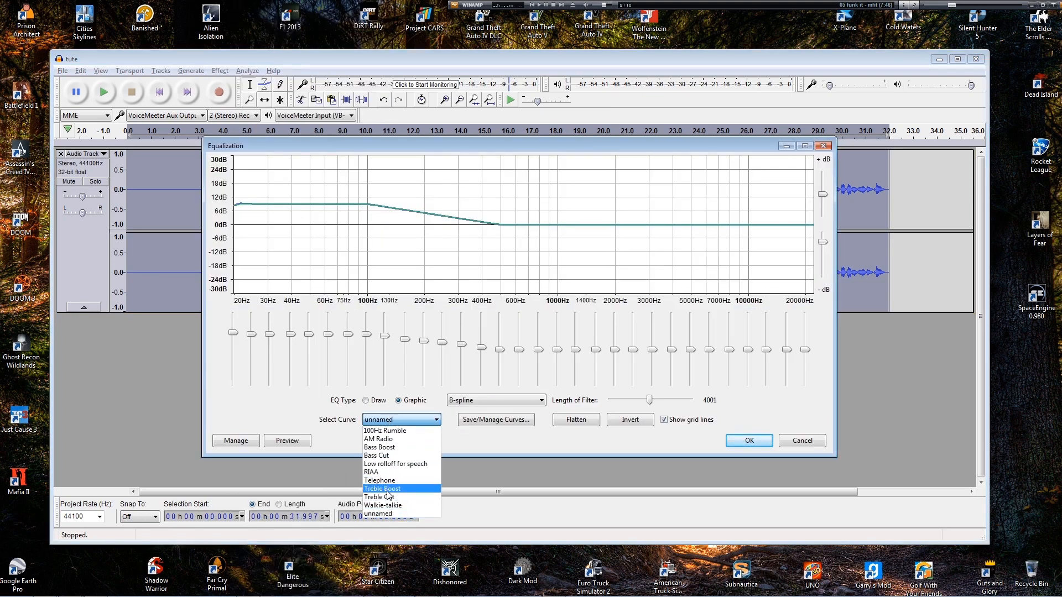
left_click(748, 441)
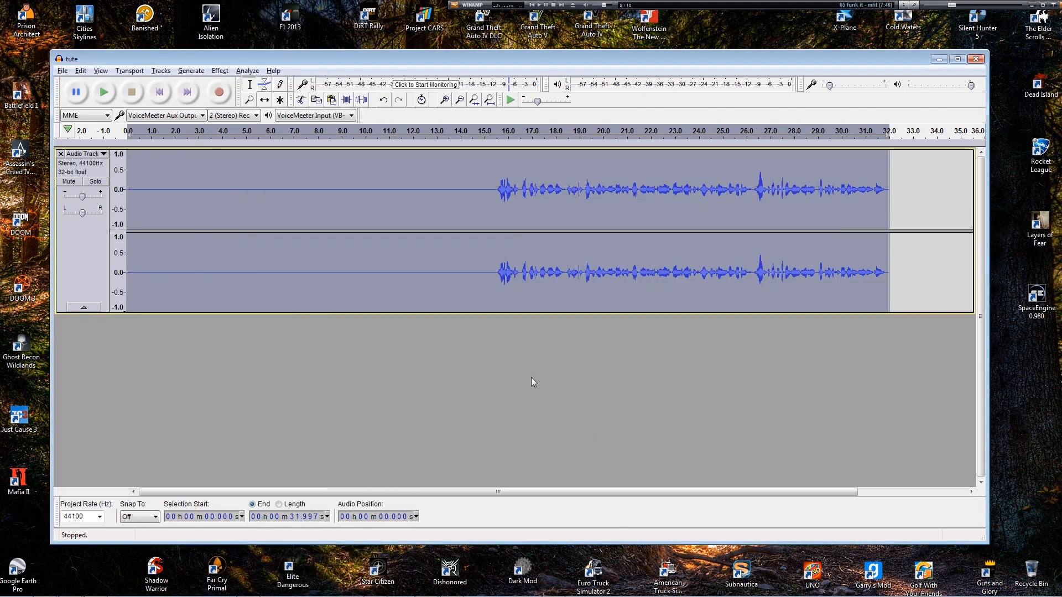
Step: Normalize the voice track and apply the Compressor
left_click(220, 70)
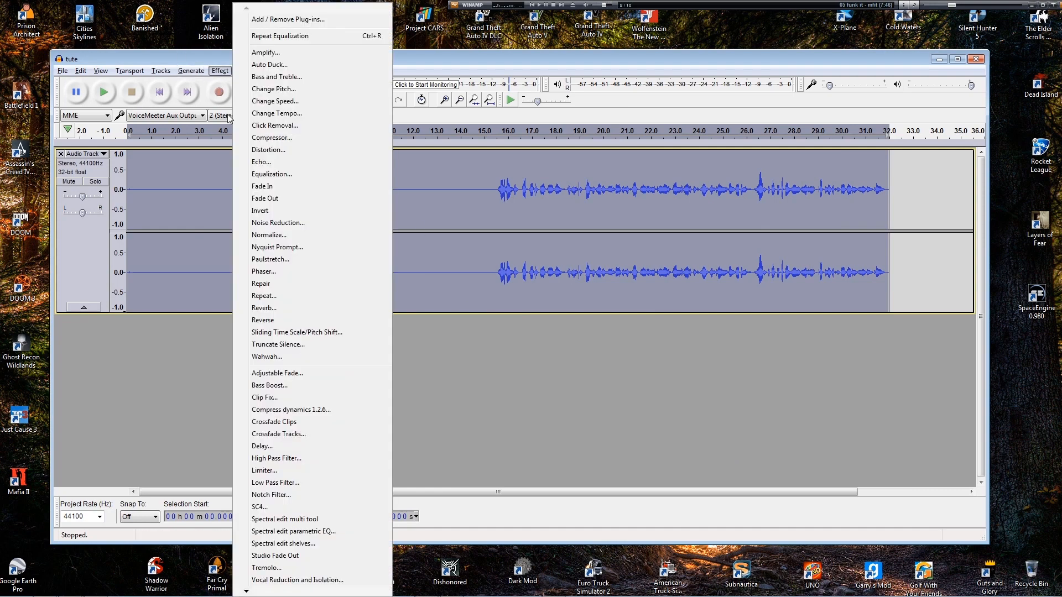
left_click(268, 235)
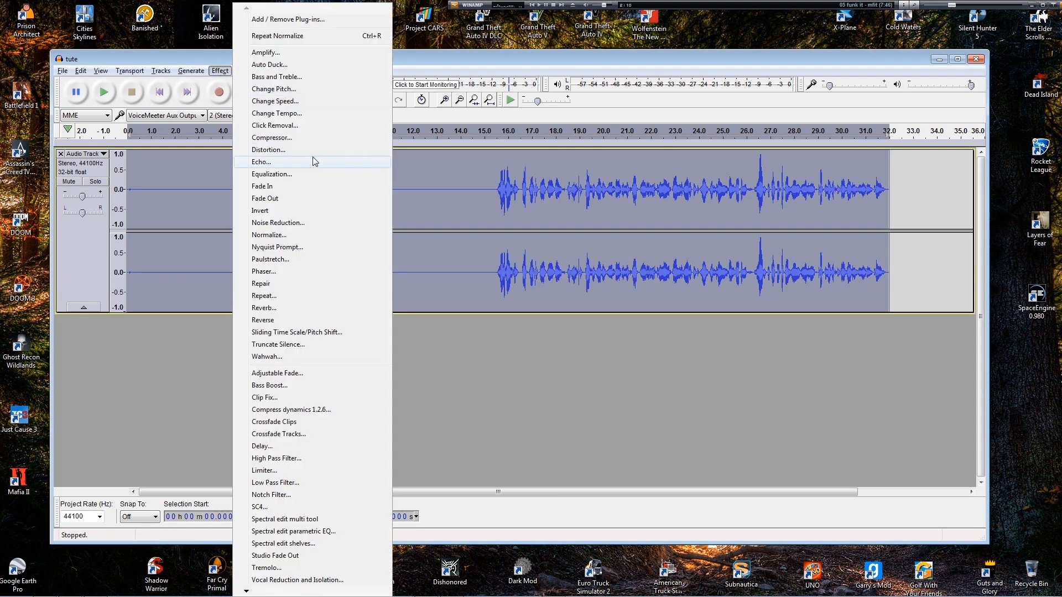
left_click(272, 137)
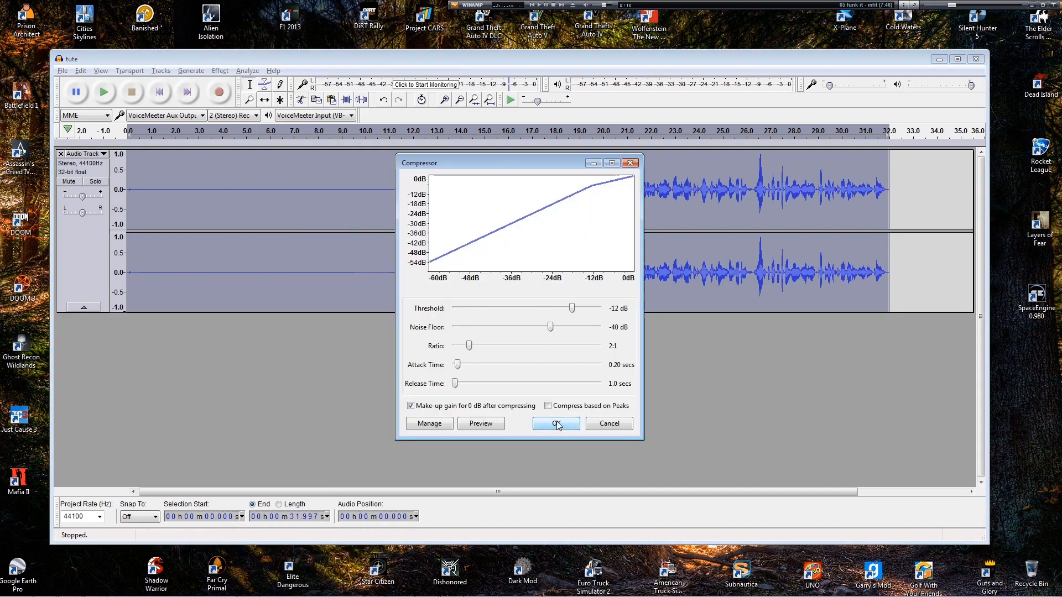
left_click(555, 423)
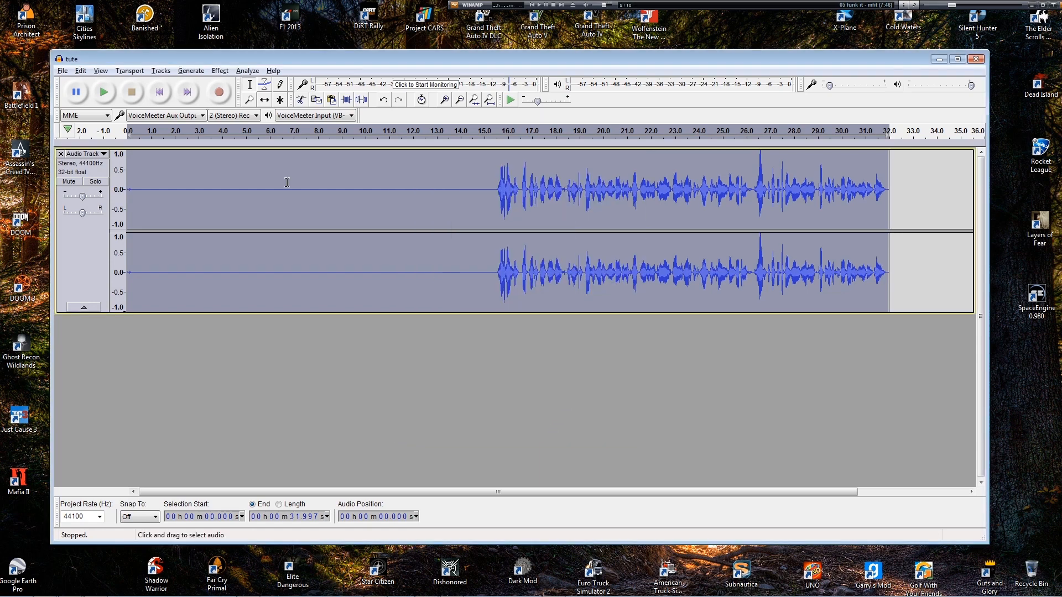
Step: Lower the pitch by 4 percent and set playback near 15 seconds
left_click(219, 70)
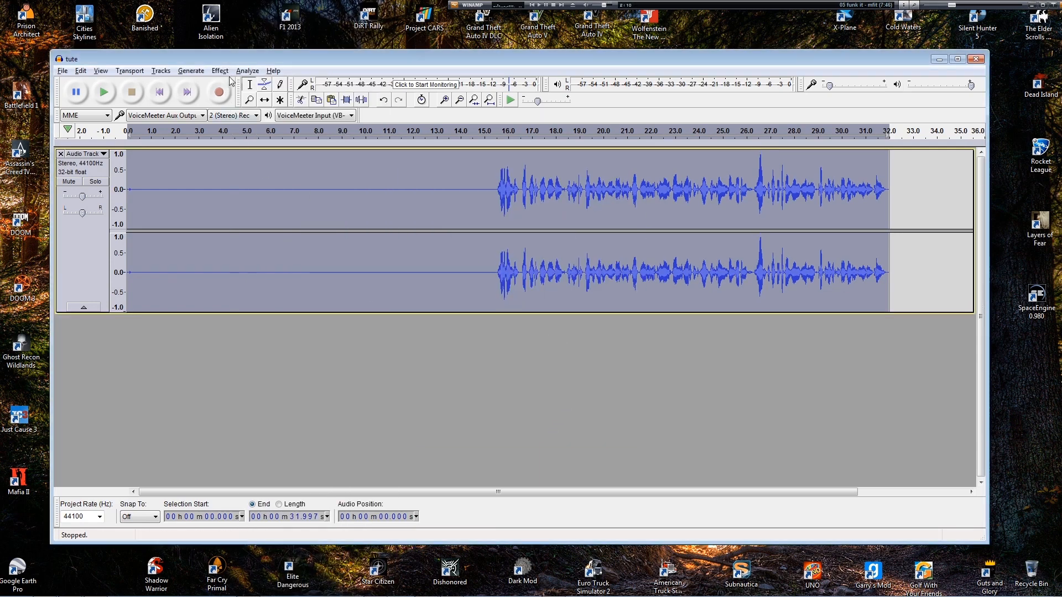
left_click(220, 70)
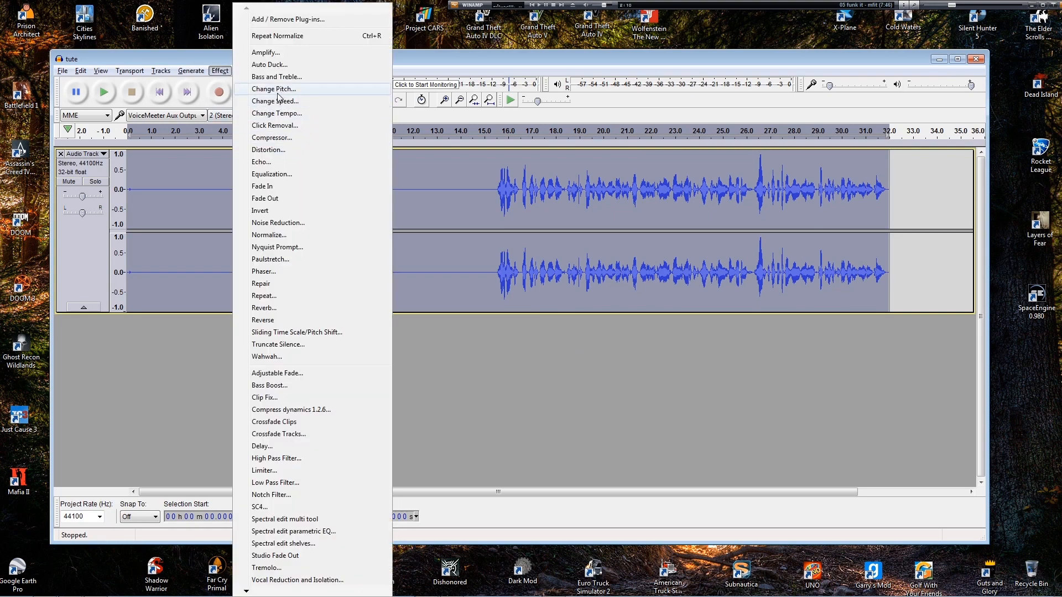
left_click(272, 88)
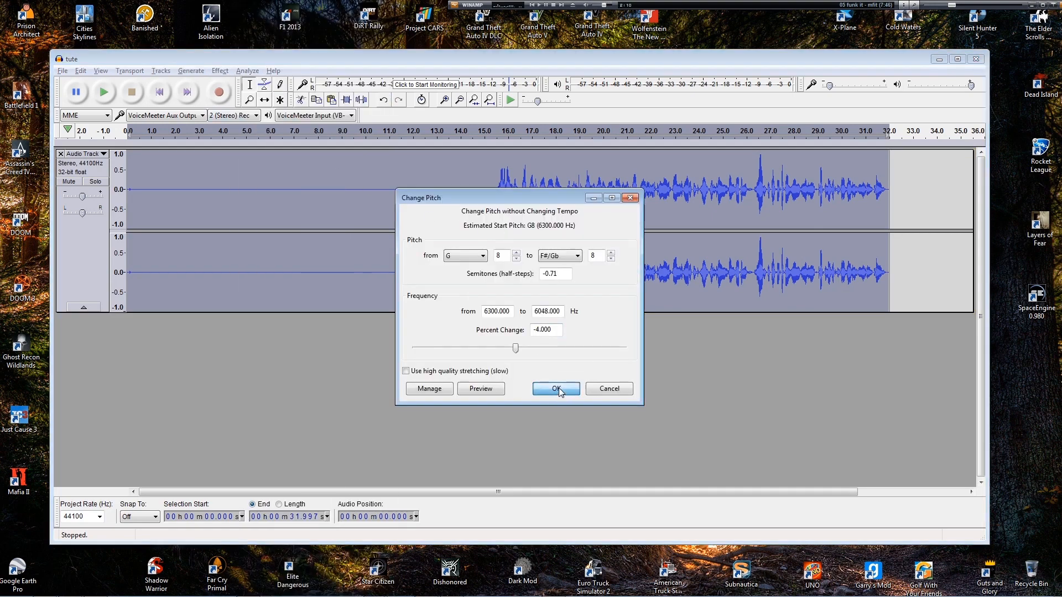
left_click(555, 389)
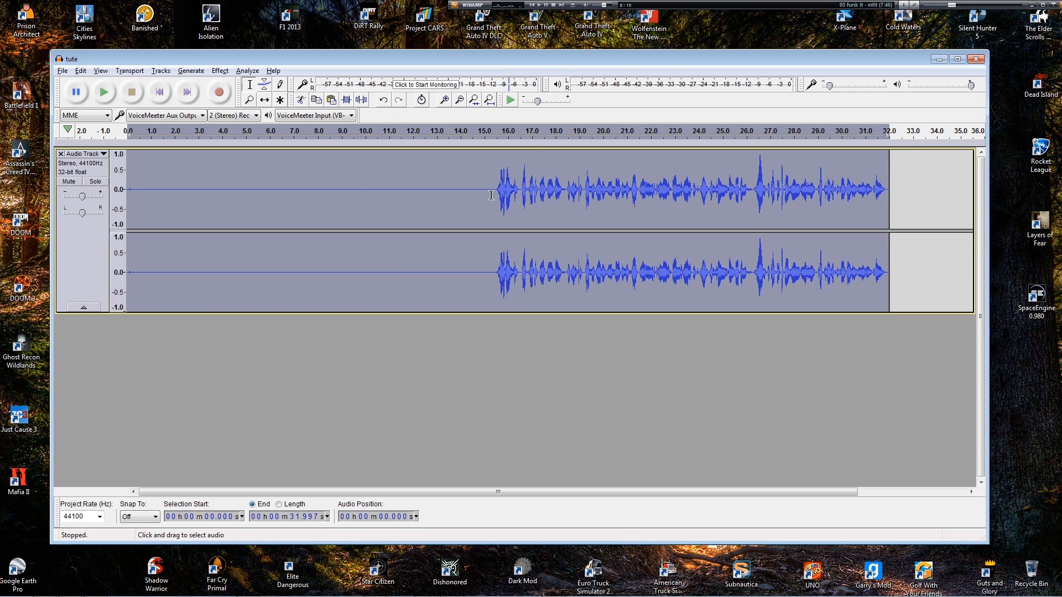
left_click(104, 91)
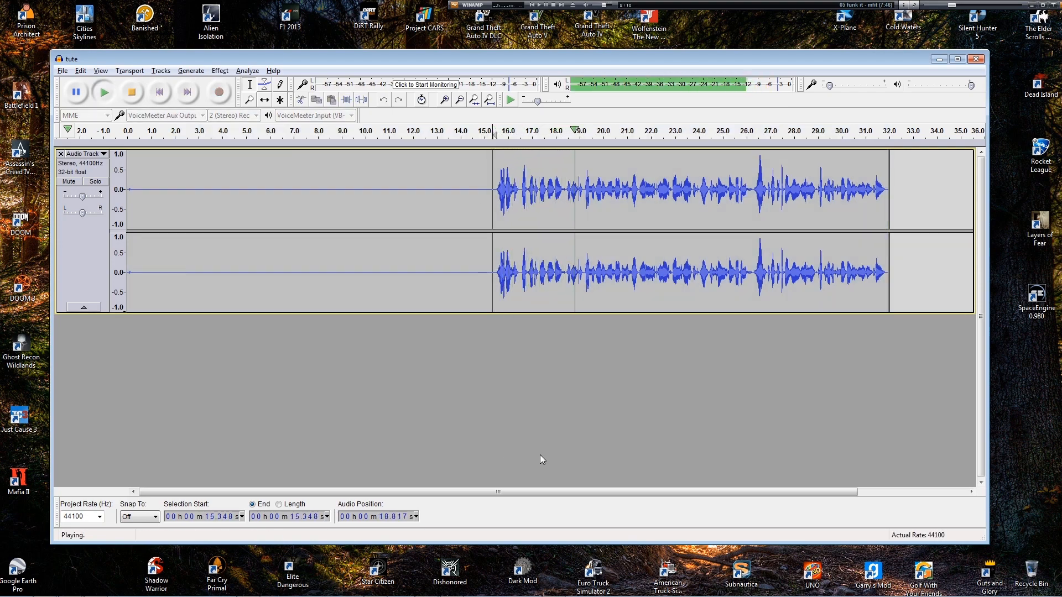
Step: Stop playback of the processed voice
left_click(130, 92)
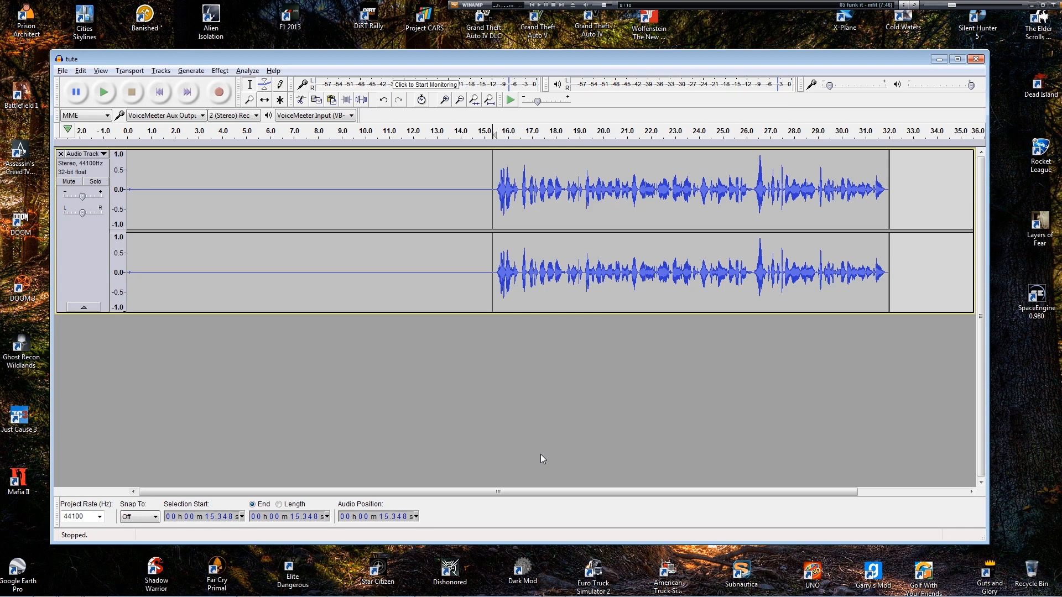
mouse_move(502, 443)
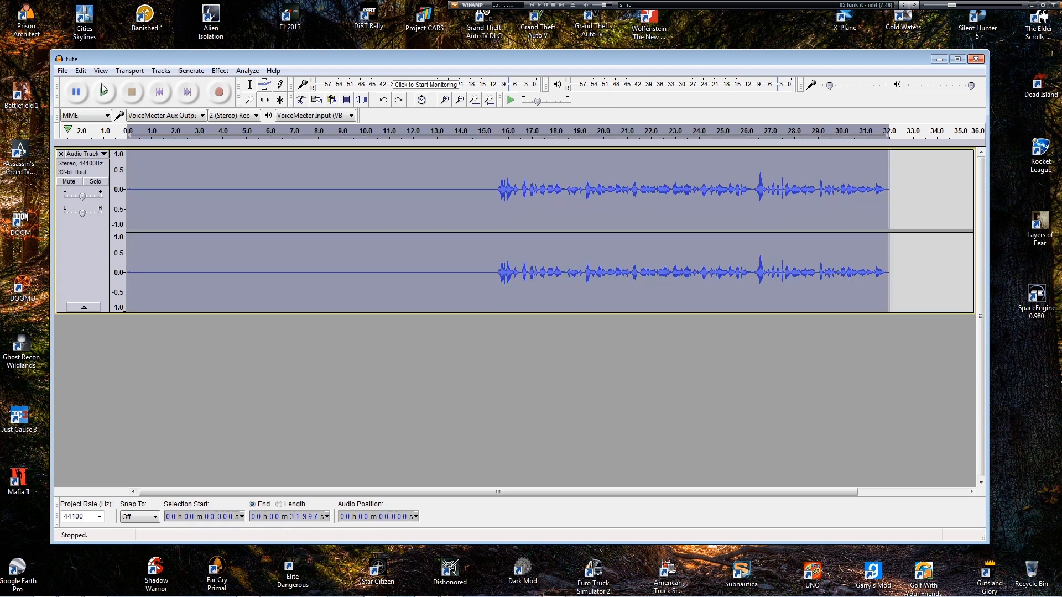
mouse_move(80, 70)
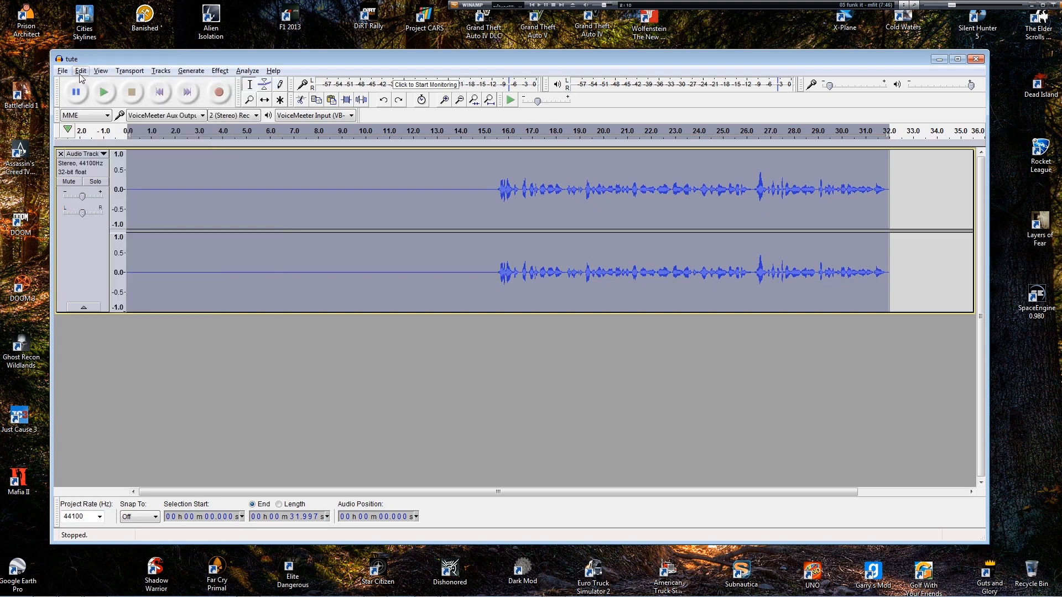
left_click(79, 70)
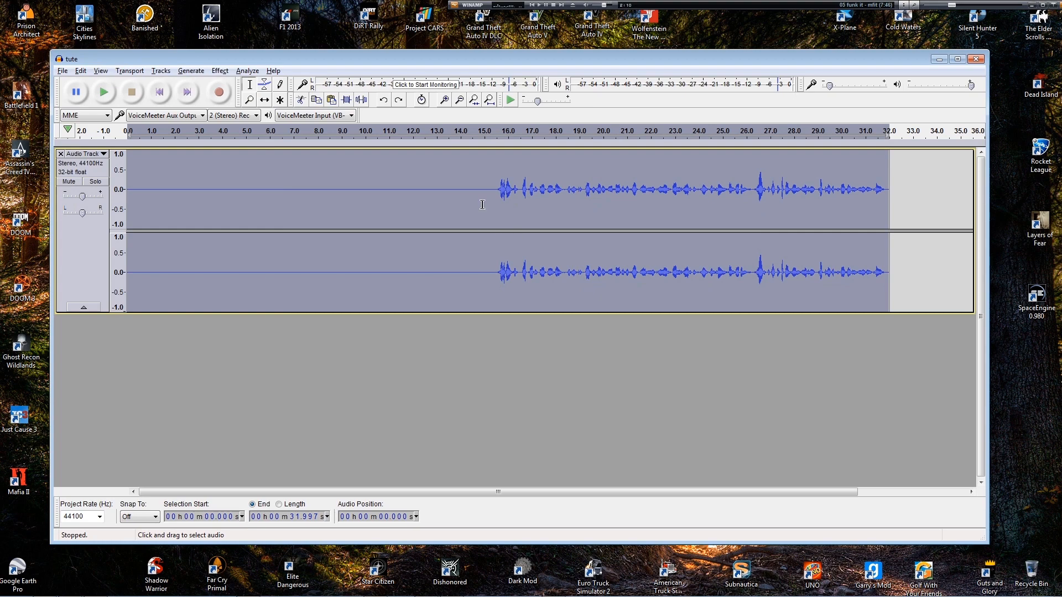
left_click(487, 190)
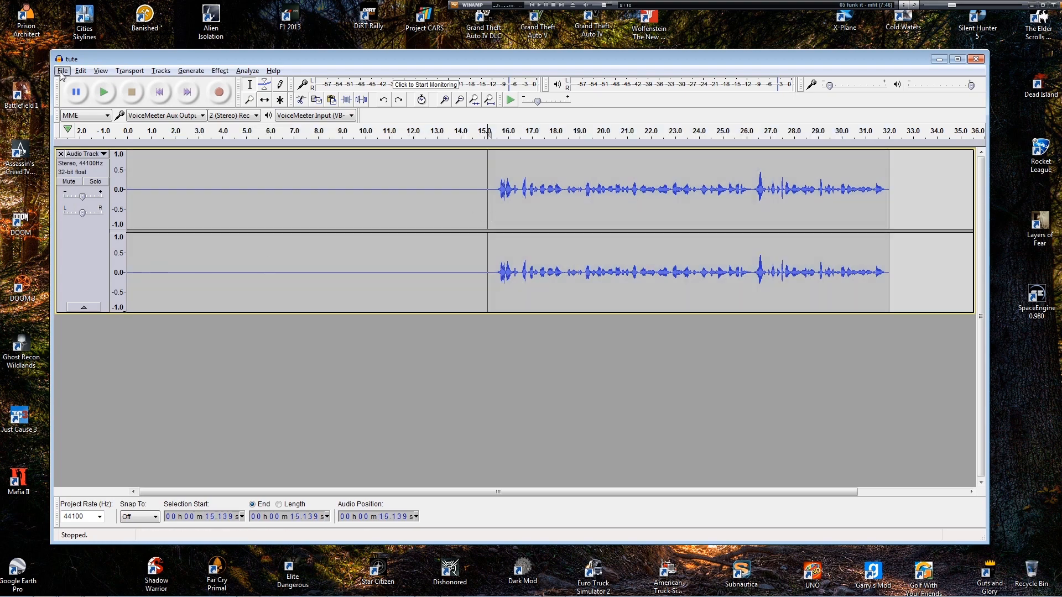
Step: Open Edit Chains, add and remove a test chain named 'Chain'
left_click(61, 70)
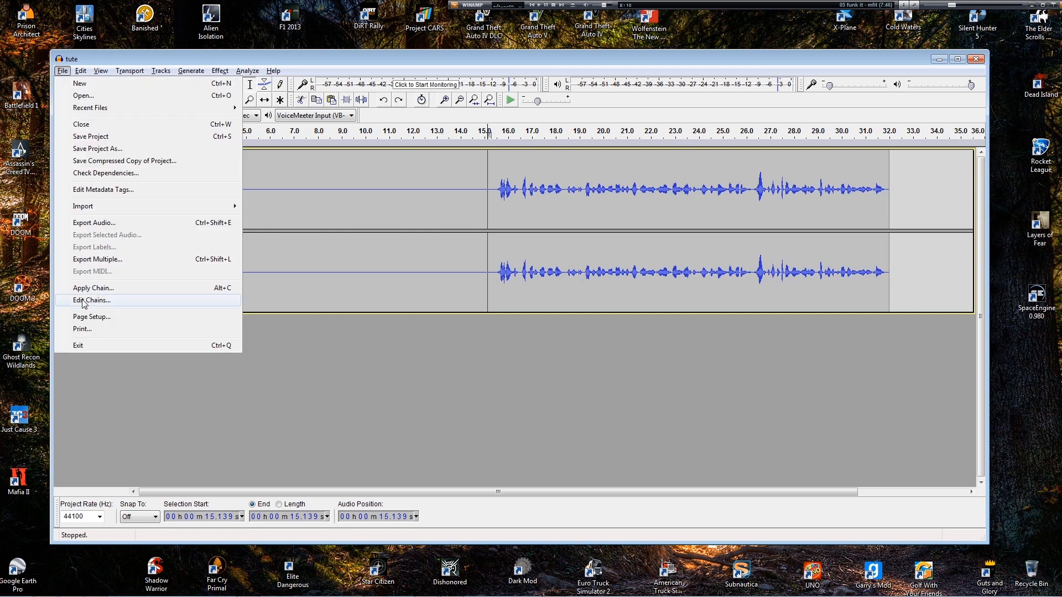
left_click(90, 299)
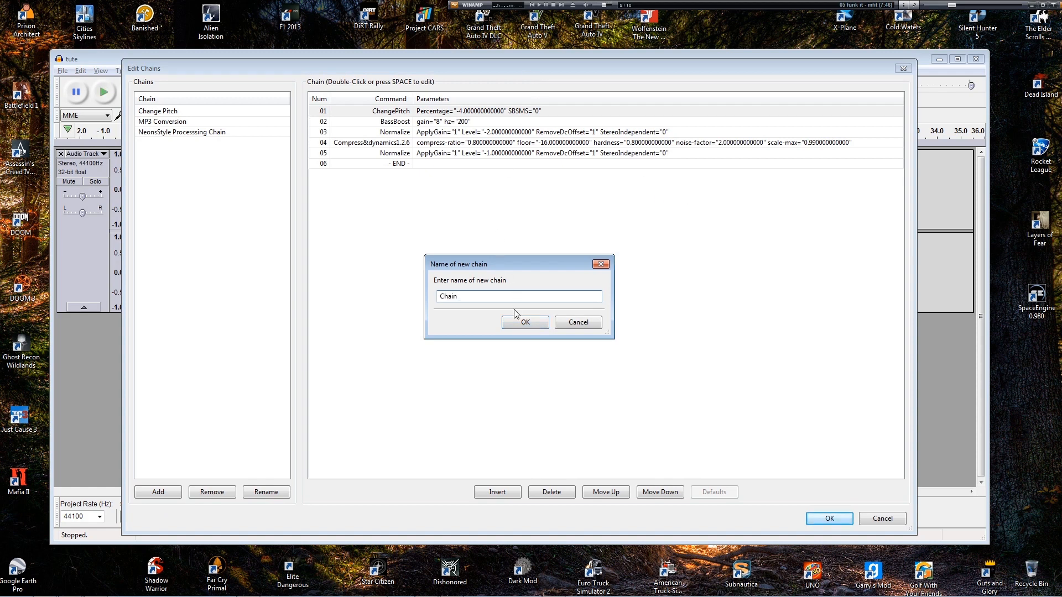
left_click(525, 322)
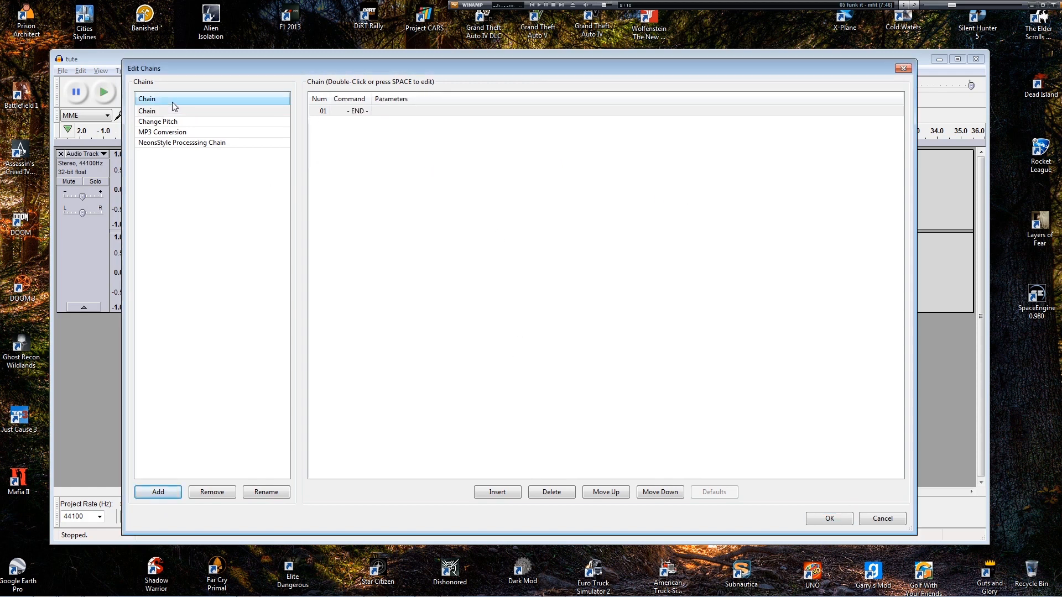
left_click(147, 111)
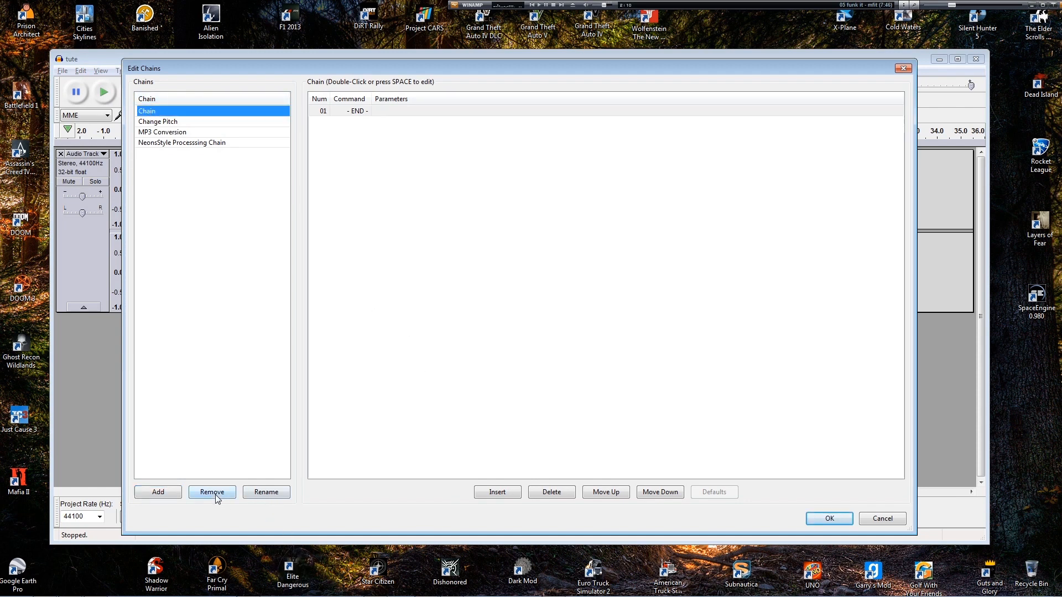
left_click(212, 492)
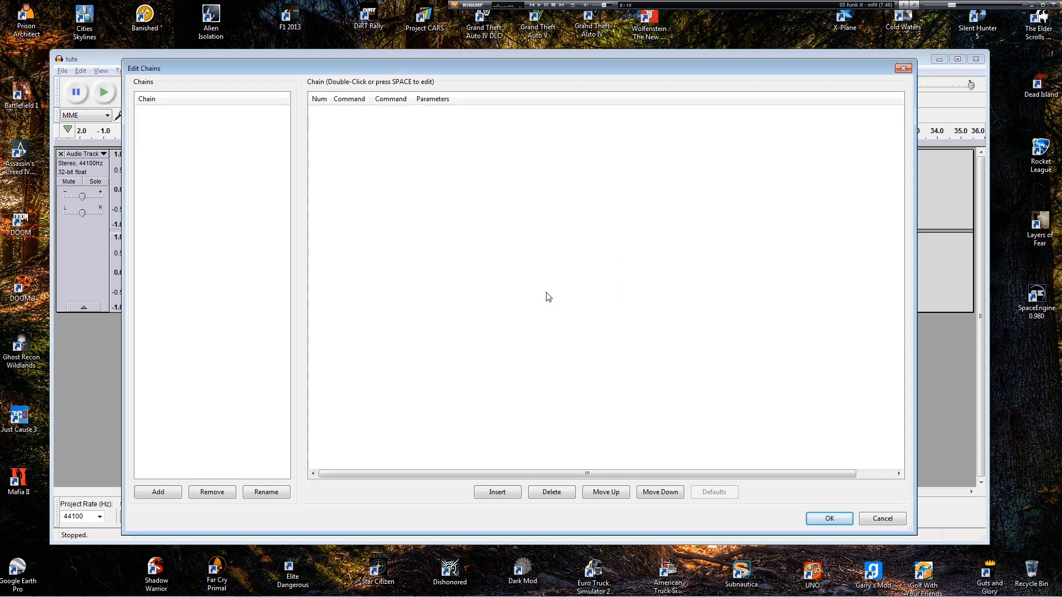
left_click(147, 99)
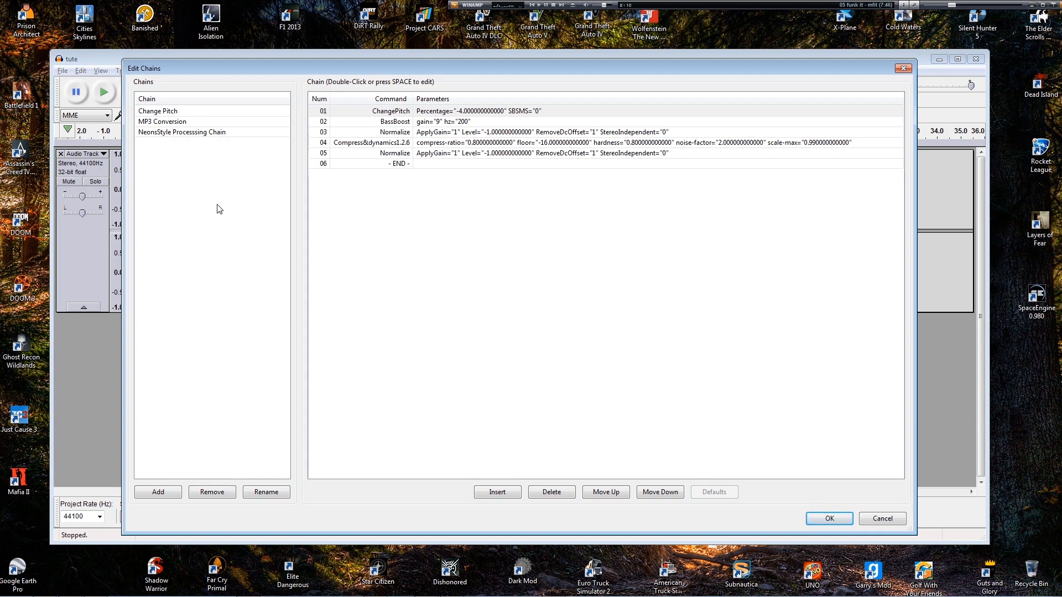
left_click(146, 98)
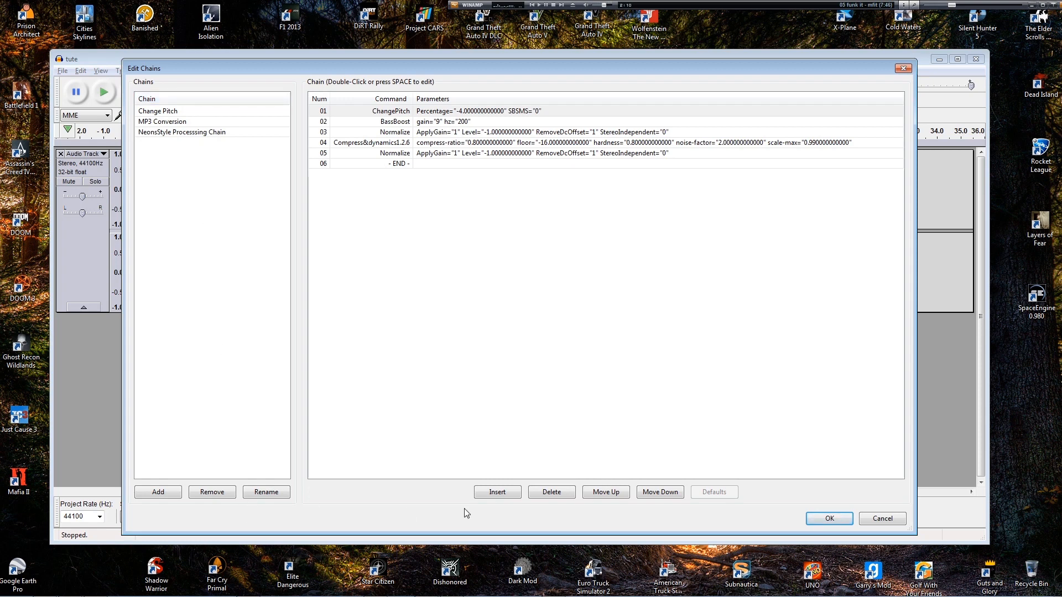
Step: Create a new empty chain named 'Tutorial' and select its END row
left_click(157, 492)
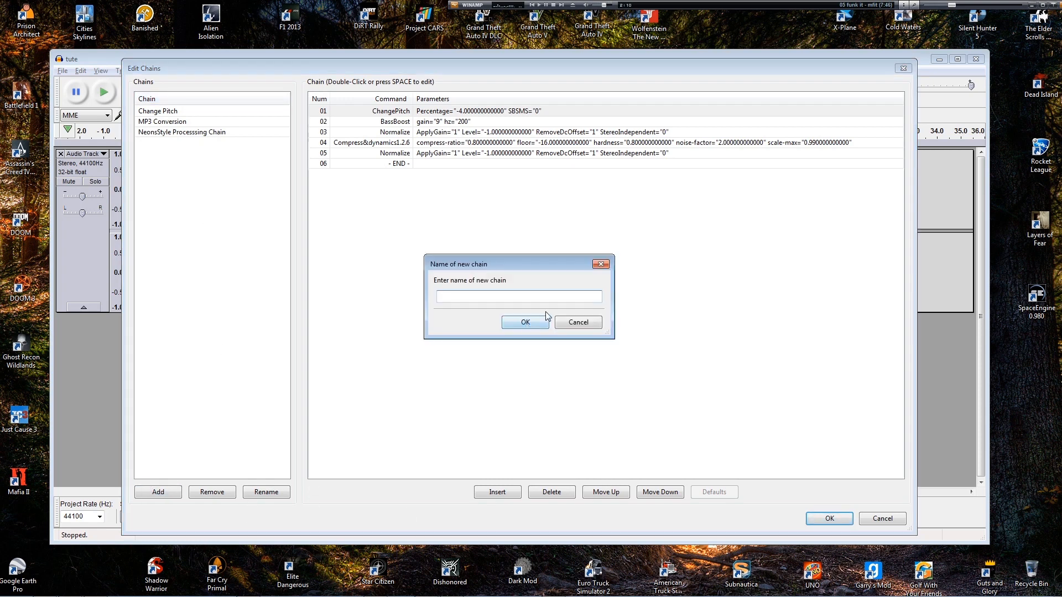
type("Tutorial")
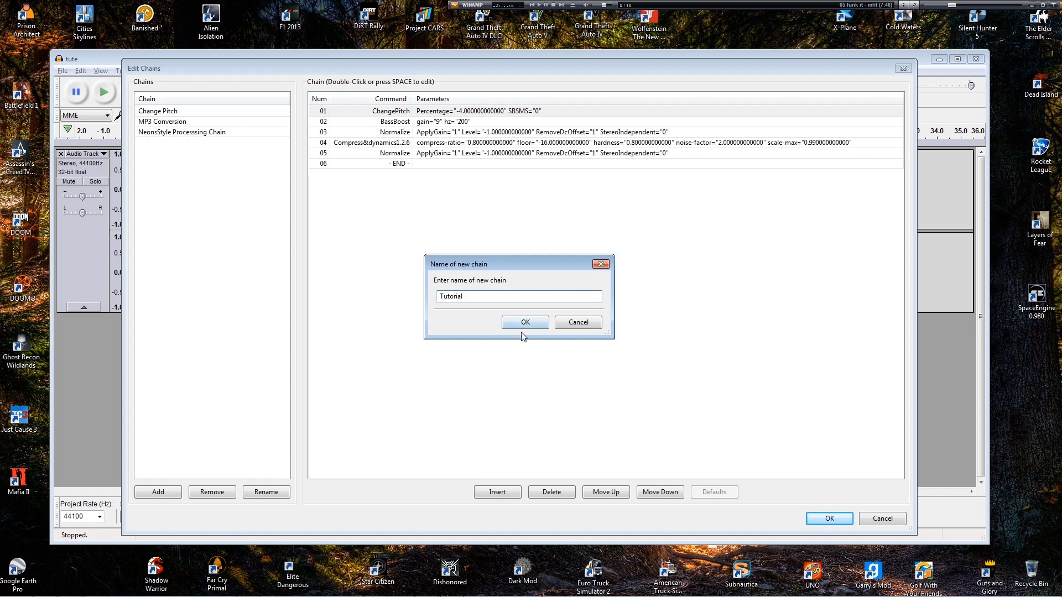
left_click(525, 322)
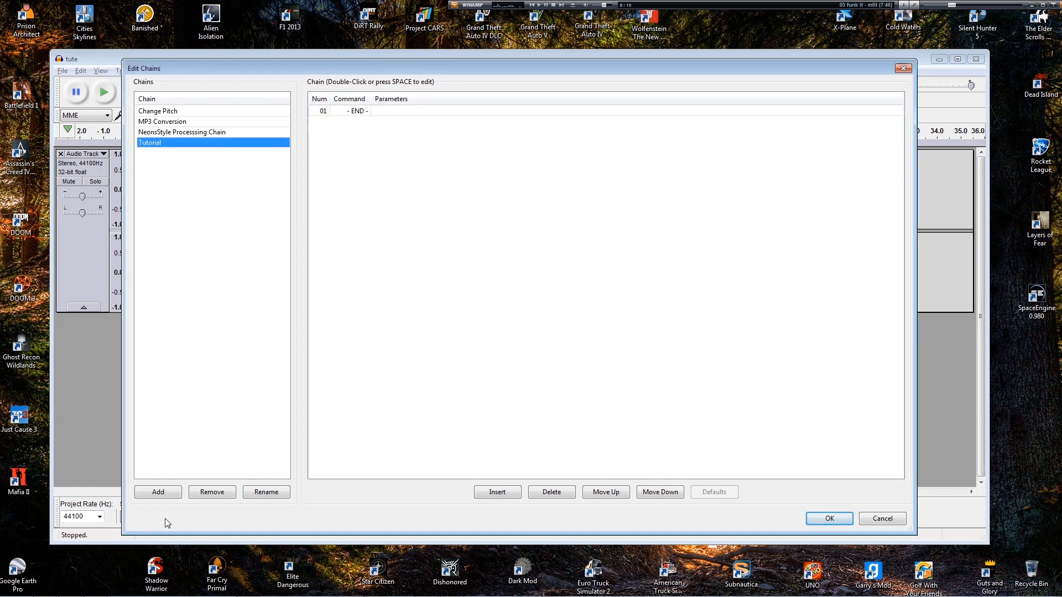
mouse_move(335, 112)
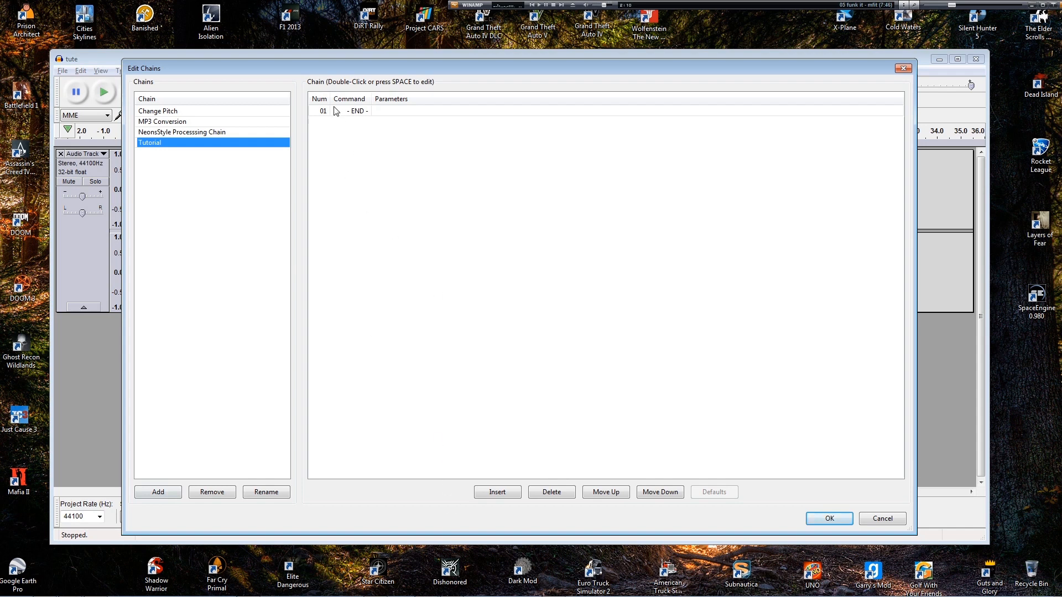
left_click(359, 111)
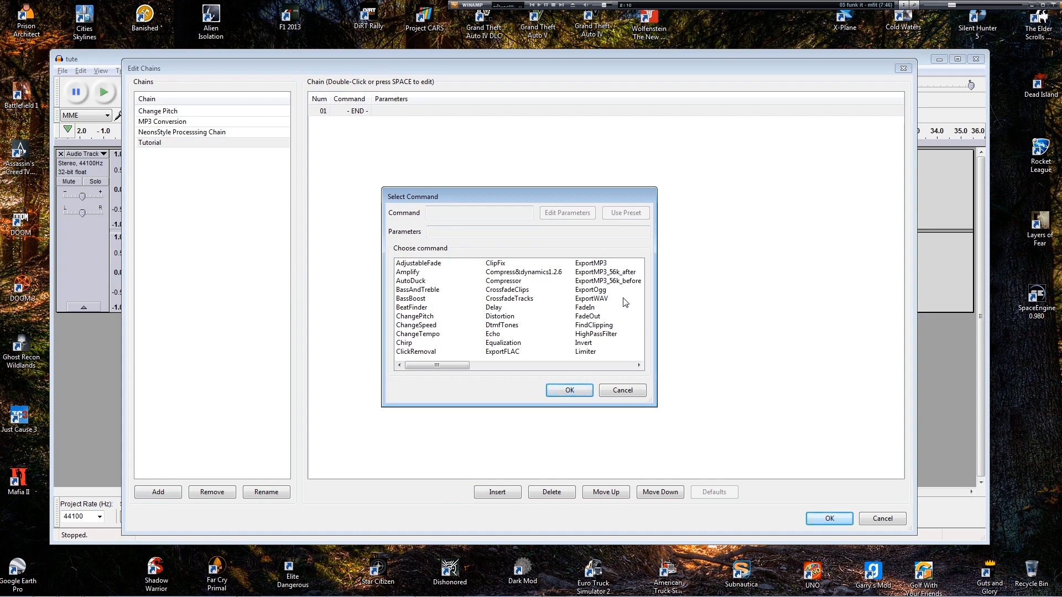
mouse_move(444, 291)
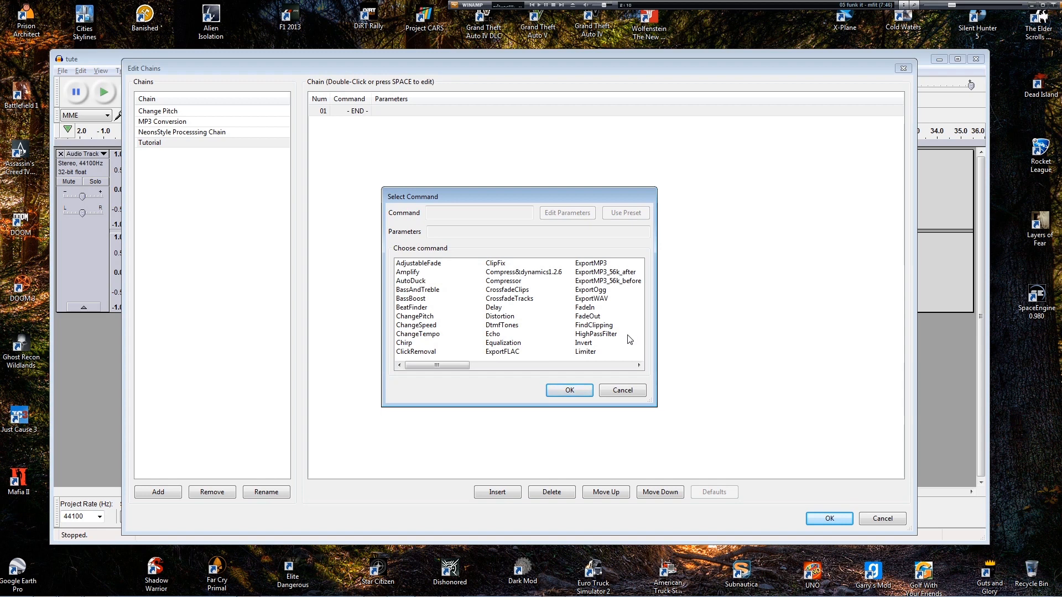
mouse_move(472, 308)
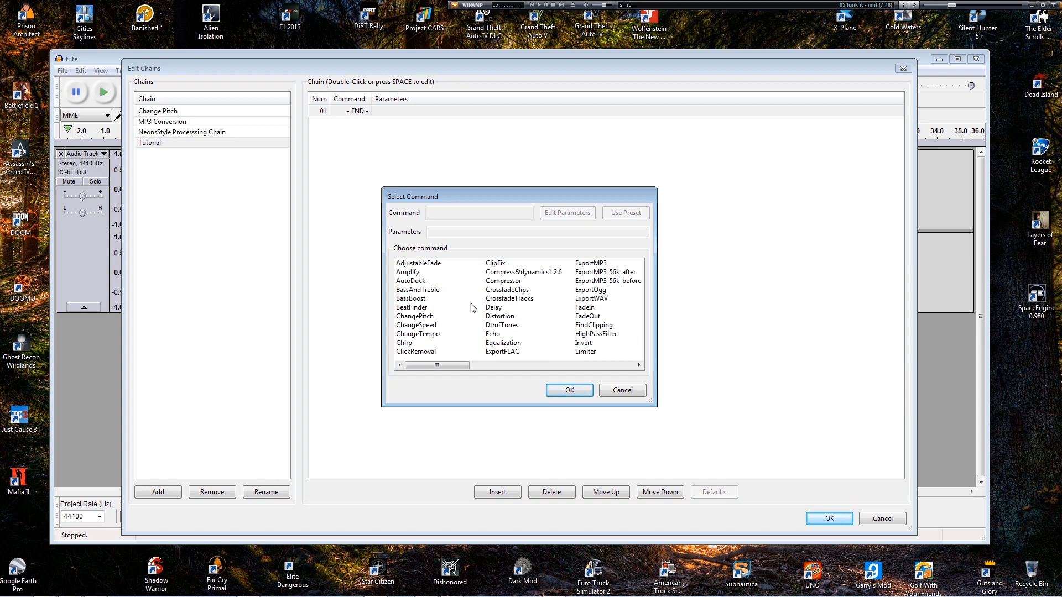
Step: Choose BassBoost, keep 200 Hz and 9 dB, and add it to Tutorial
left_click(410, 299)
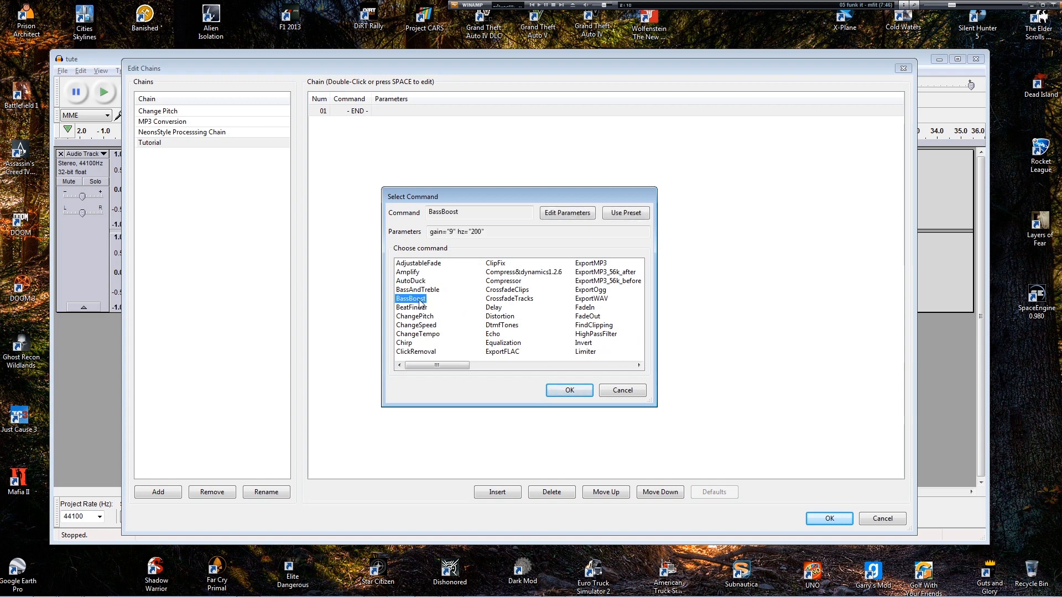
left_click(522, 272)
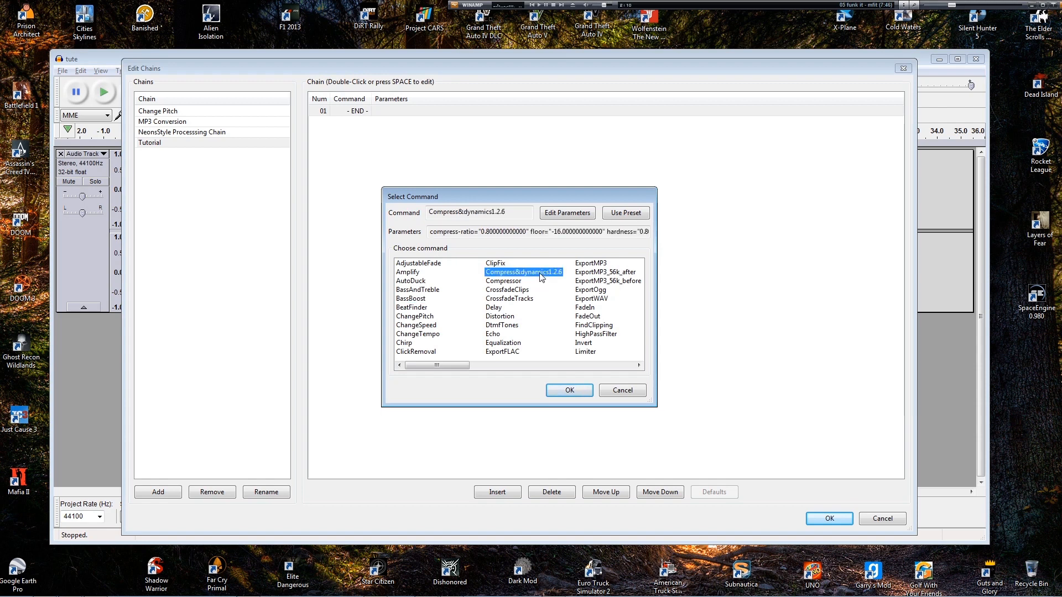
left_click(411, 298)
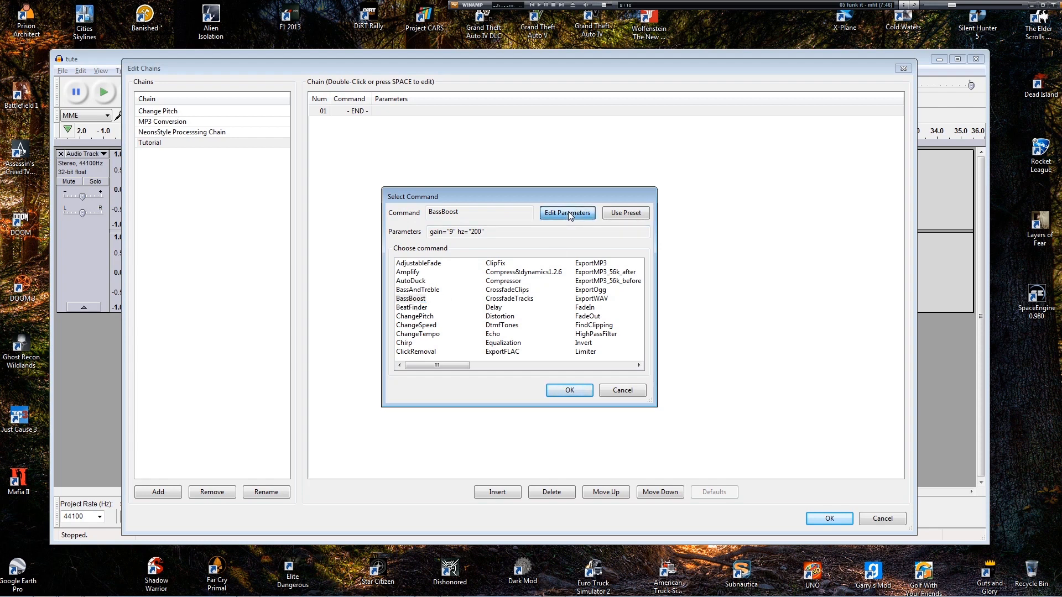
left_click(567, 212)
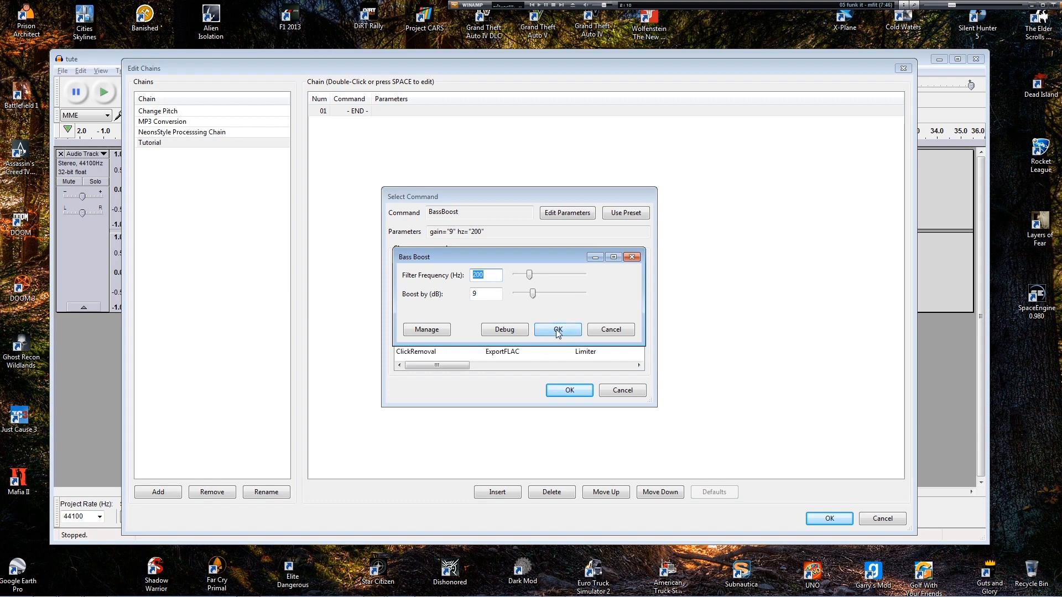
left_click(557, 330)
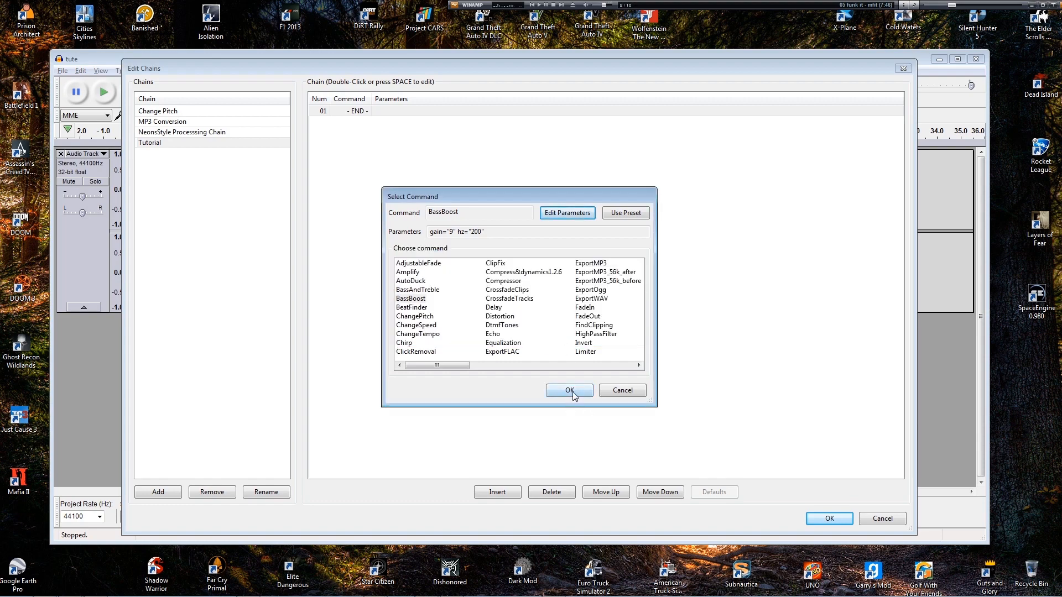
left_click(566, 392)
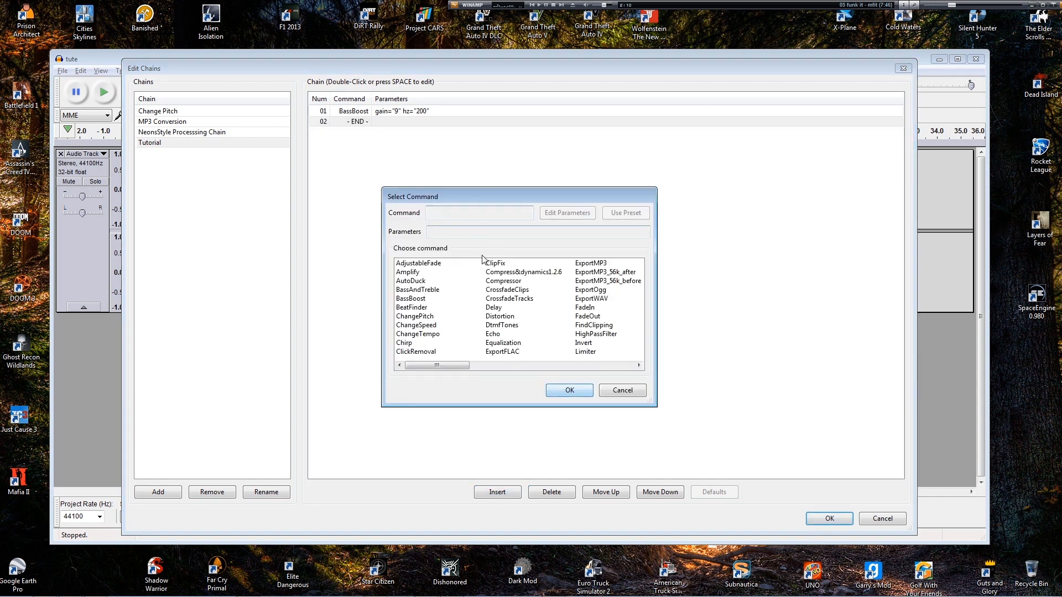
Step: Add a ChangePitch step to the Tutorial chain with a -4 percent pitch change
left_click(414, 317)
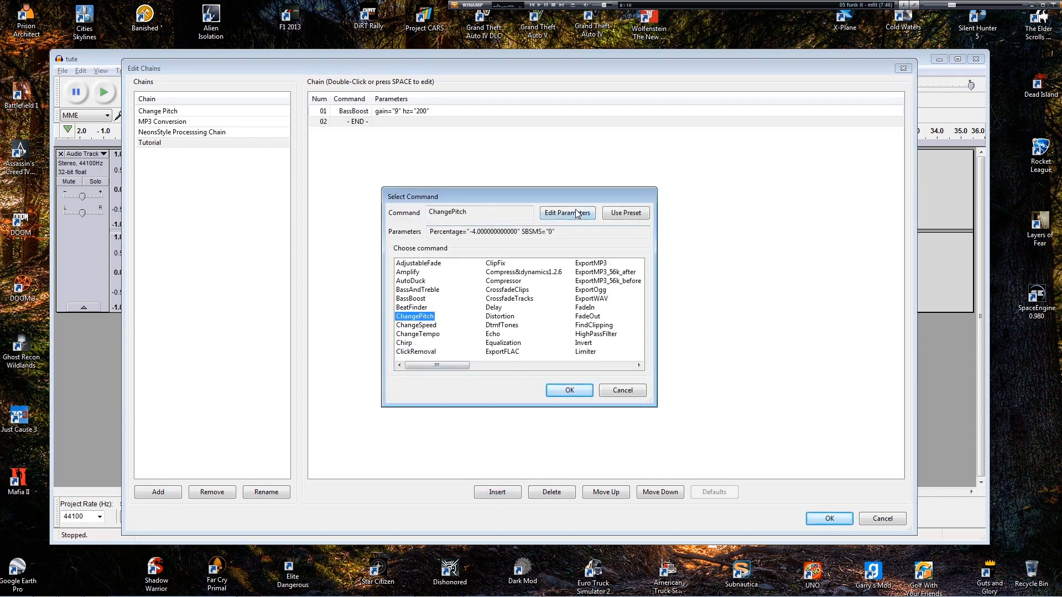
left_click(567, 212)
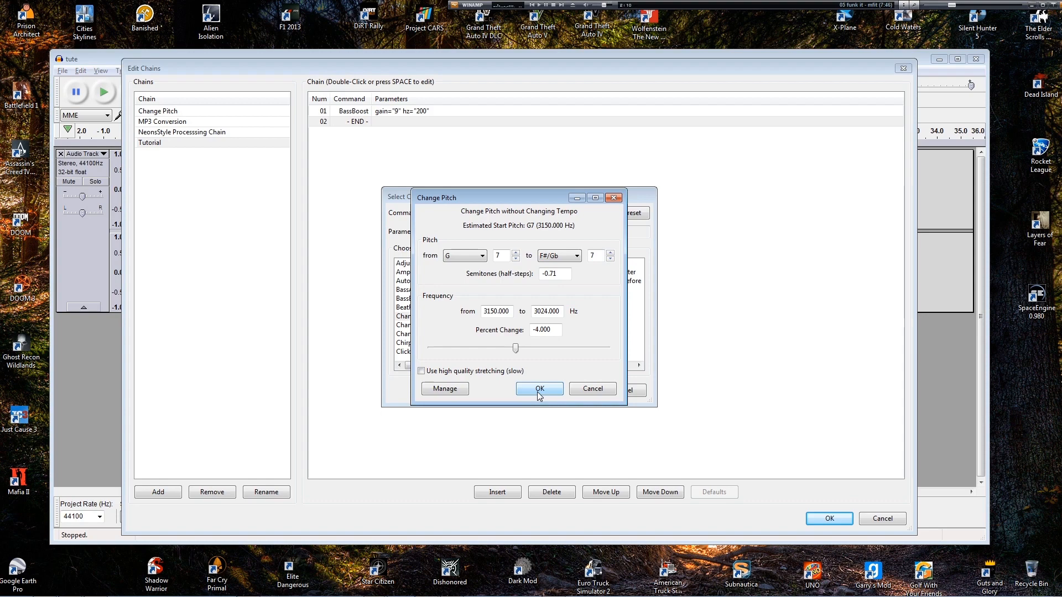
left_click(538, 389)
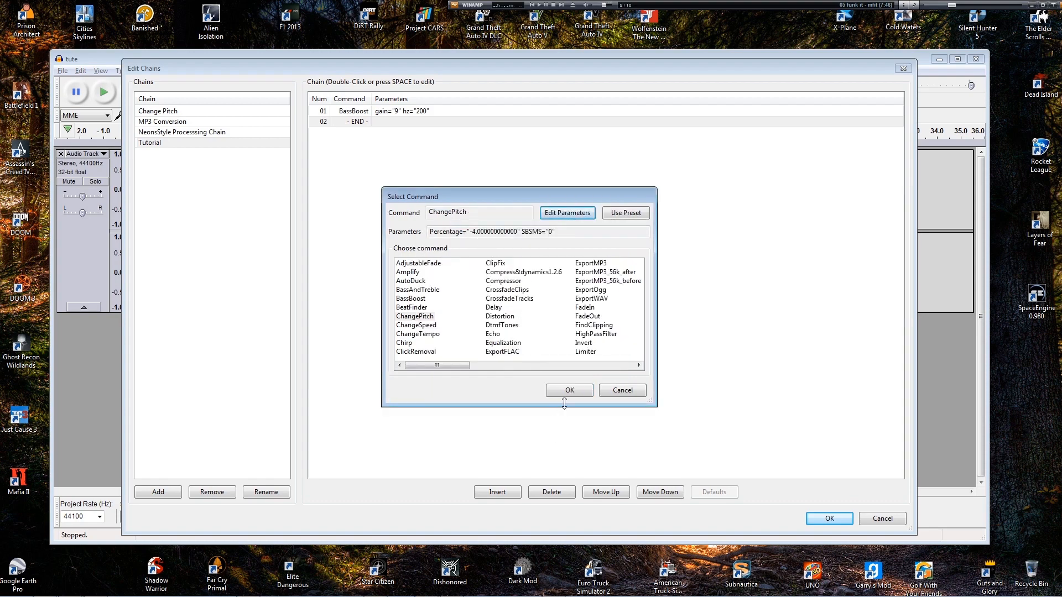
left_click(568, 390)
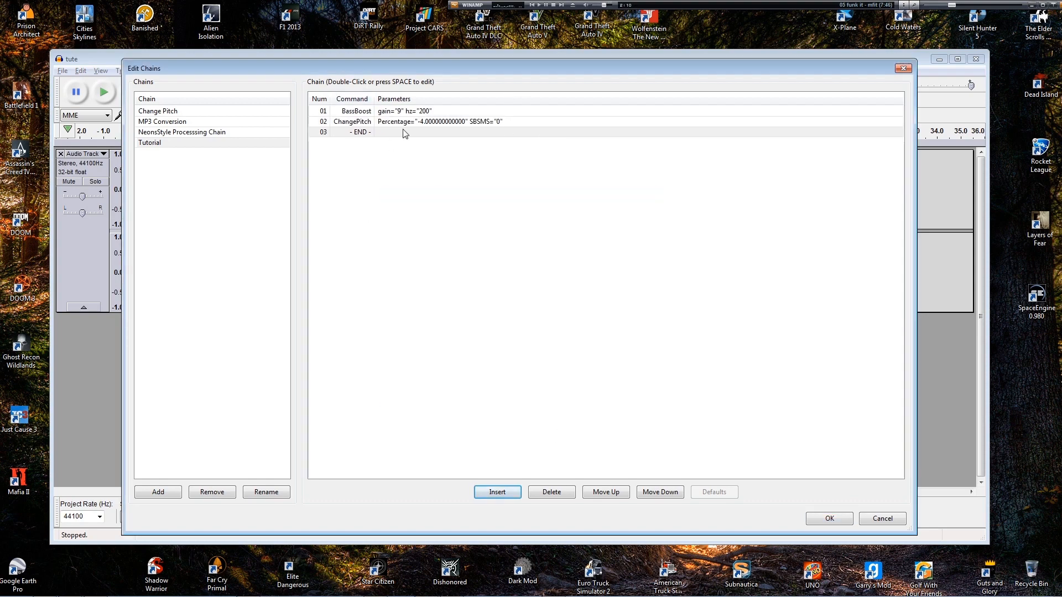
Step: Move the ChangePitch step above BassBoost so it runs first
left_click(352, 121)
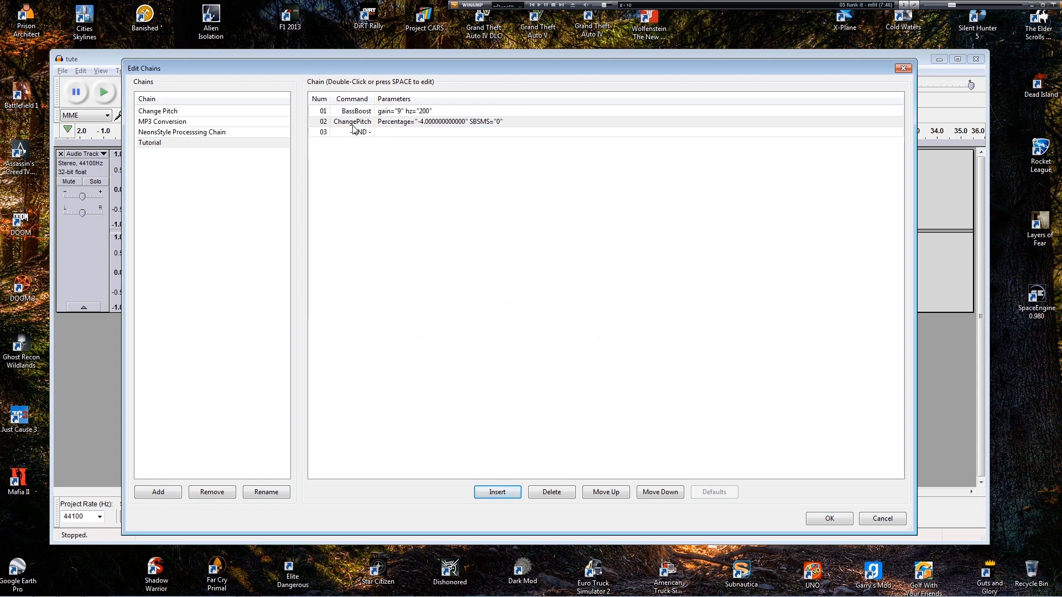
left_click(352, 121)
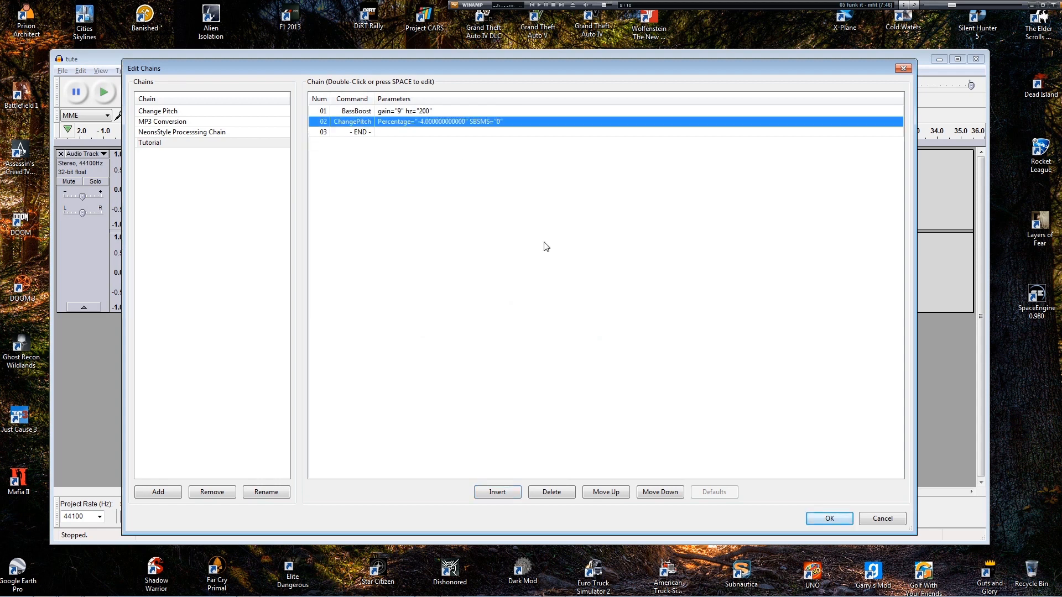
left_click(604, 491)
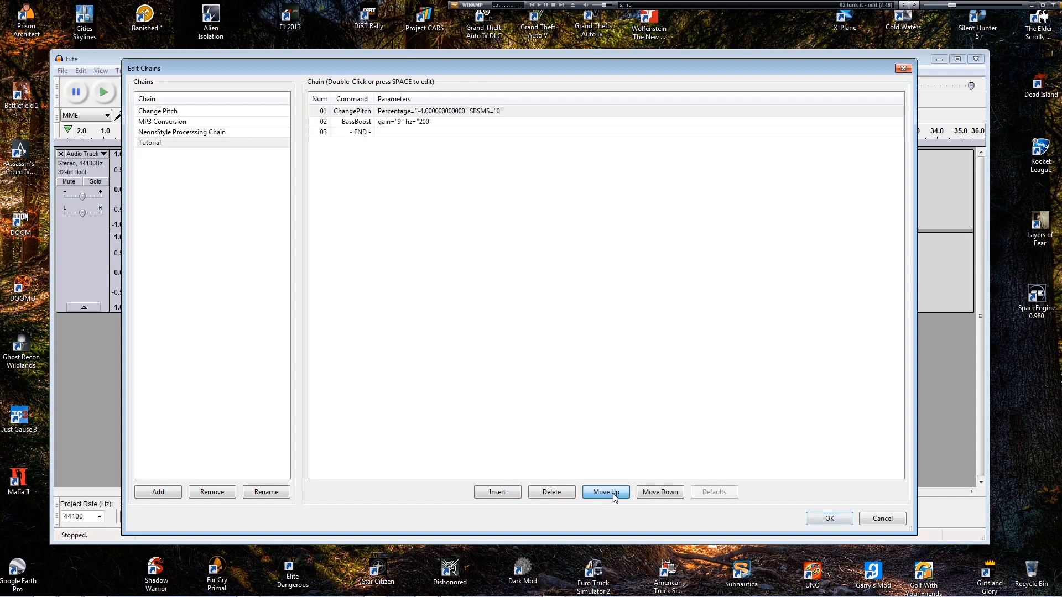
left_click(352, 131)
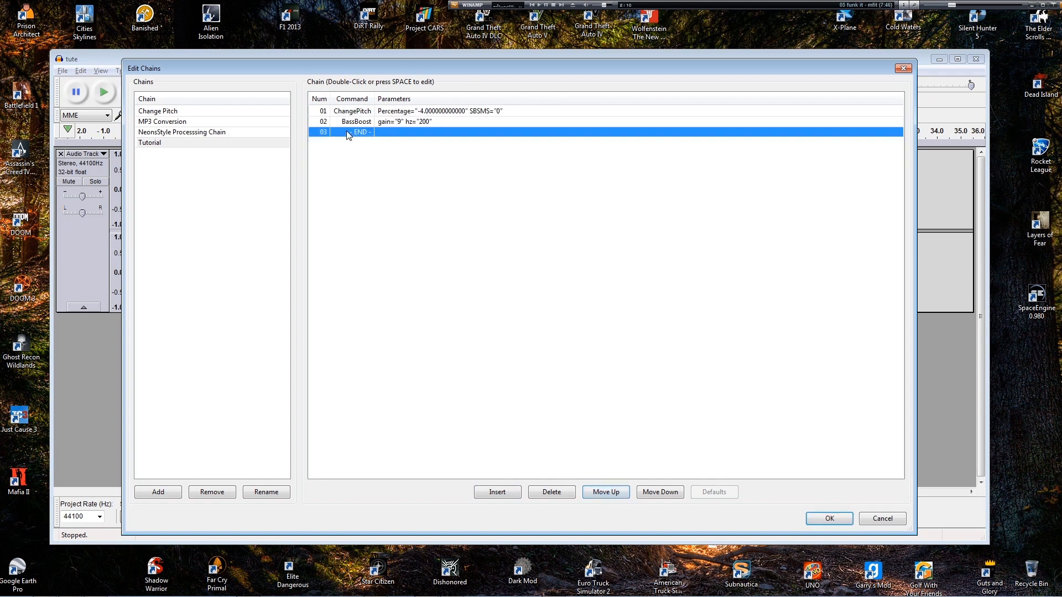
Step: Insert Compress&dynamics 1.2.6 at the chain's end with default ratio 0.8 and -16 dB floor
double_click(347, 133)
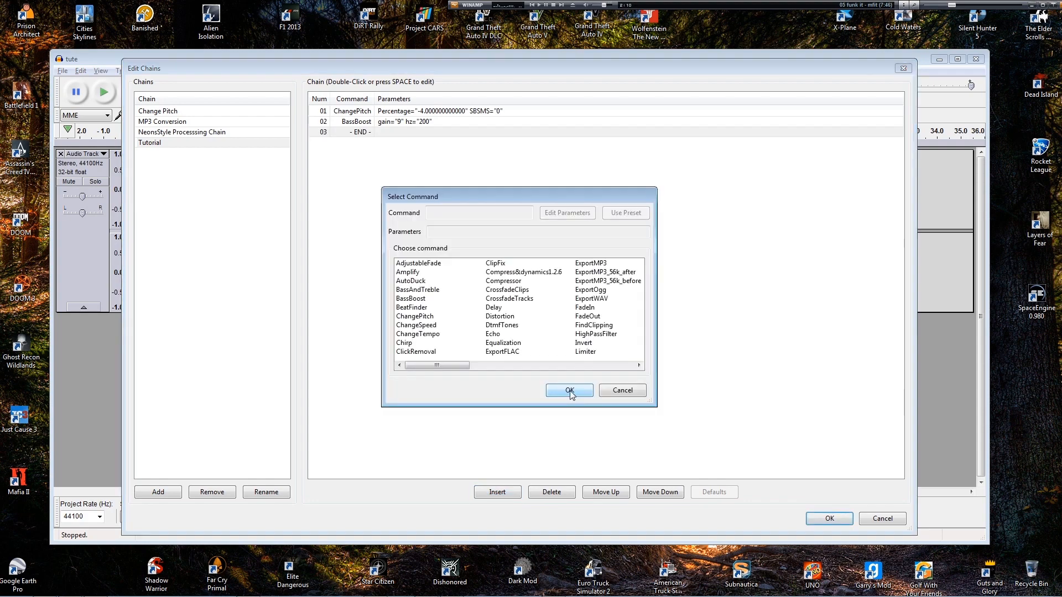
mouse_move(538, 328)
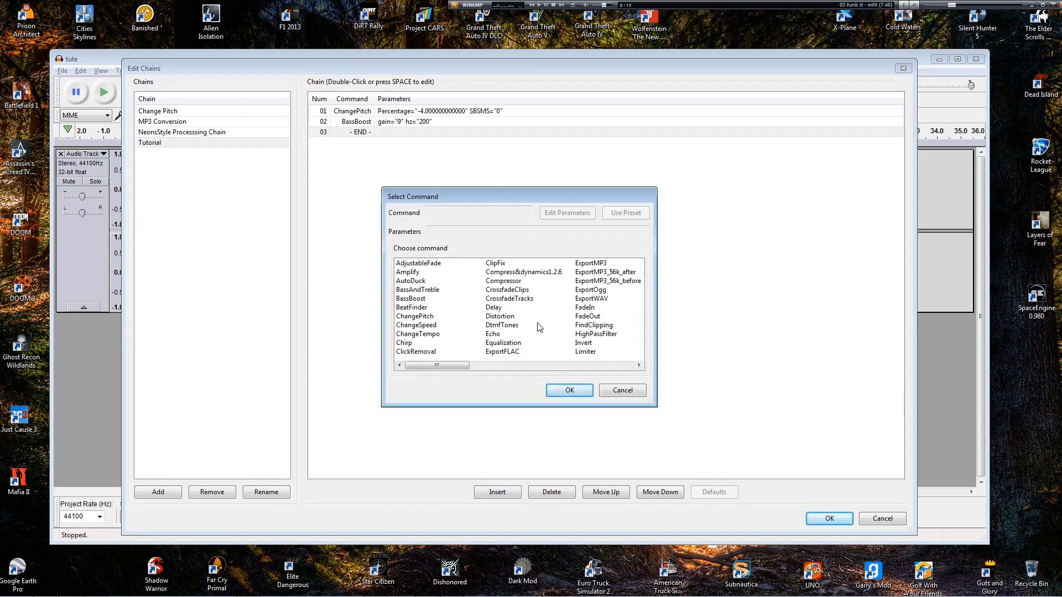
left_click(504, 280)
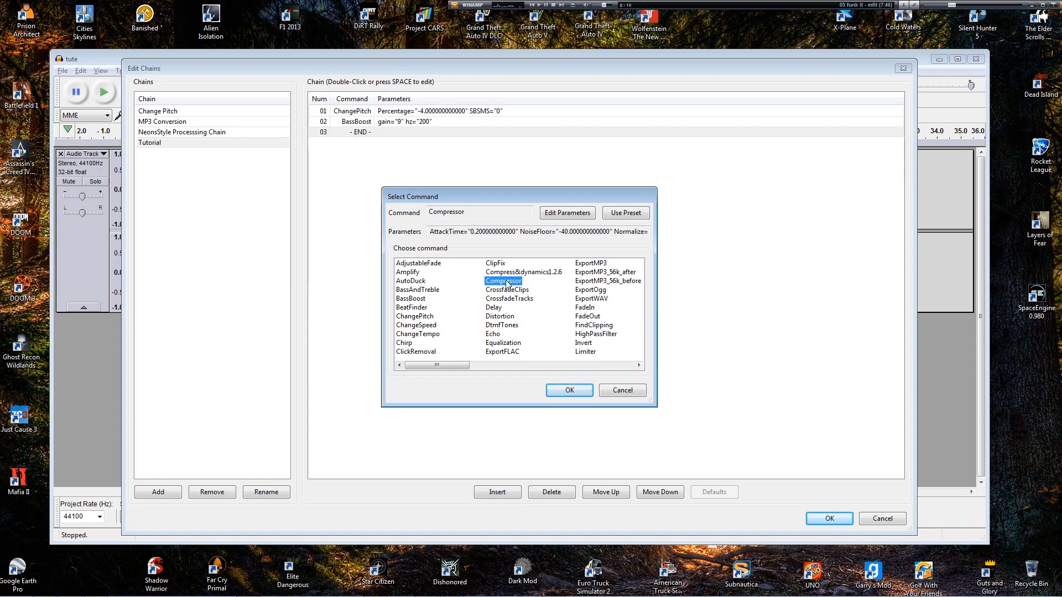
mouse_move(518, 283)
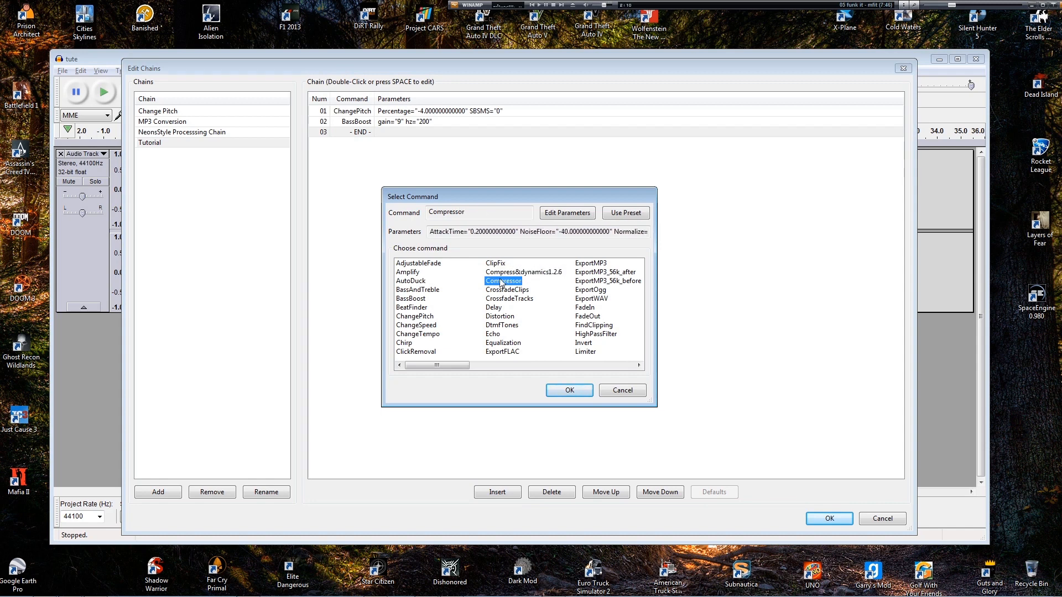
left_click(567, 212)
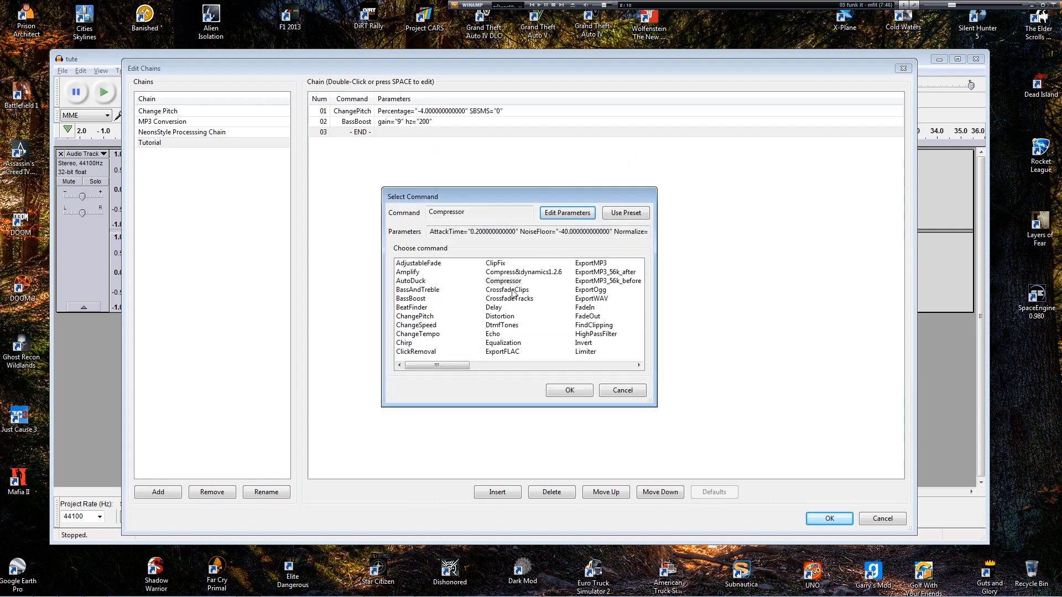
left_click(523, 272)
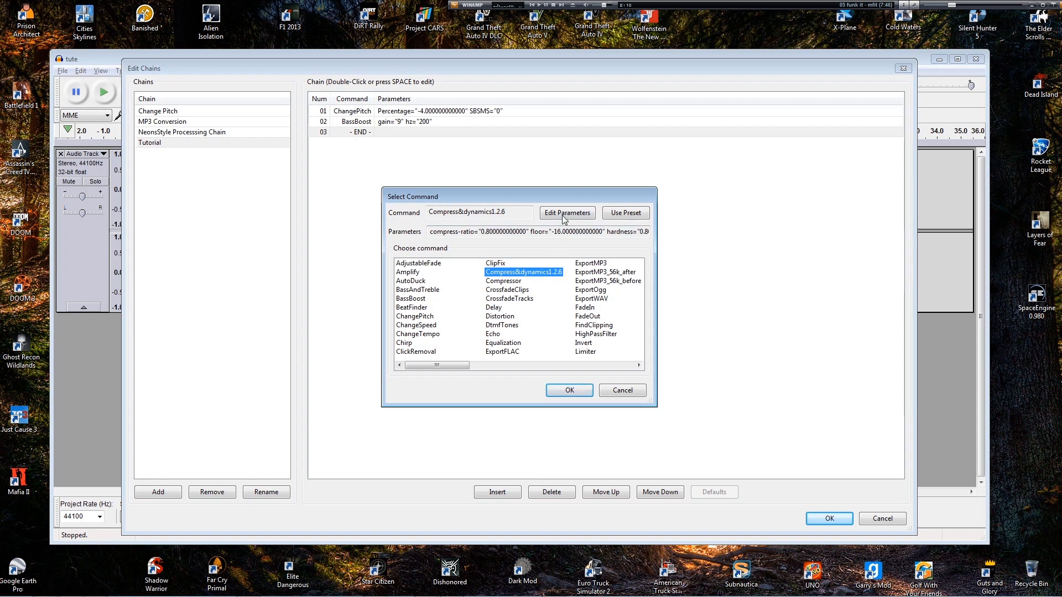
left_click(567, 212)
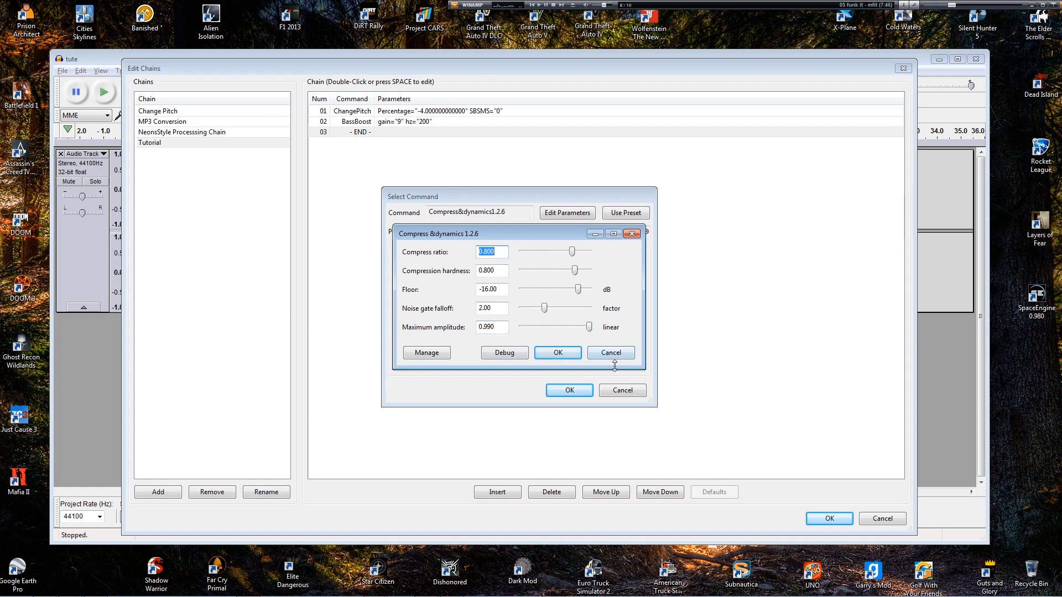
mouse_move(621, 362)
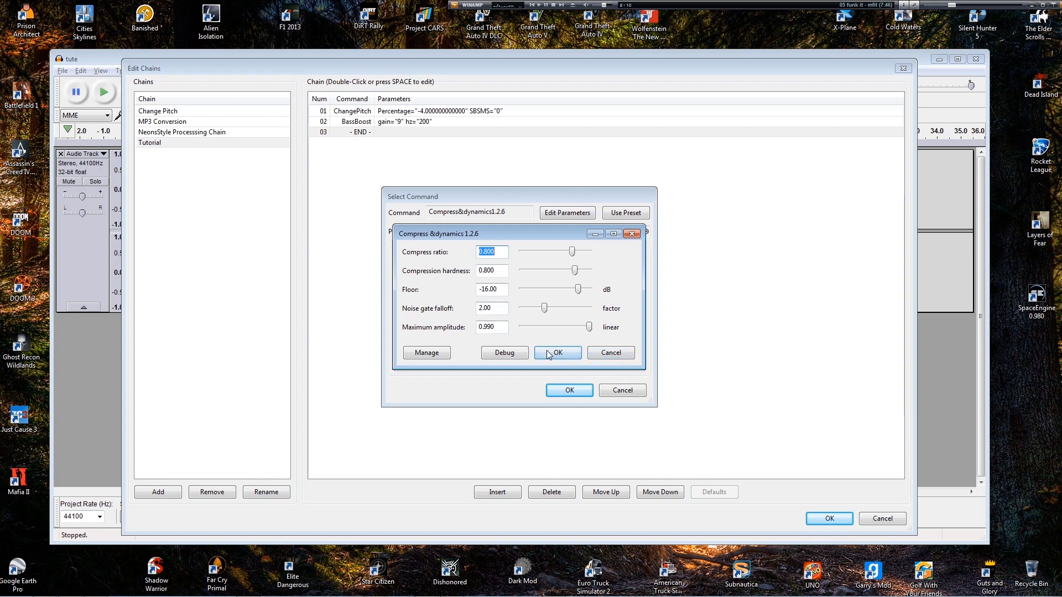
left_click(558, 353)
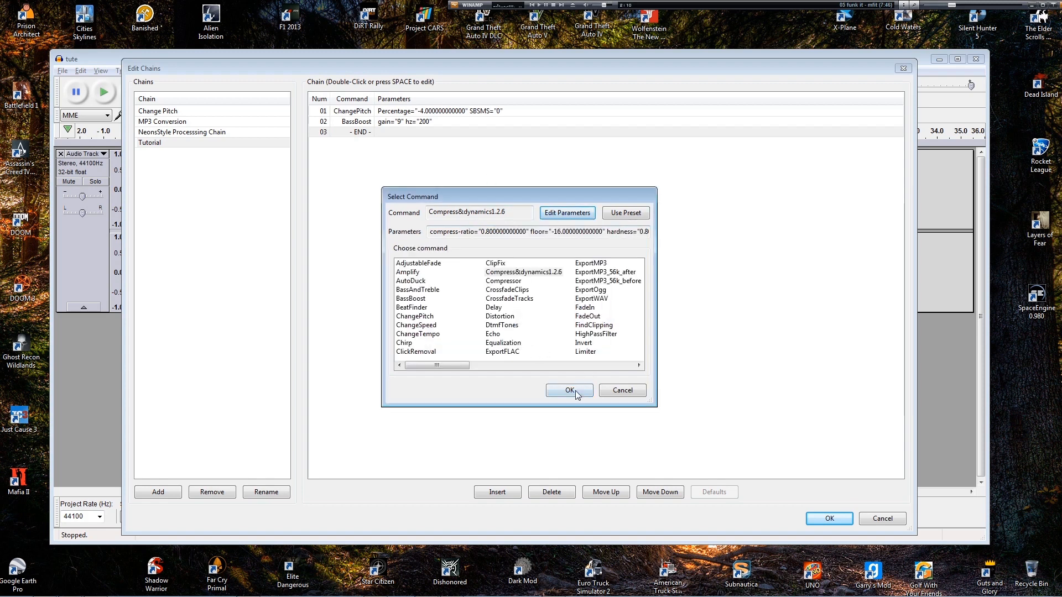
left_click(568, 389)
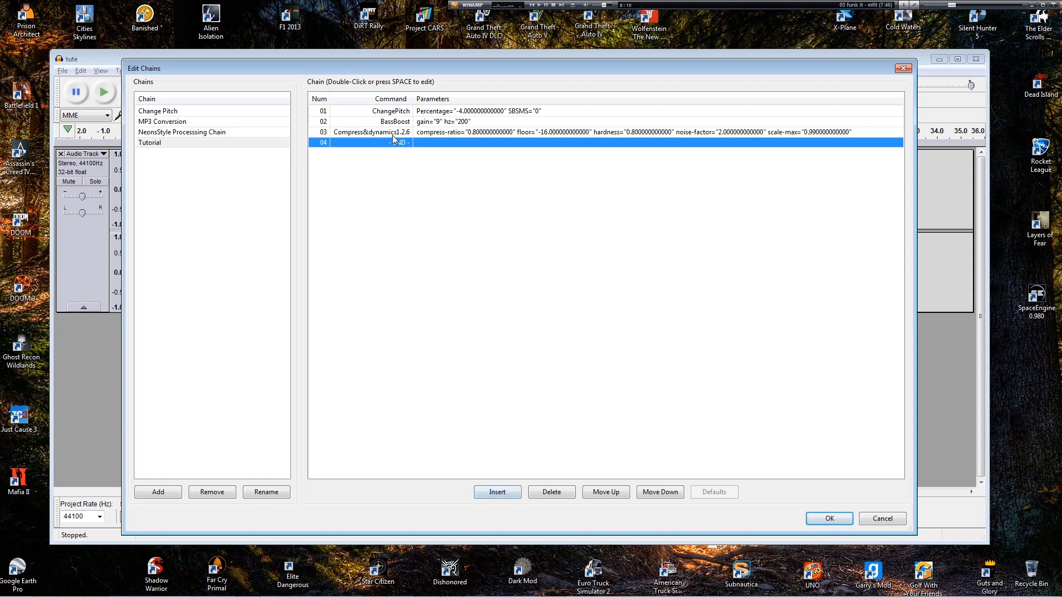
Step: Delete the Compress&dynamics1.2.6 step, leaving ChangePitch and BassBoost
left_click(370, 133)
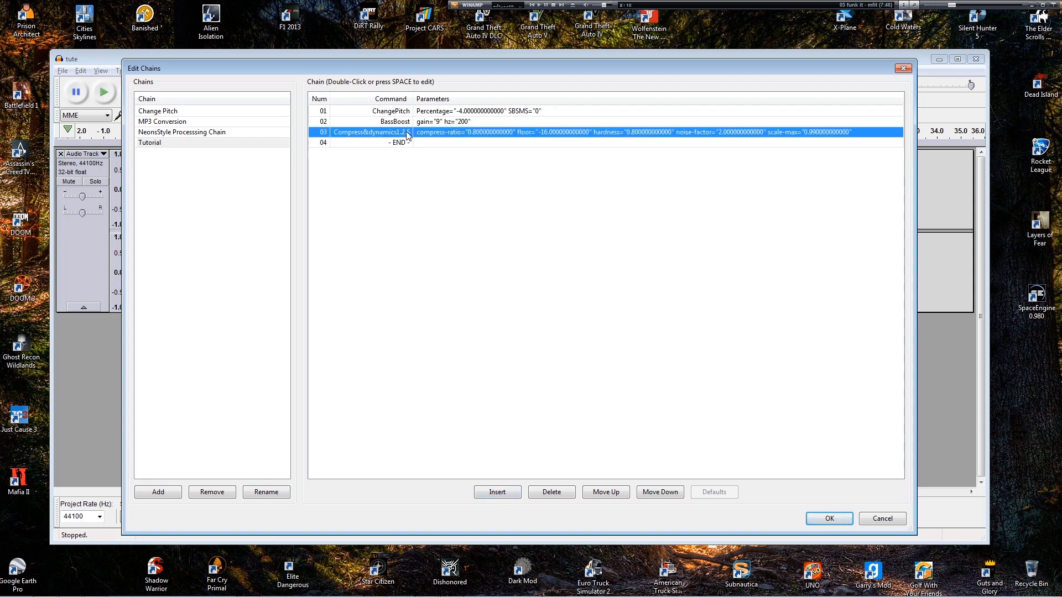
left_click(552, 491)
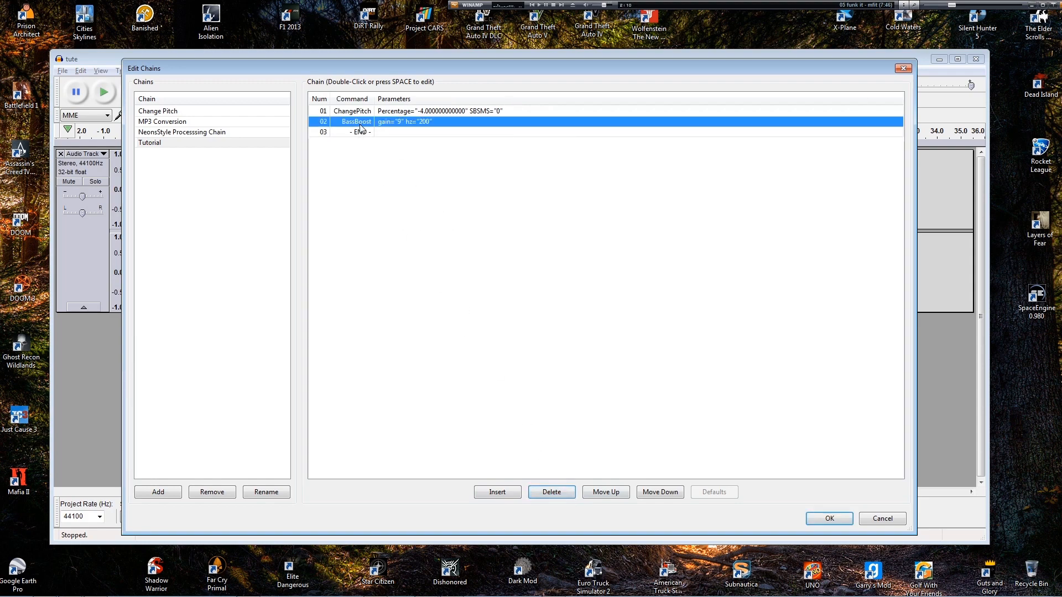
double_click(355, 121)
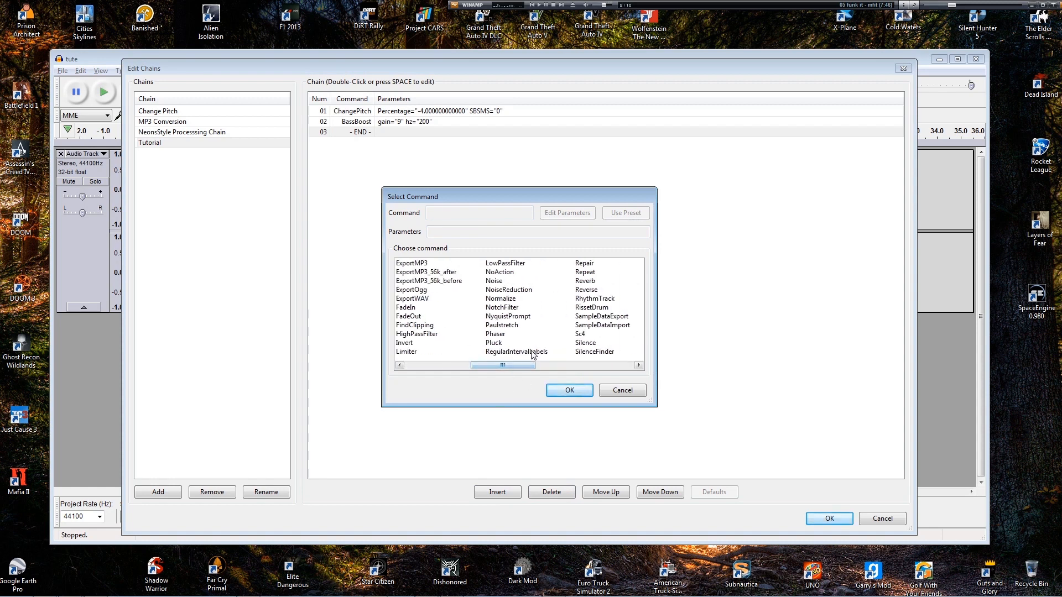
Step: Insert Normalize after BassBoost with default -1 dB level and DC offset removal
left_click(501, 298)
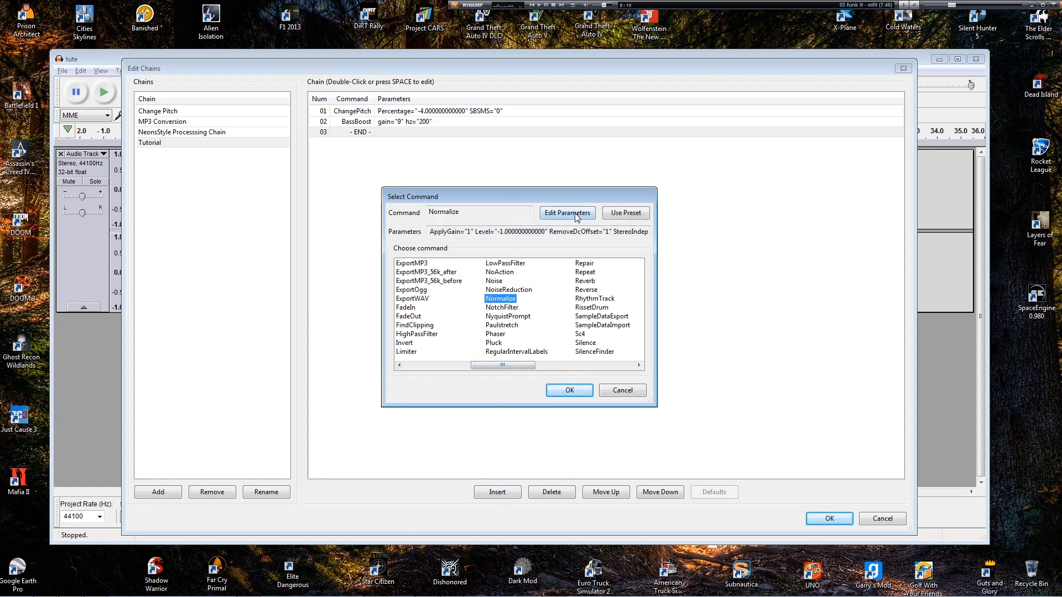
left_click(567, 212)
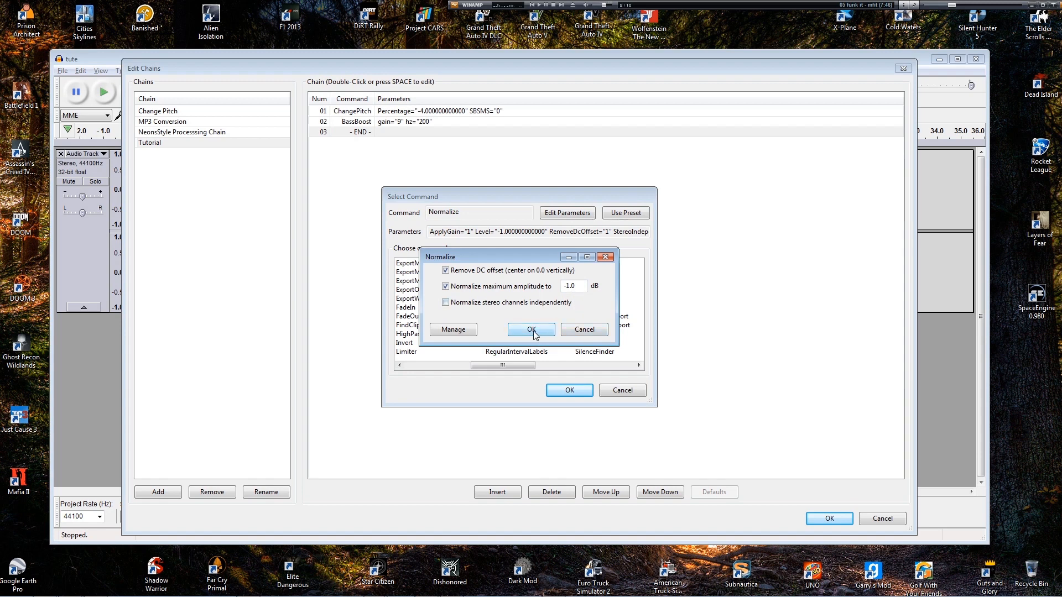
left_click(530, 330)
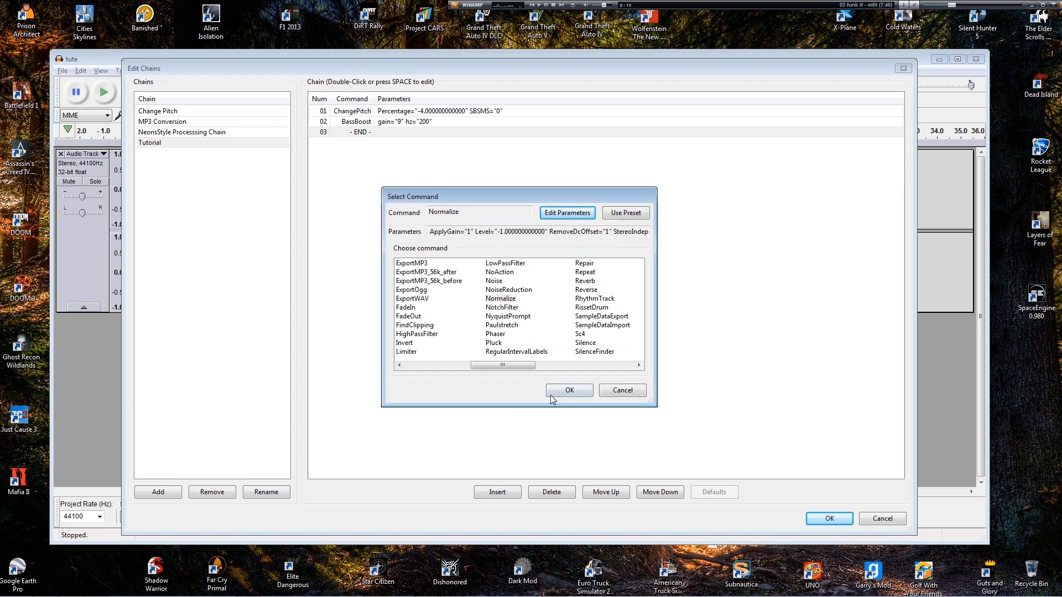
left_click(569, 390)
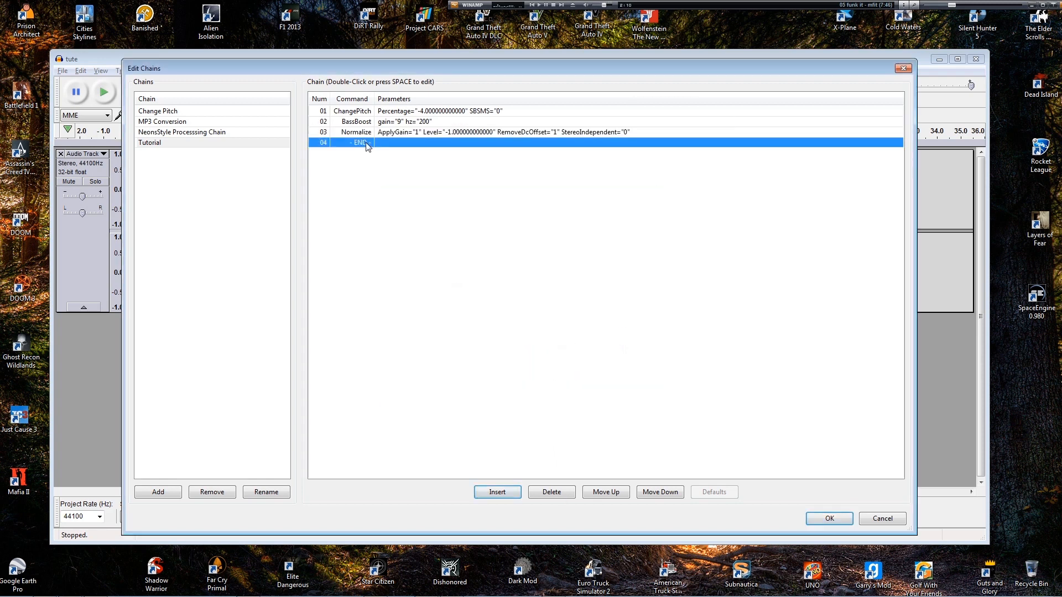
Step: Insert a Compress&dynamics1.2.6 step with its default parameters
left_click(497, 492)
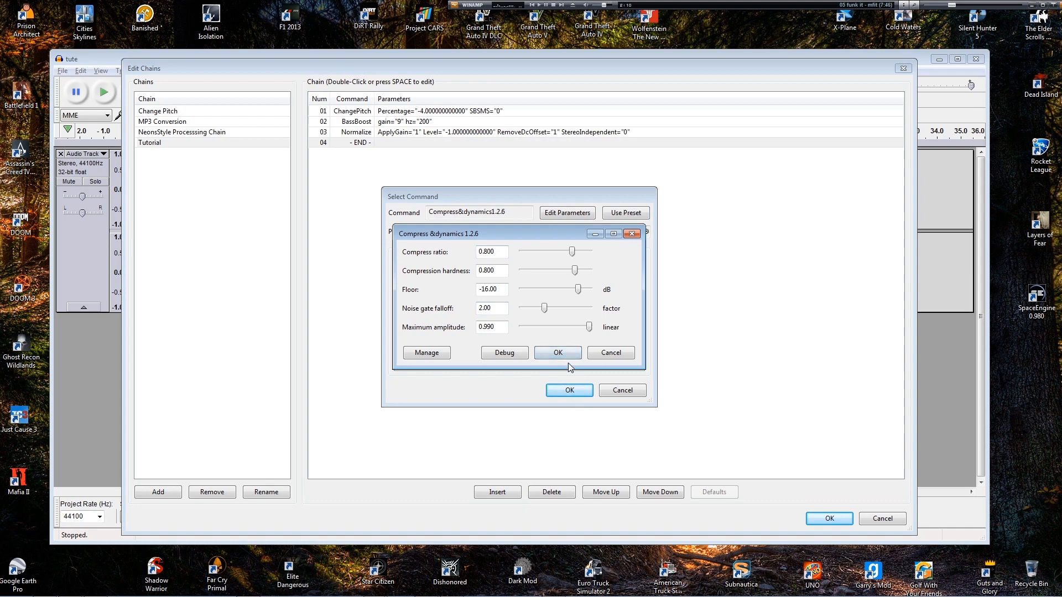
left_click(557, 353)
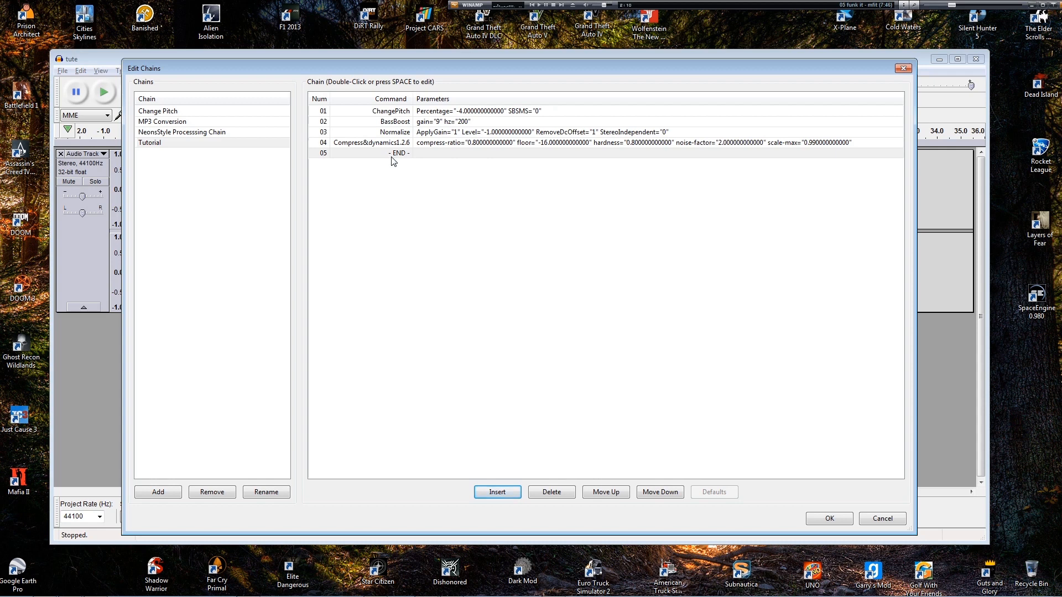
left_click(392, 121)
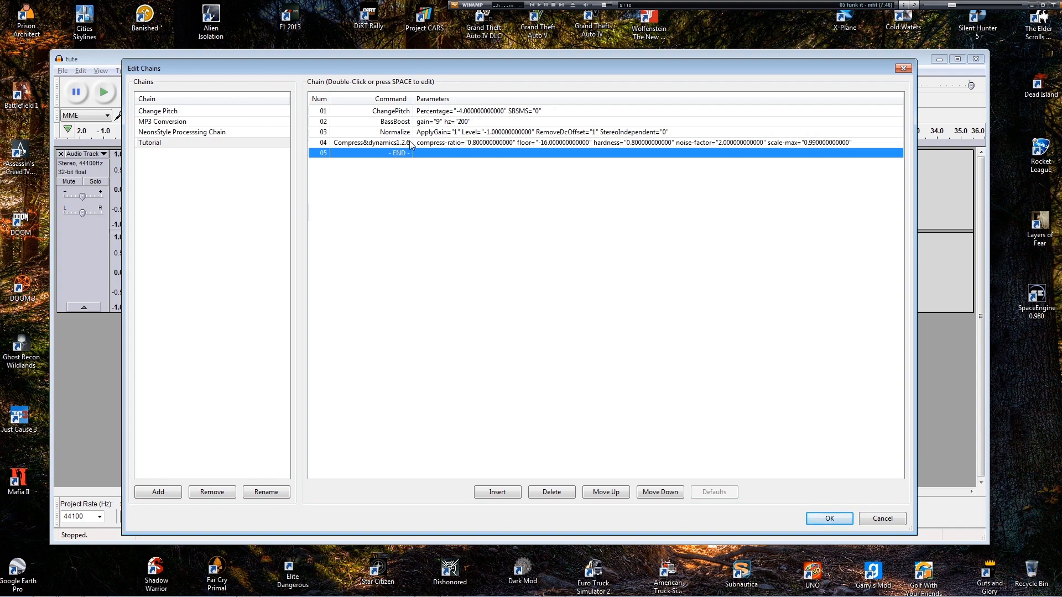
Step: Append a second Normalize step at the chain's end and close Edit Chains
double_click(398, 153)
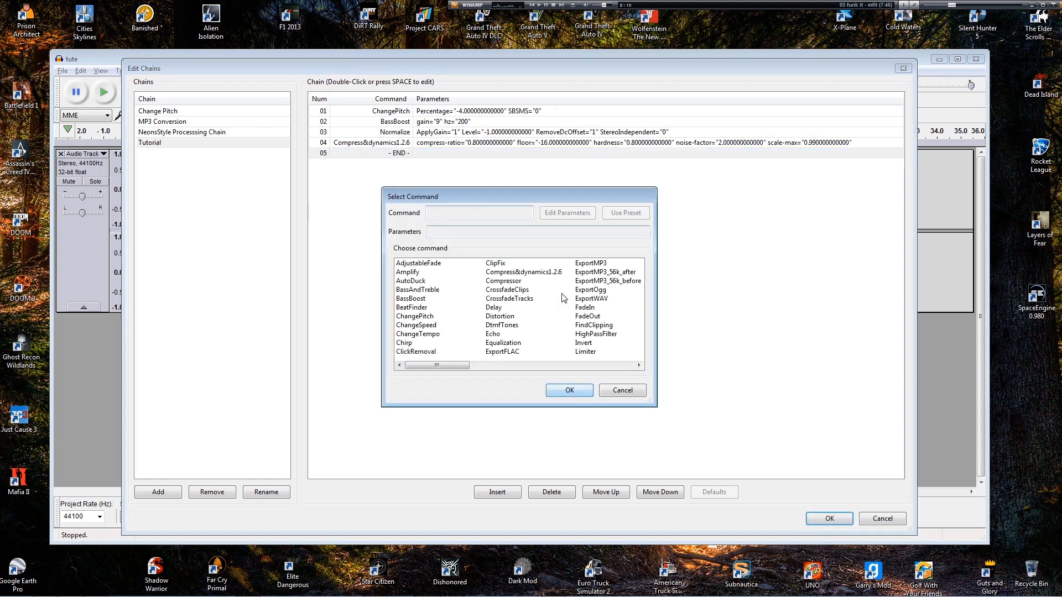
left_click(500, 298)
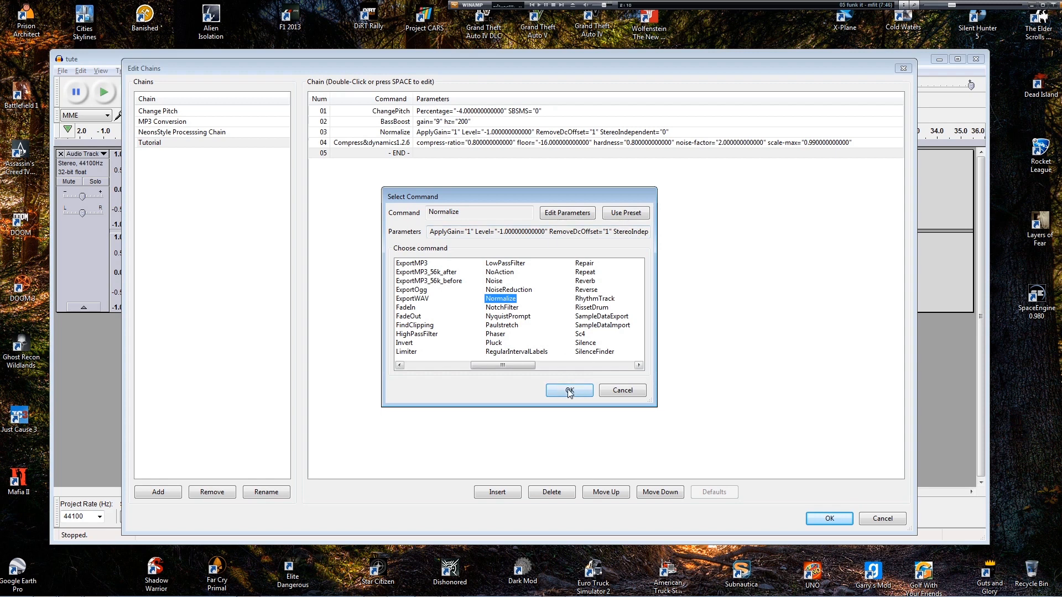
left_click(568, 390)
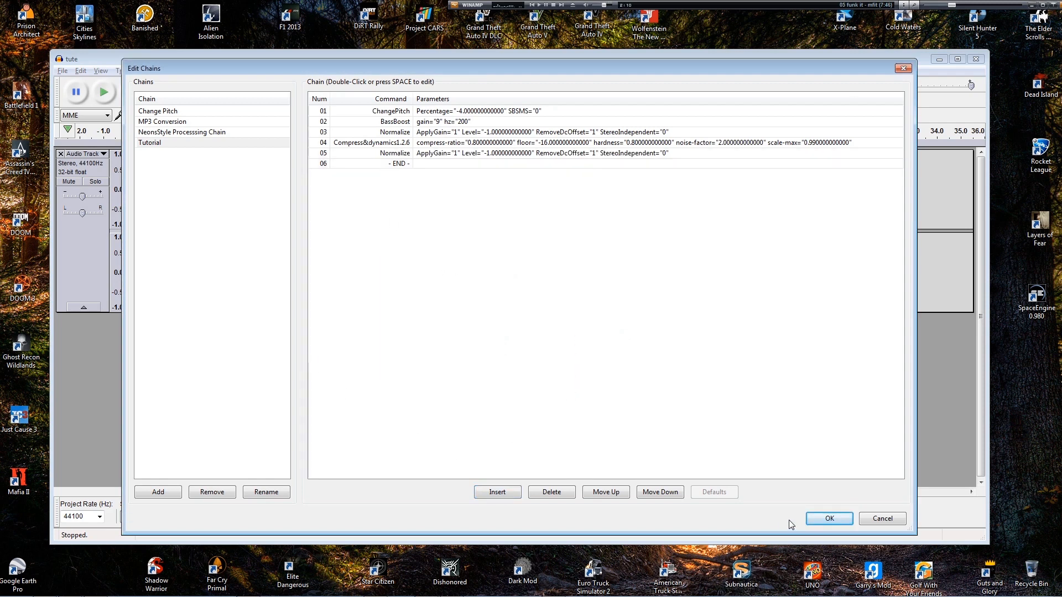
left_click(829, 518)
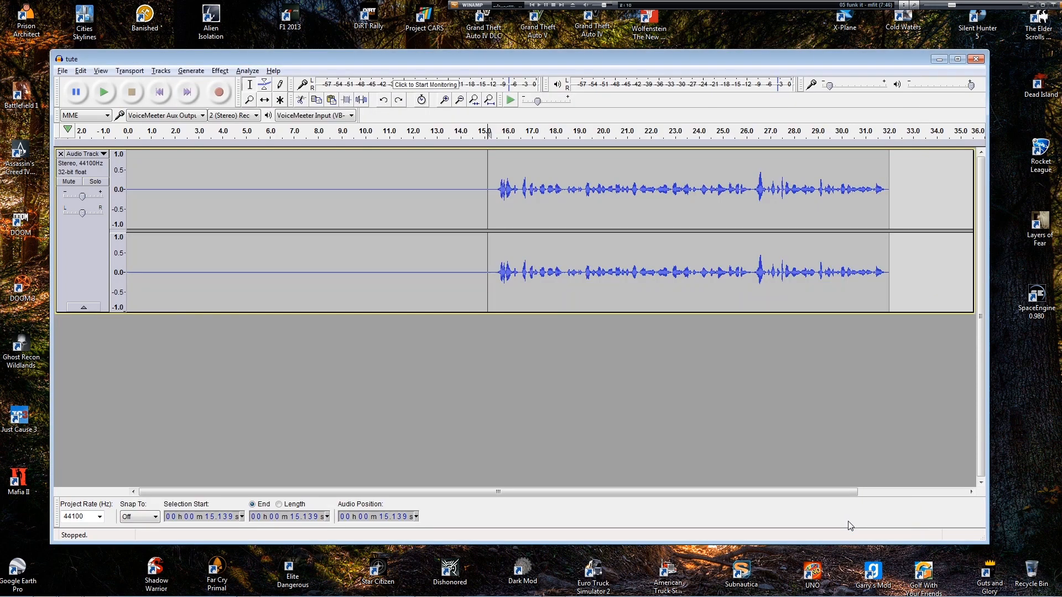
Step: Apply the Tutorial chain to the whole voice track and listen to the result
left_click(81, 162)
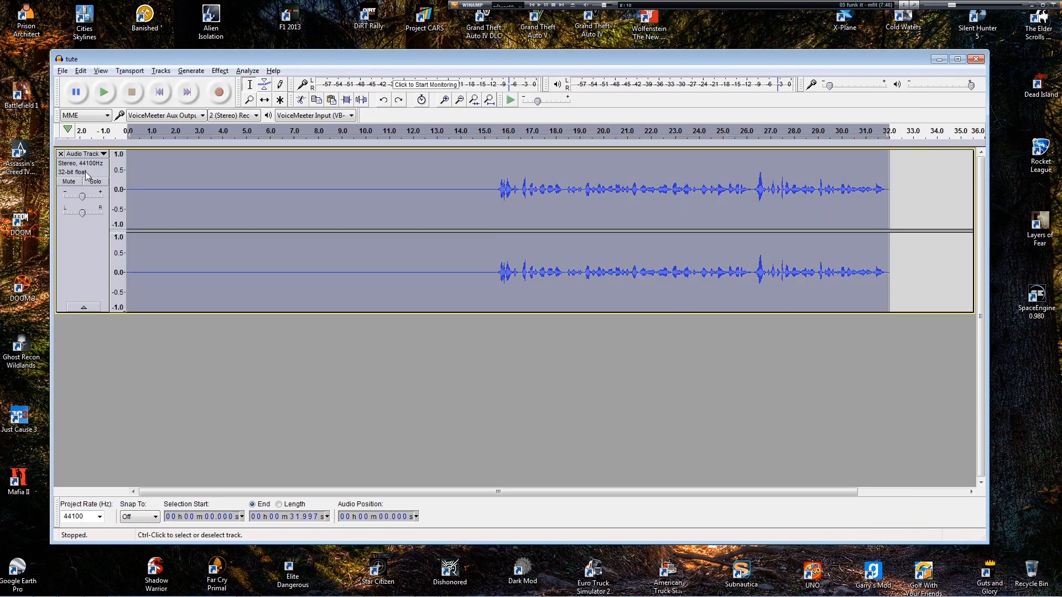
left_click(61, 70)
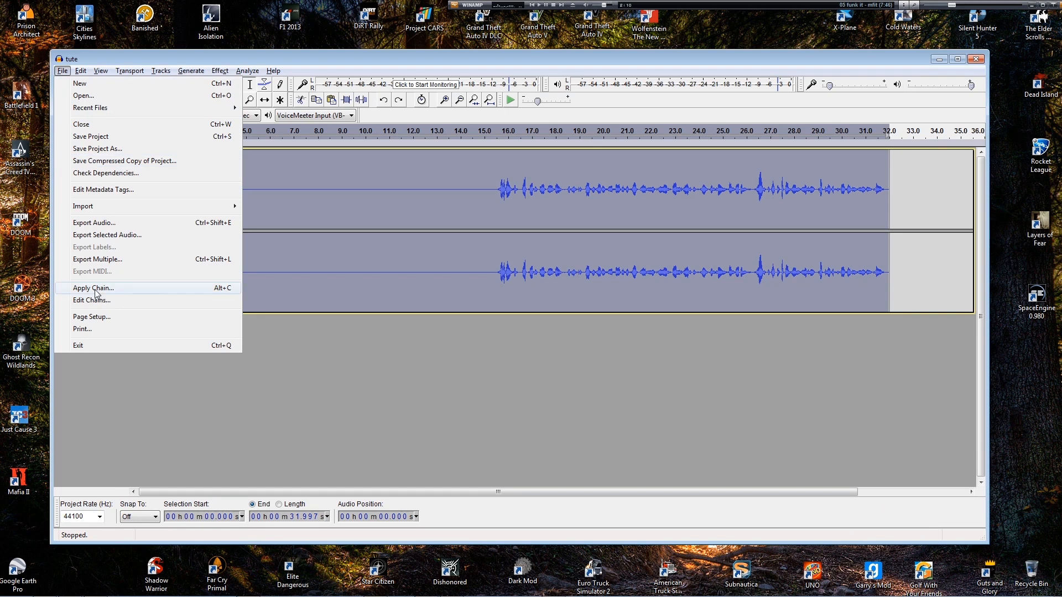
left_click(93, 288)
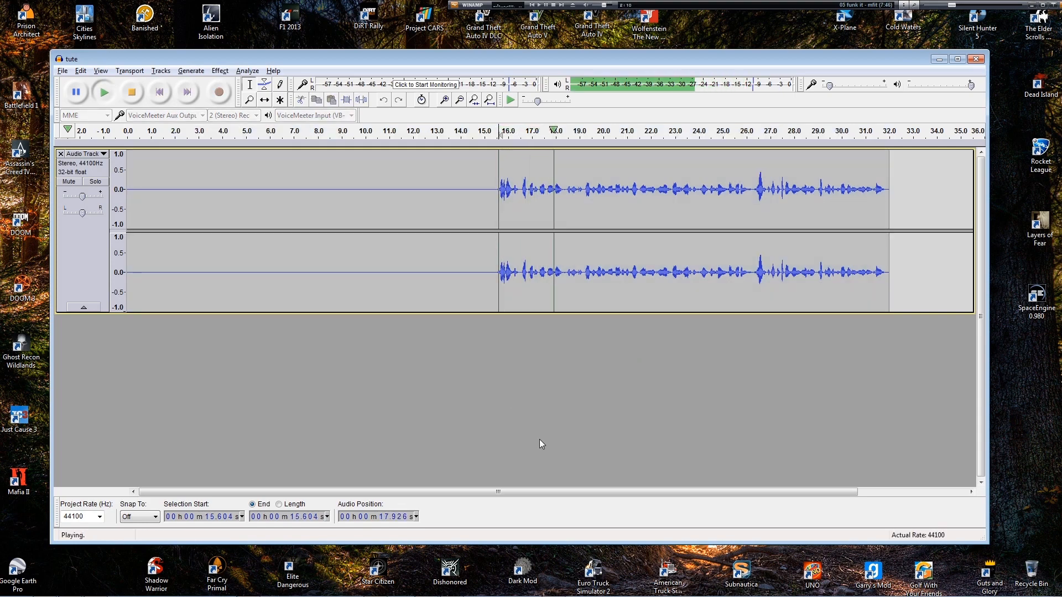
left_click(62, 70)
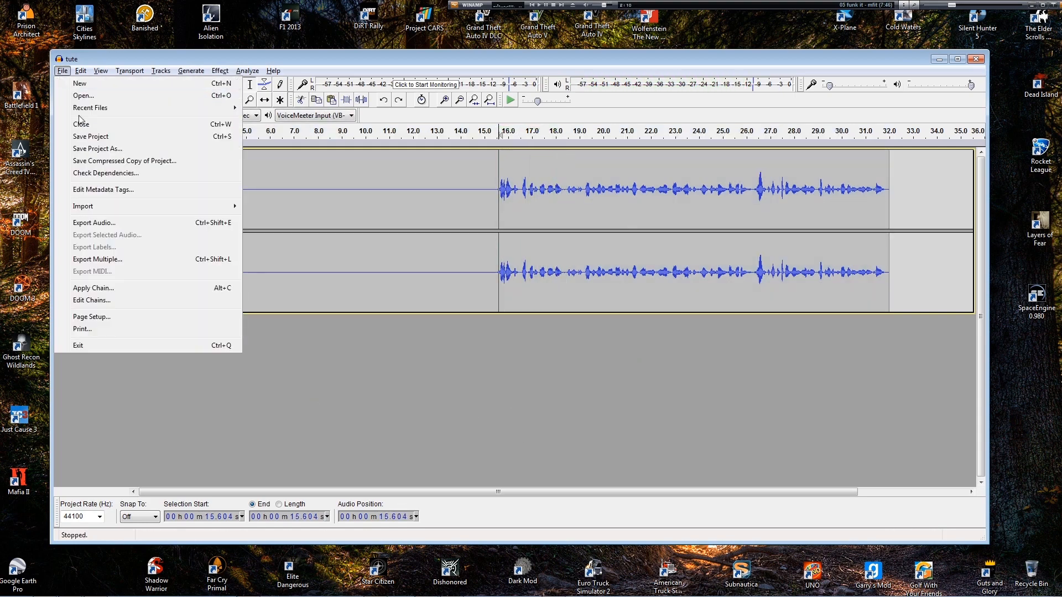
left_click(92, 288)
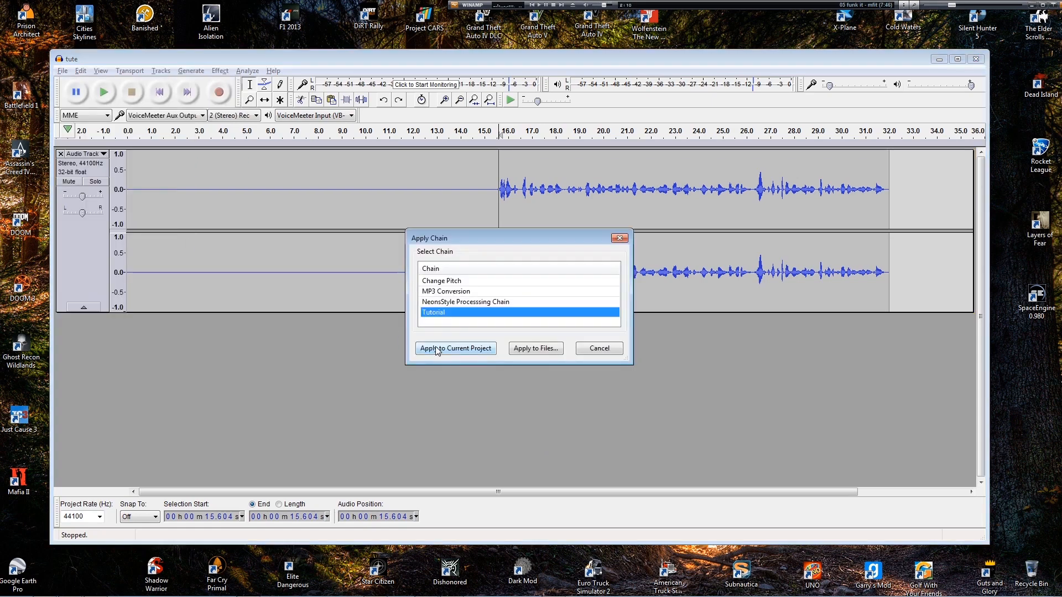
left_click(455, 348)
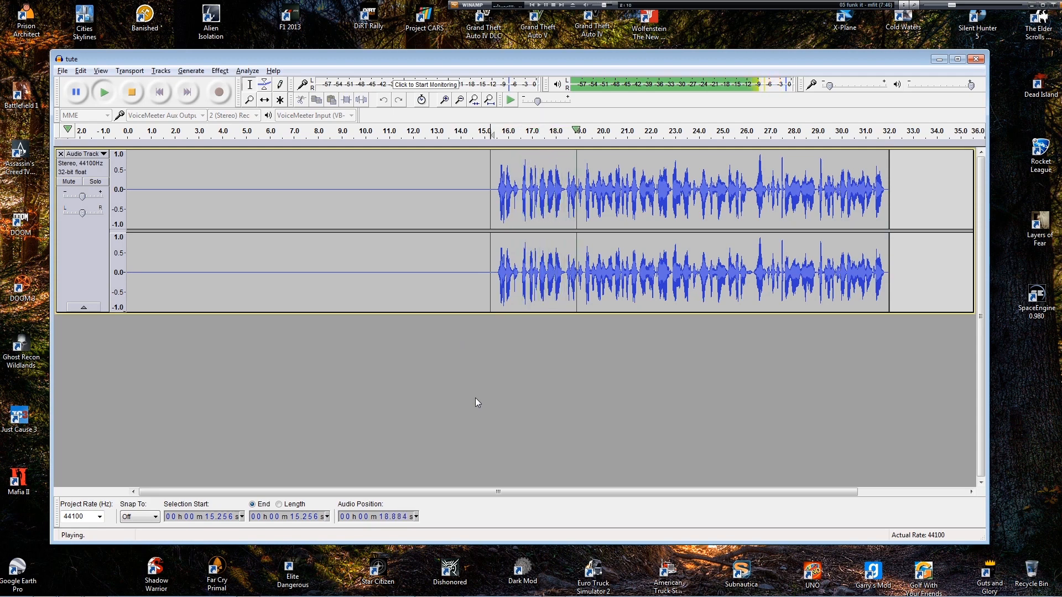
left_click(130, 92)
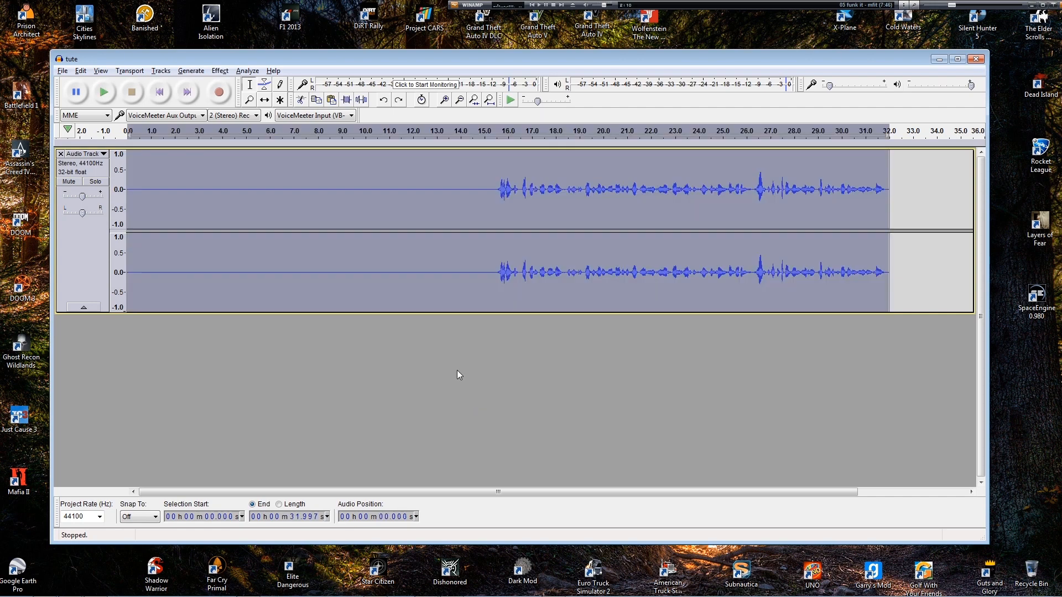
mouse_move(524, 435)
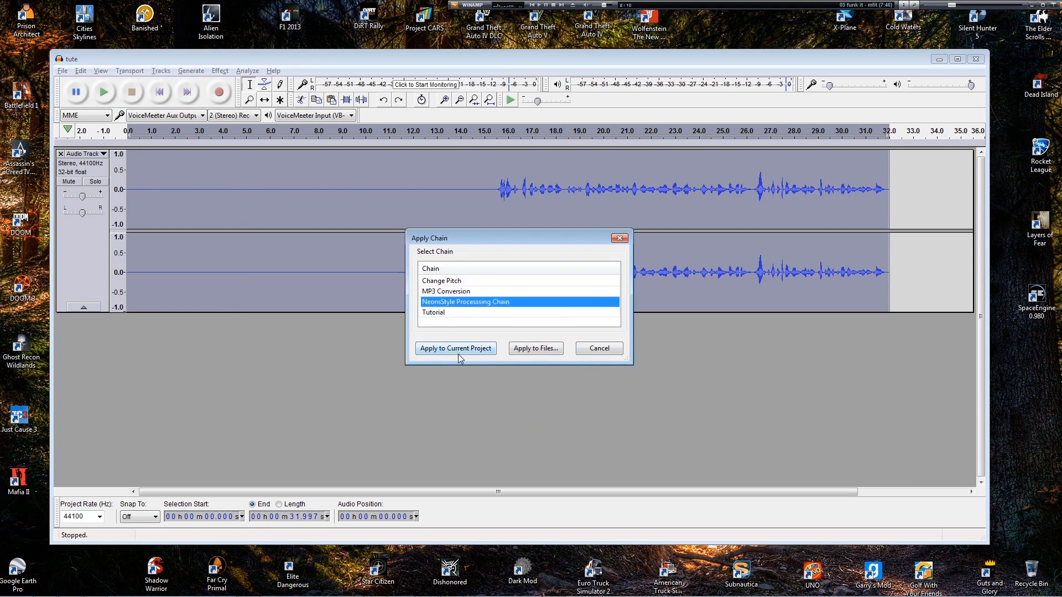
Step: Apply the NeonsStyle Processing Chain and play back the louder result
left_click(456, 348)
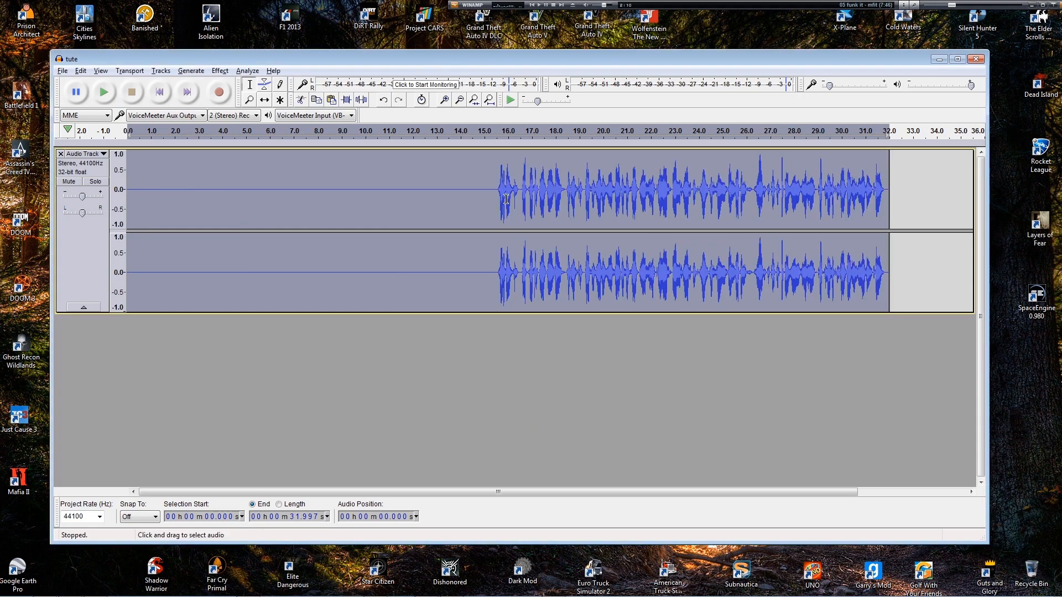
left_click(103, 92)
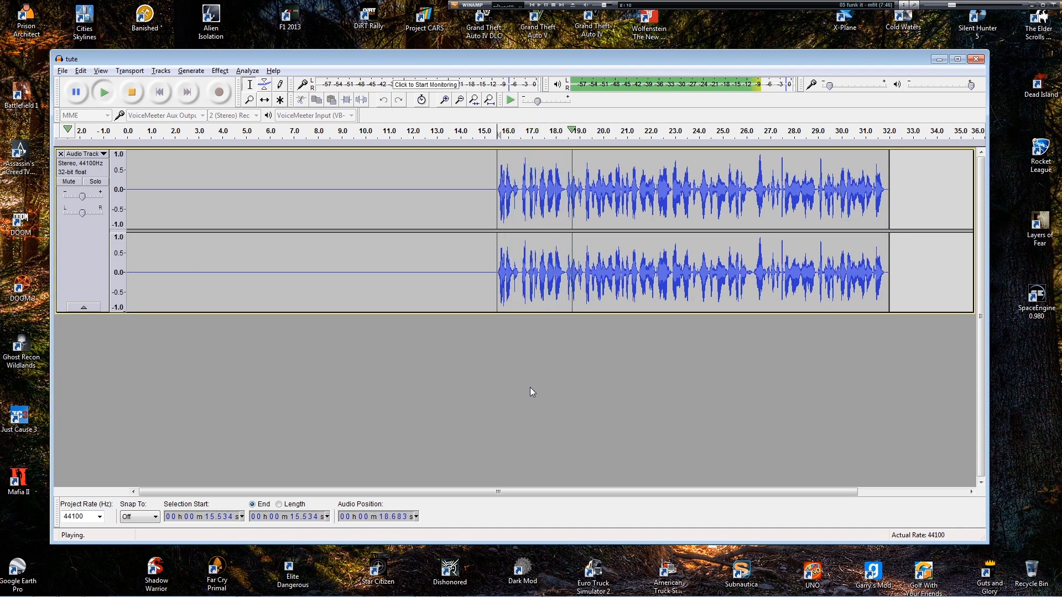
left_click(130, 92)
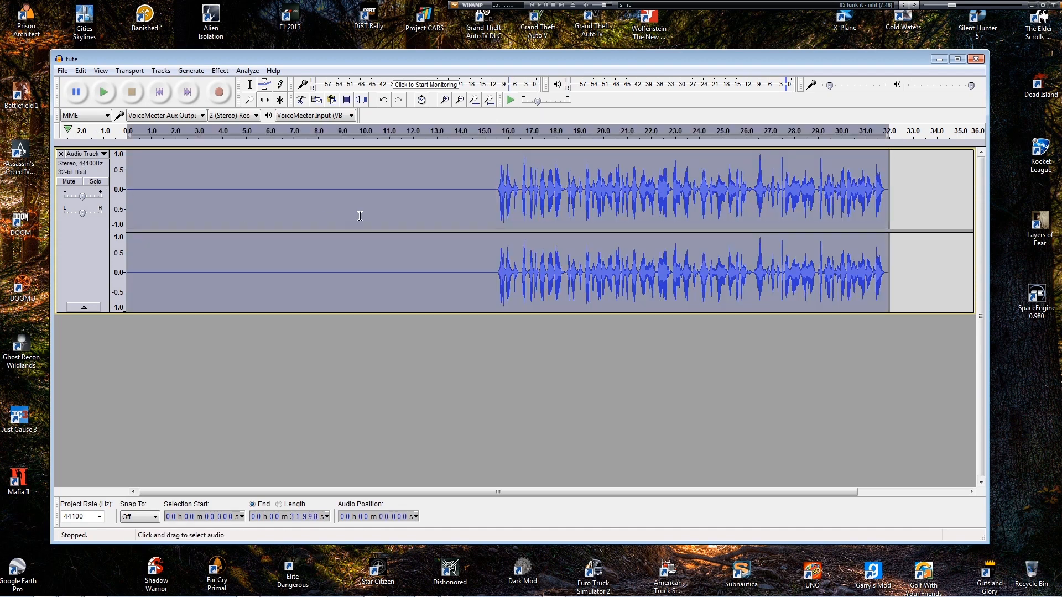
mouse_move(294, 206)
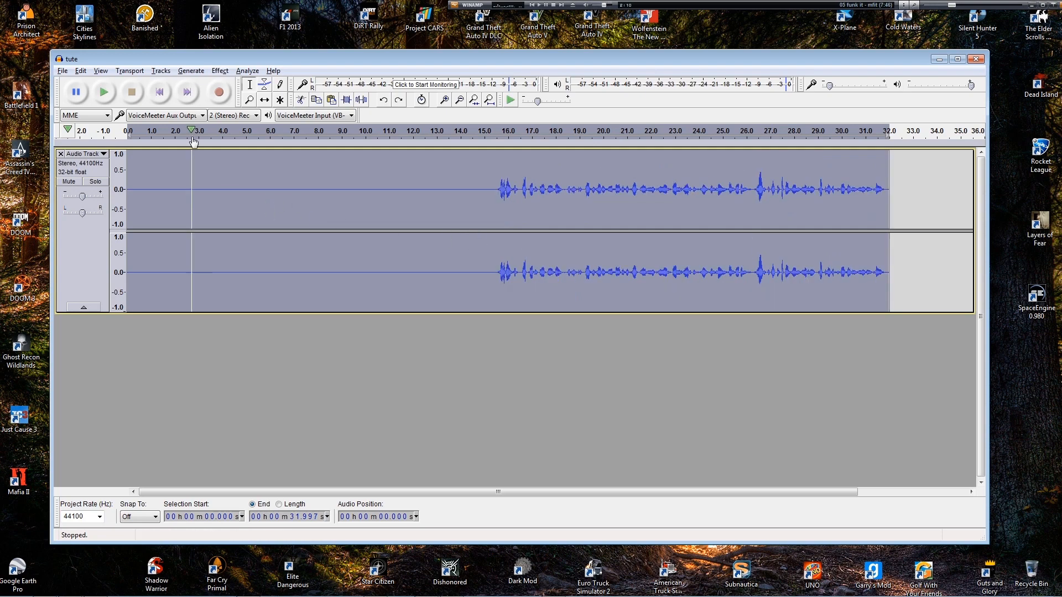
Step: Undo the NeonStyle processing and review the chain list in Apply Chain
left_click(62, 70)
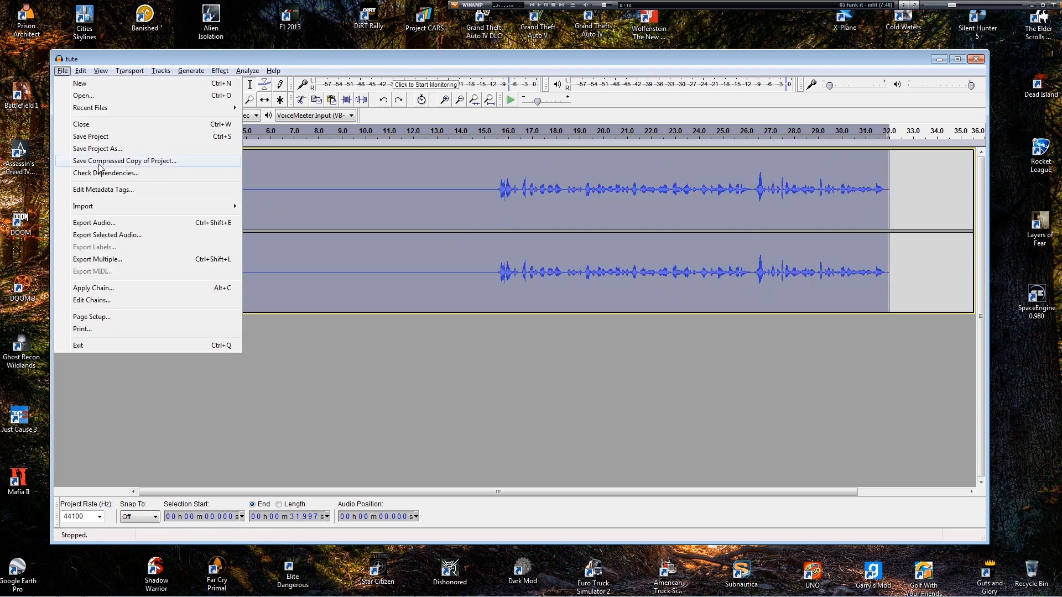
left_click(93, 288)
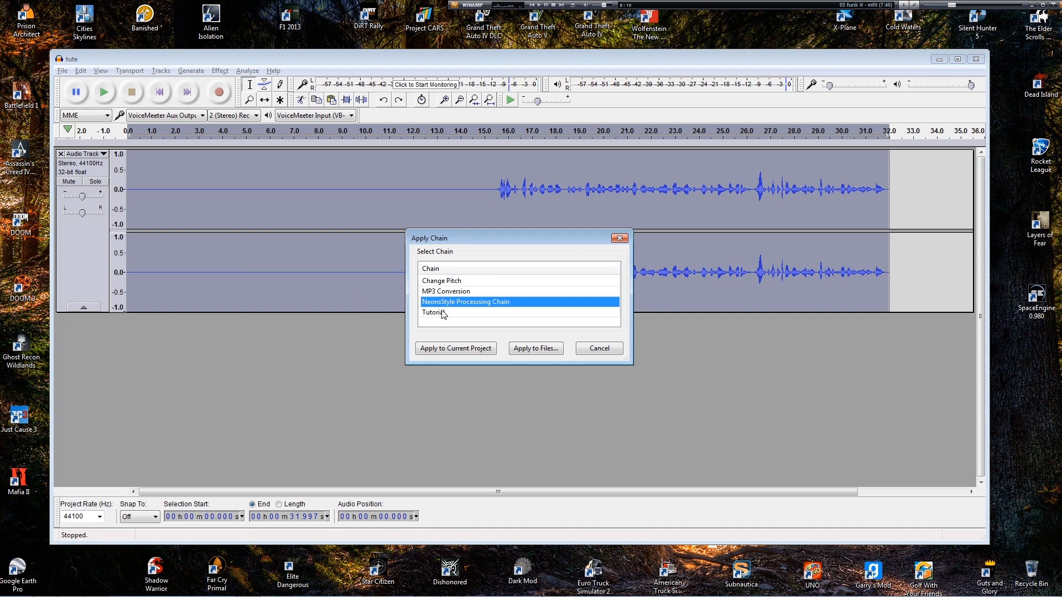
left_click(455, 348)
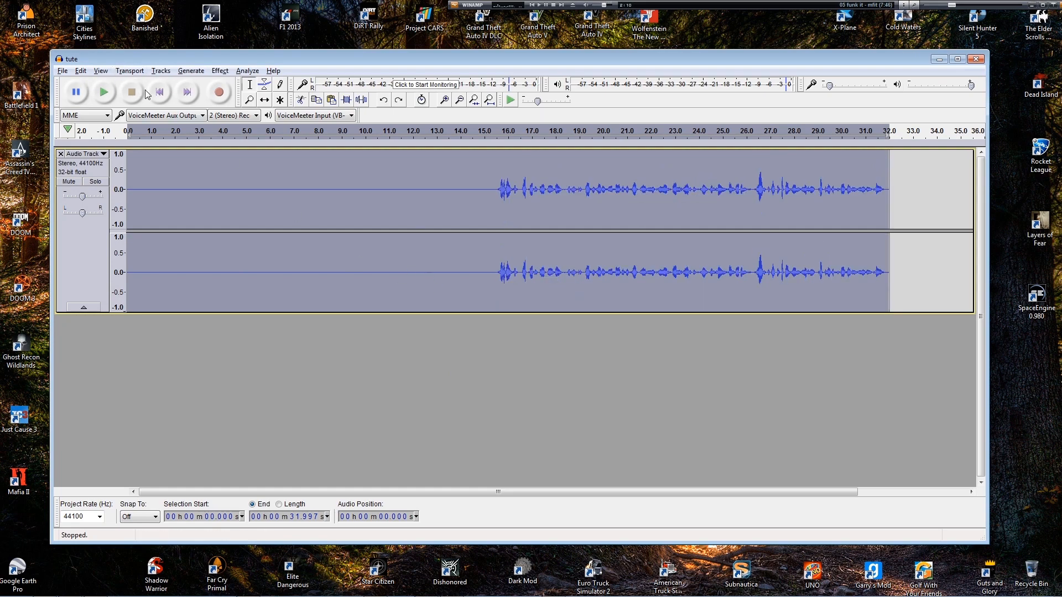
Step: Assign Alt+V as the Apply Chain shortcut in Keyboard preferences, then apply the custom chain
left_click(100, 70)
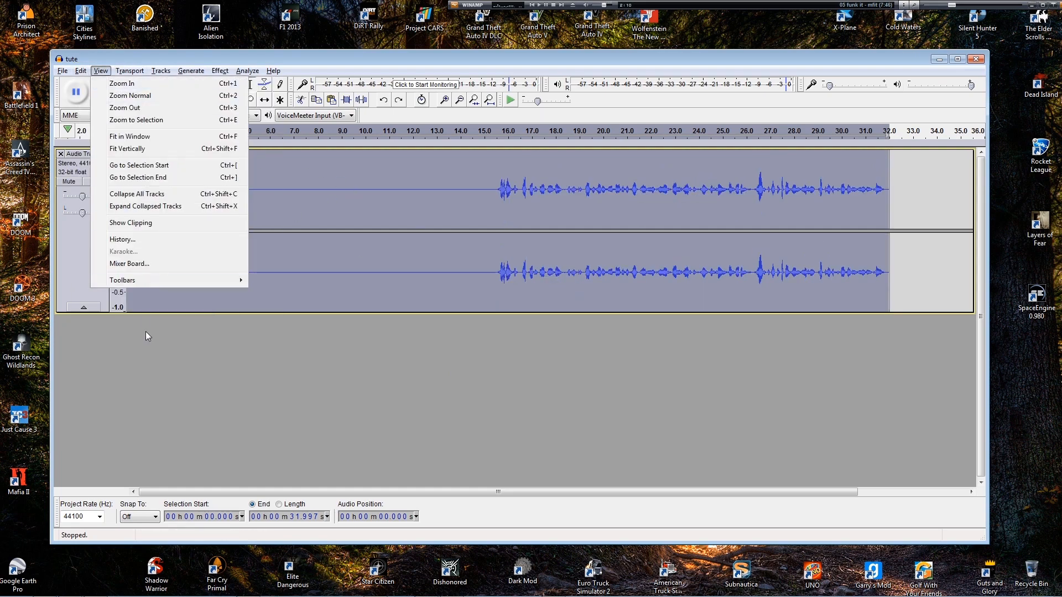
left_click(79, 70)
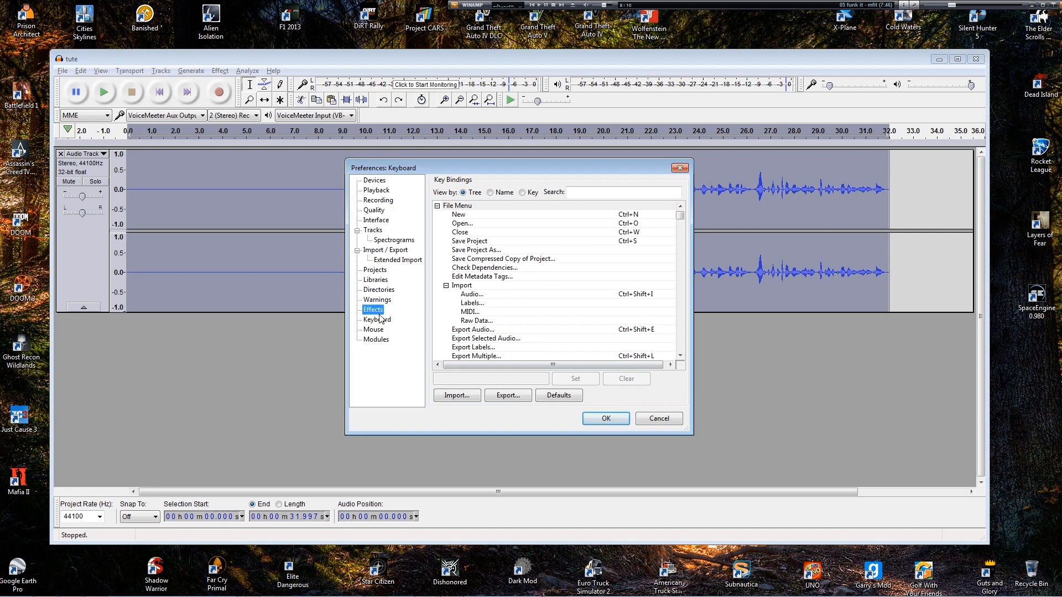
left_click(374, 330)
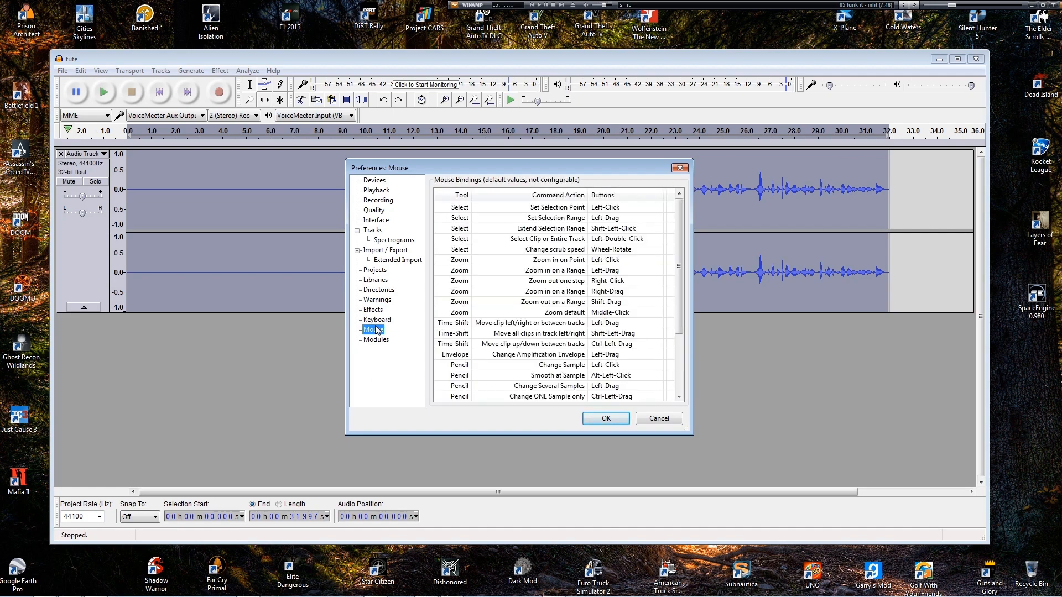
left_click(377, 319)
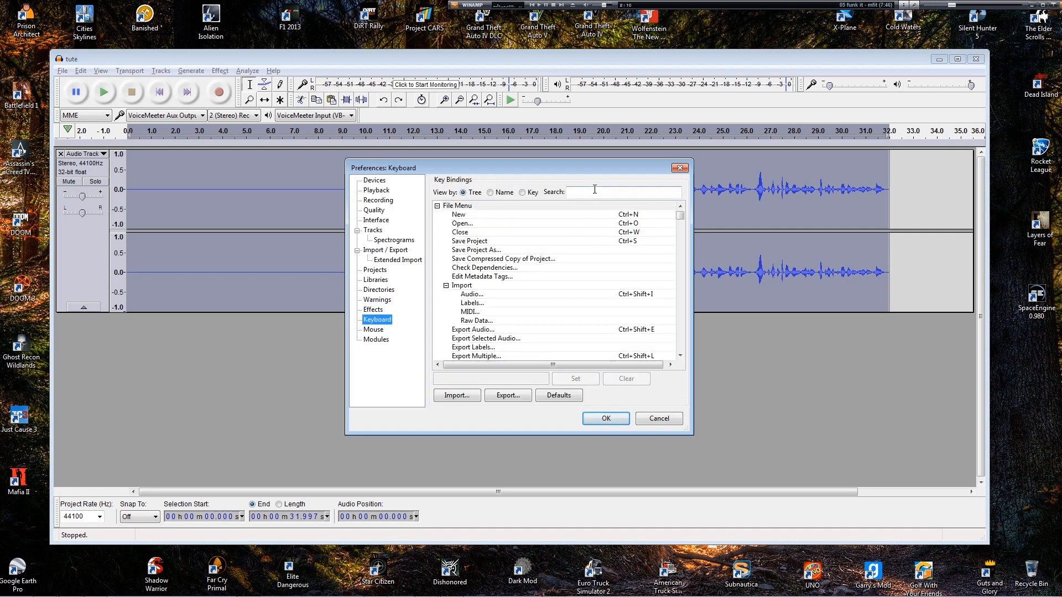
type("chain")
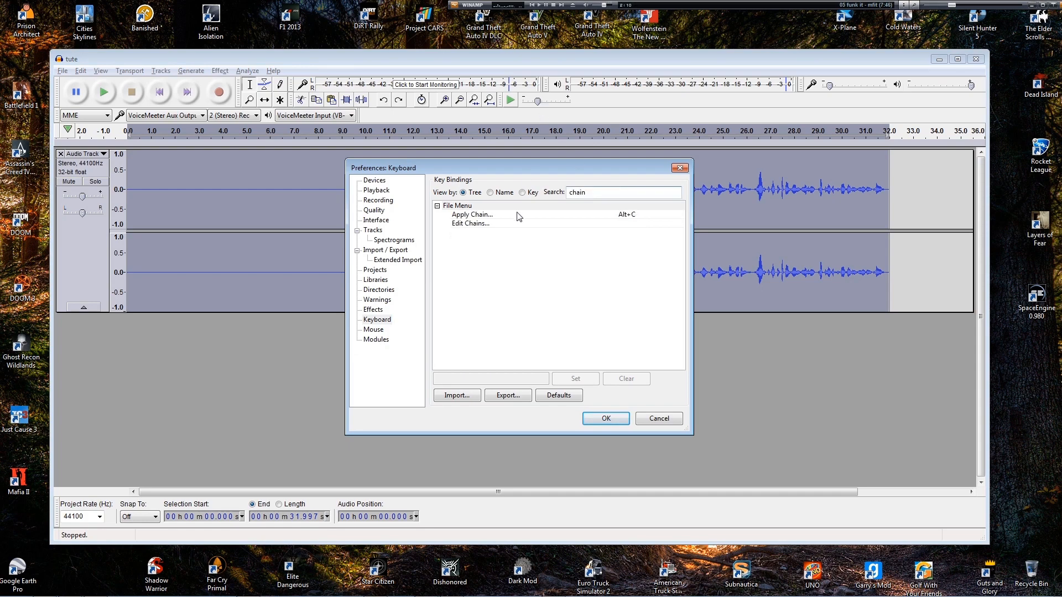
left_click(473, 215)
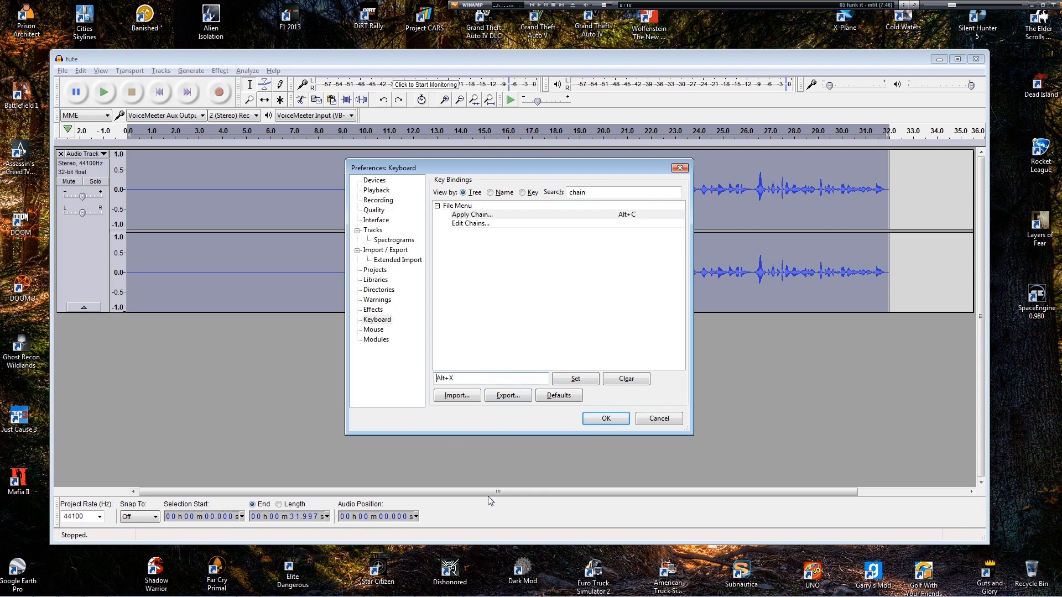
type("Alt+V")
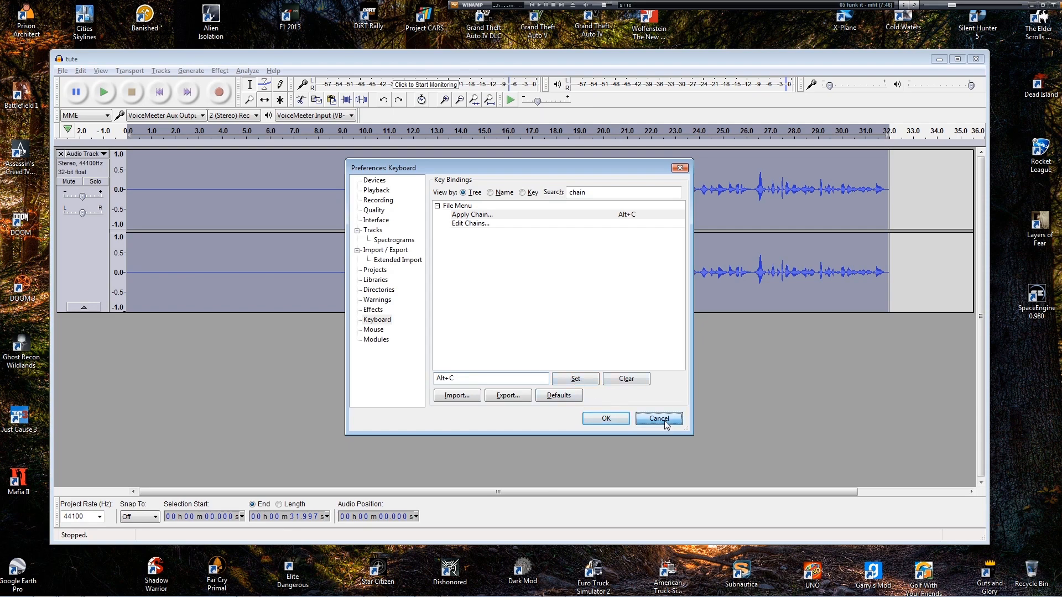
left_click(657, 419)
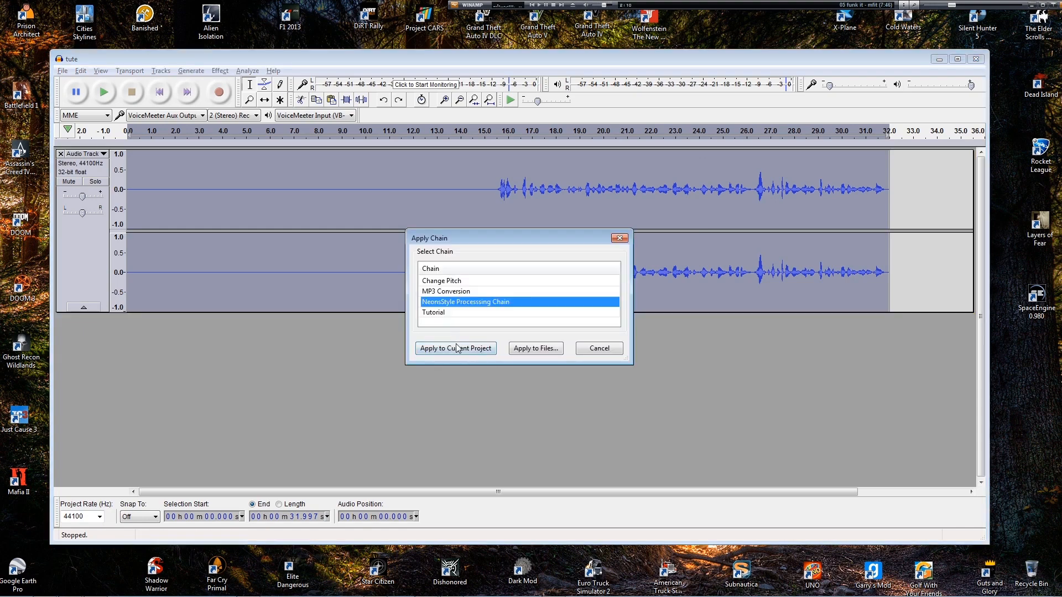
left_click(455, 348)
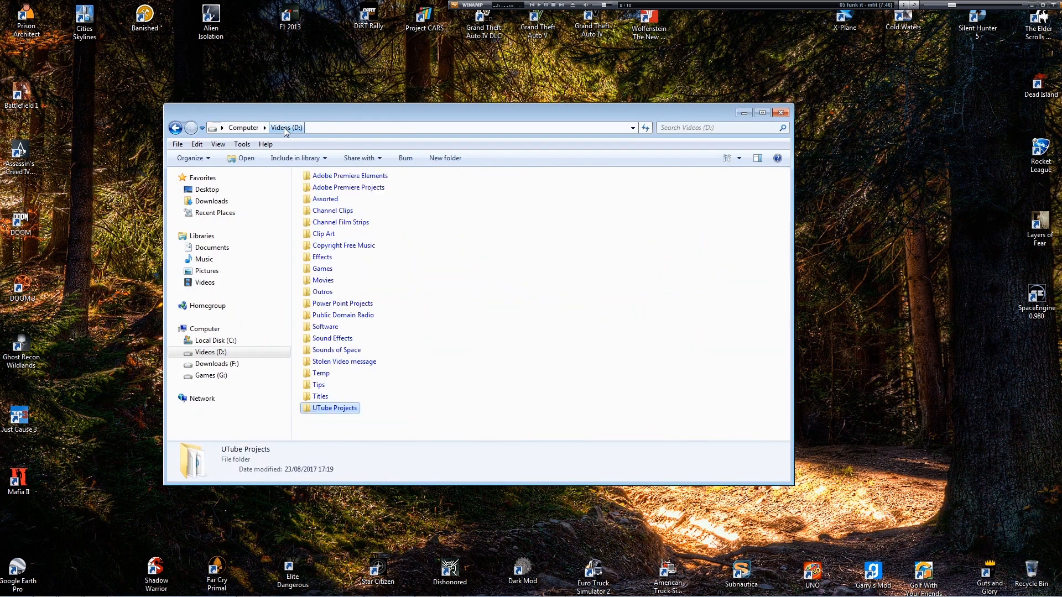
Step: Browse Videos (D:) > Software > Recording > Audio Recording > Audacity Plugins and select Bassboost
left_click(417, 395)
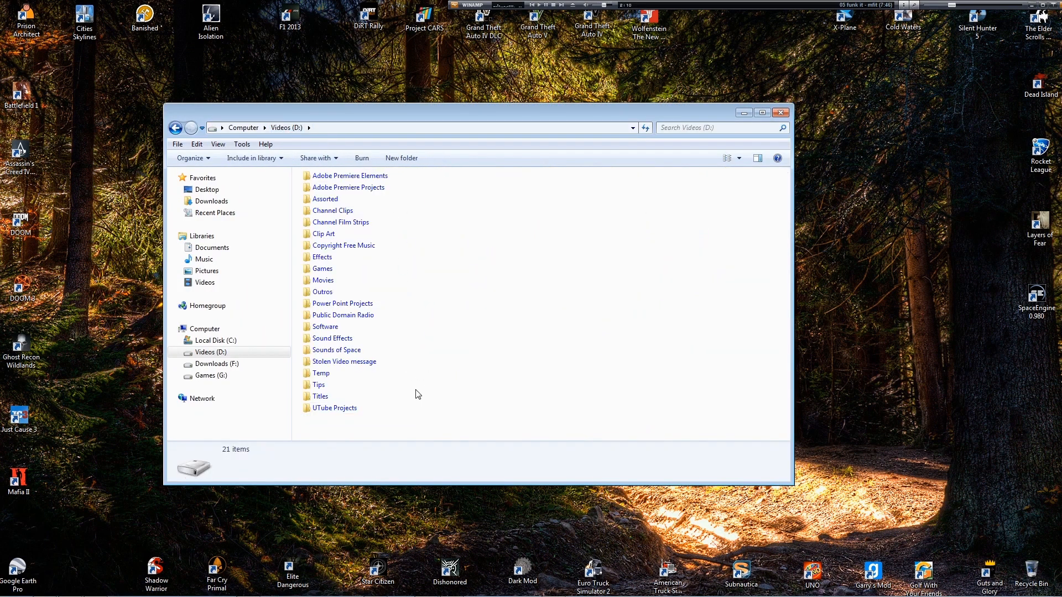
left_click(325, 326)
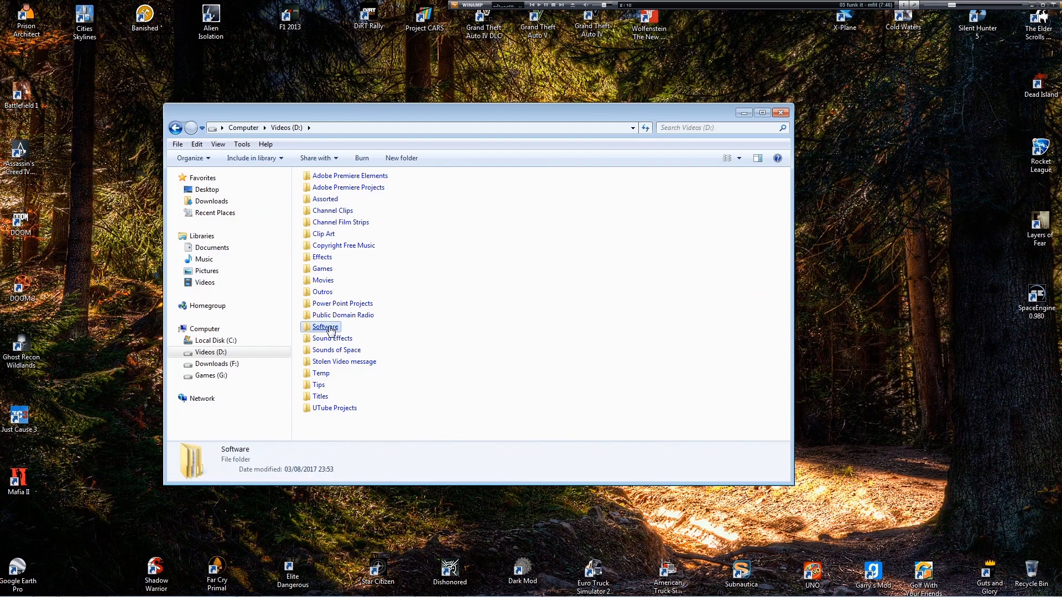
double_click(326, 327)
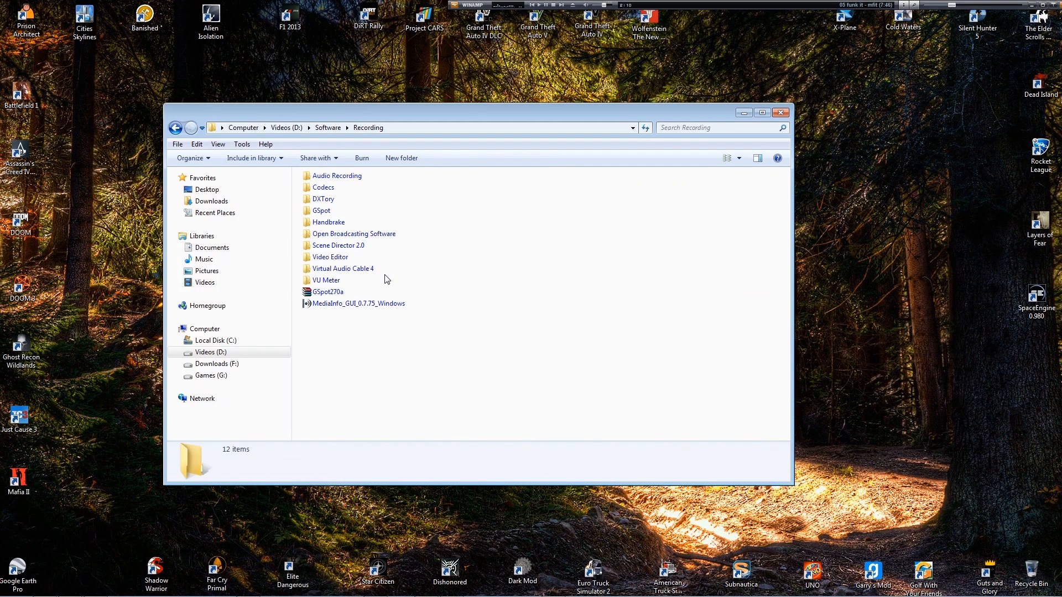
double_click(337, 176)
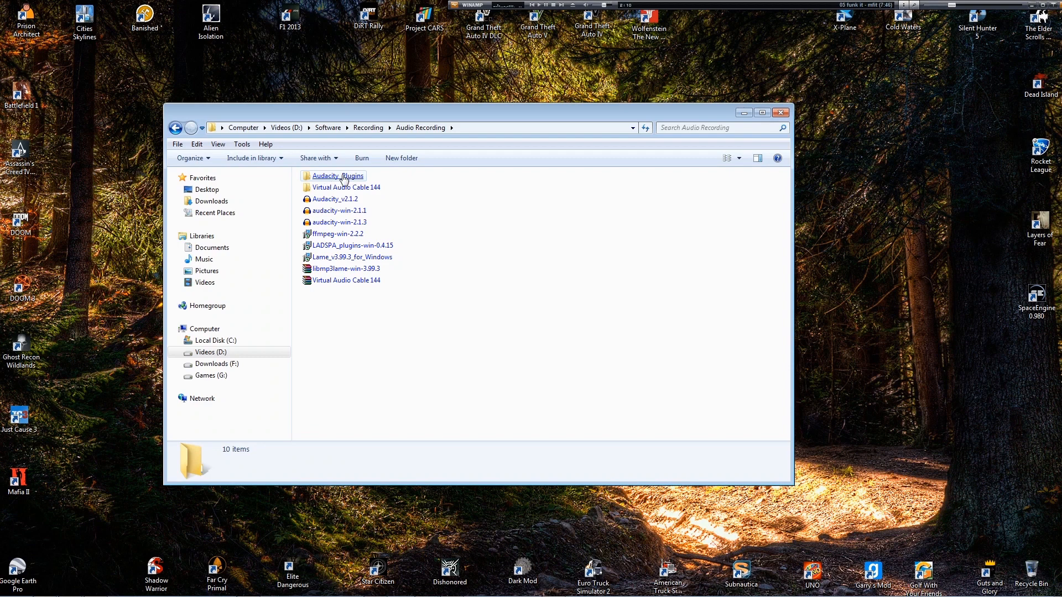
double_click(337, 175)
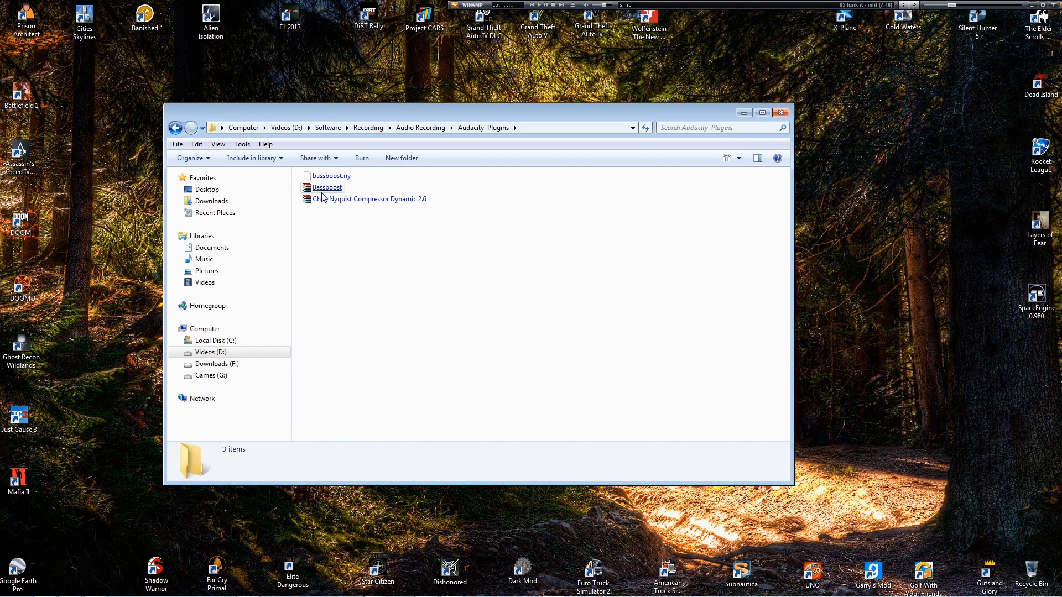
left_click(327, 188)
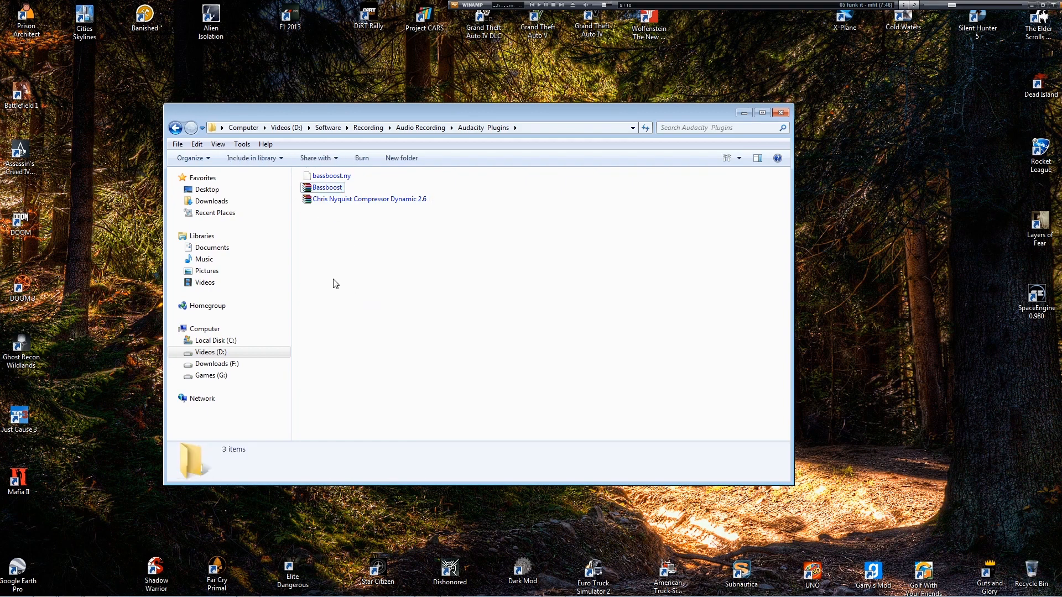
mouse_move(345, 284)
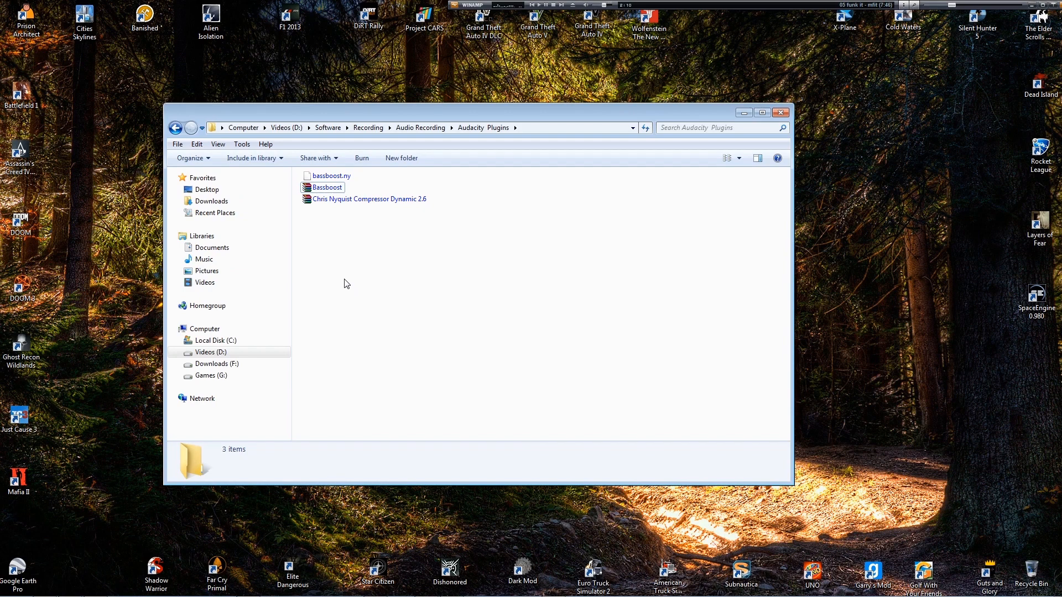
left_click(327, 187)
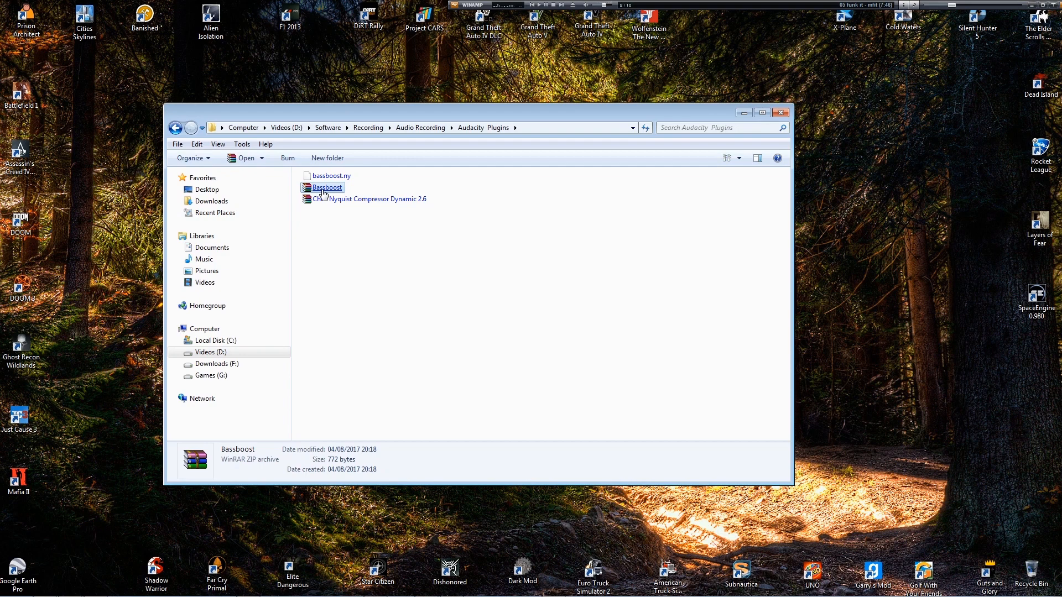
Step: Open the Chris Nyquist compressor archive in WinRAR and select compress.ny
double_click(327, 187)
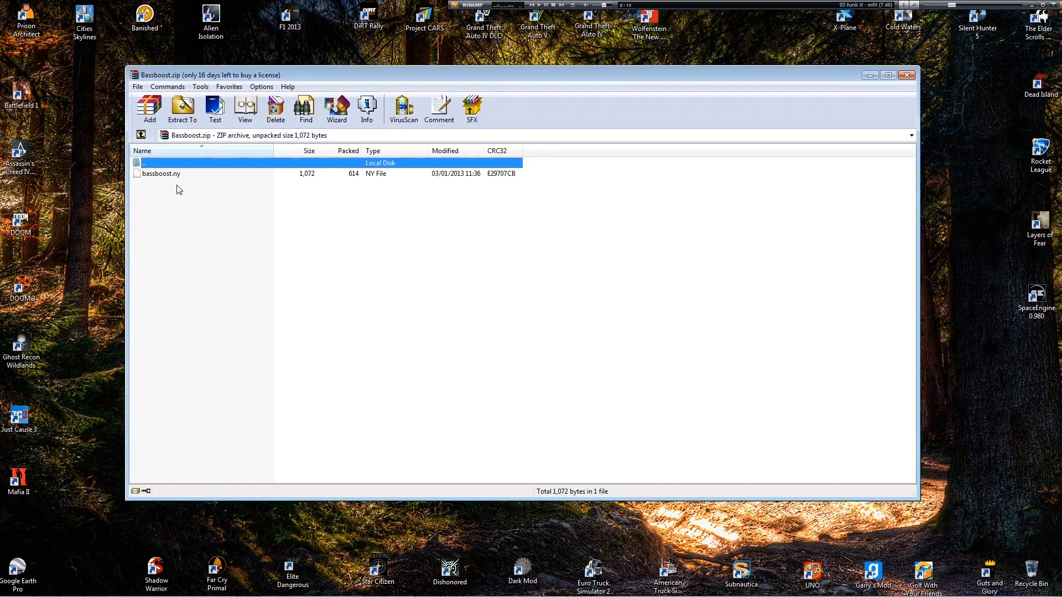
mouse_move(176, 218)
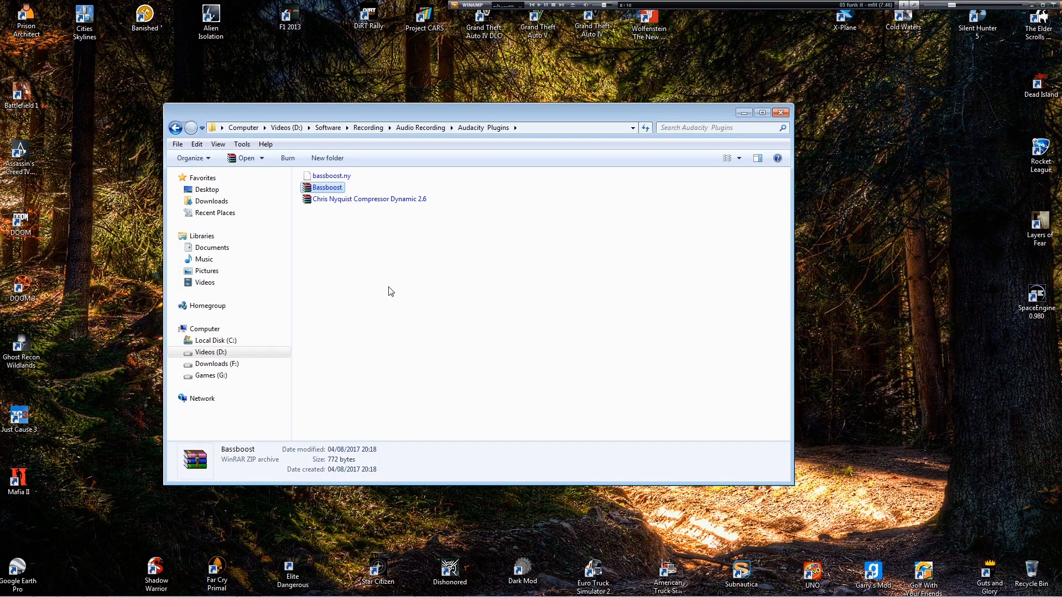
double_click(368, 199)
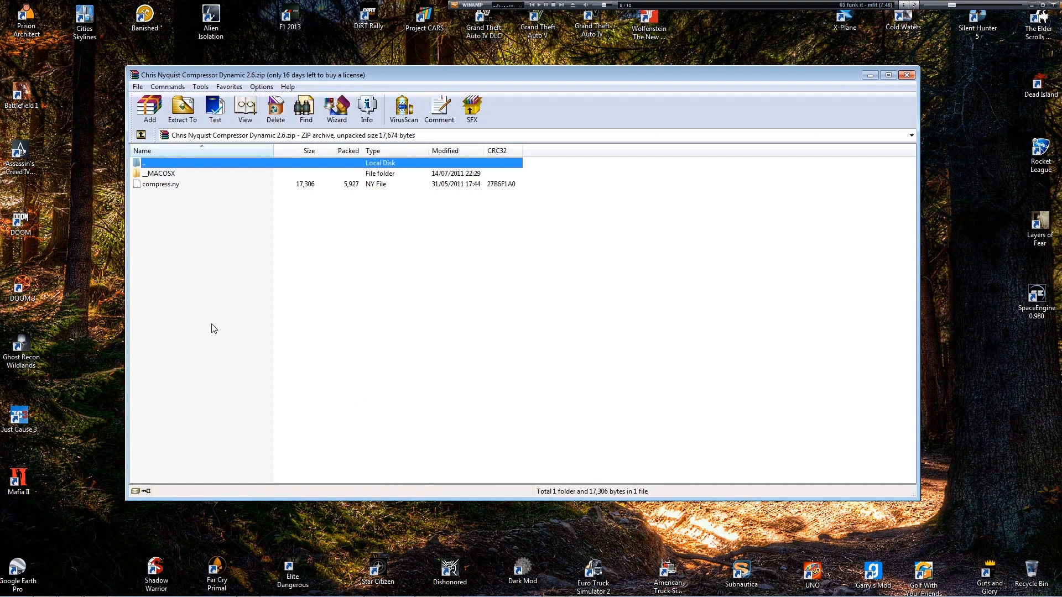
left_click(161, 173)
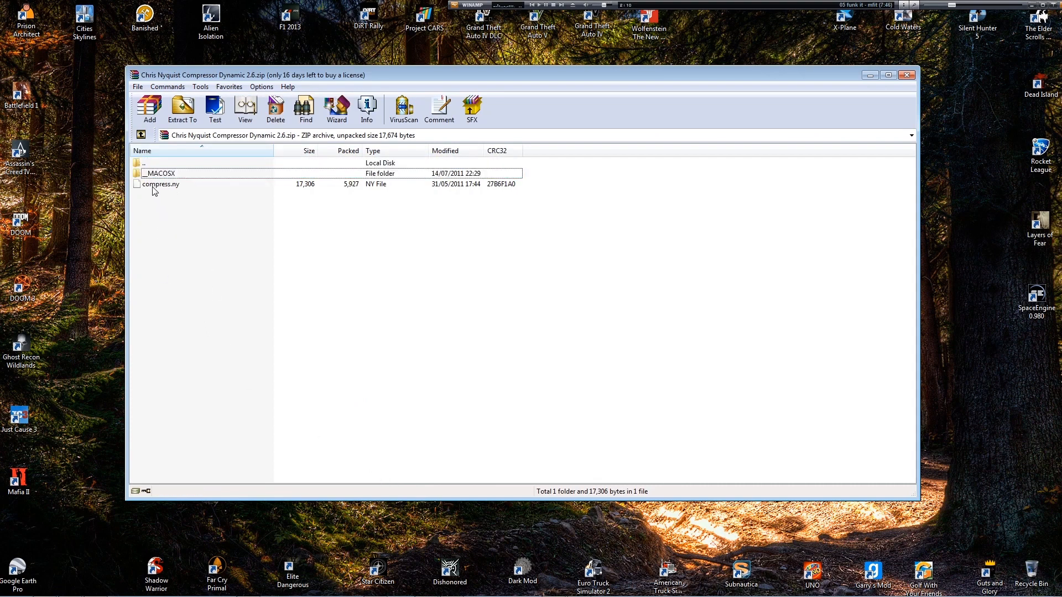
left_click(160, 184)
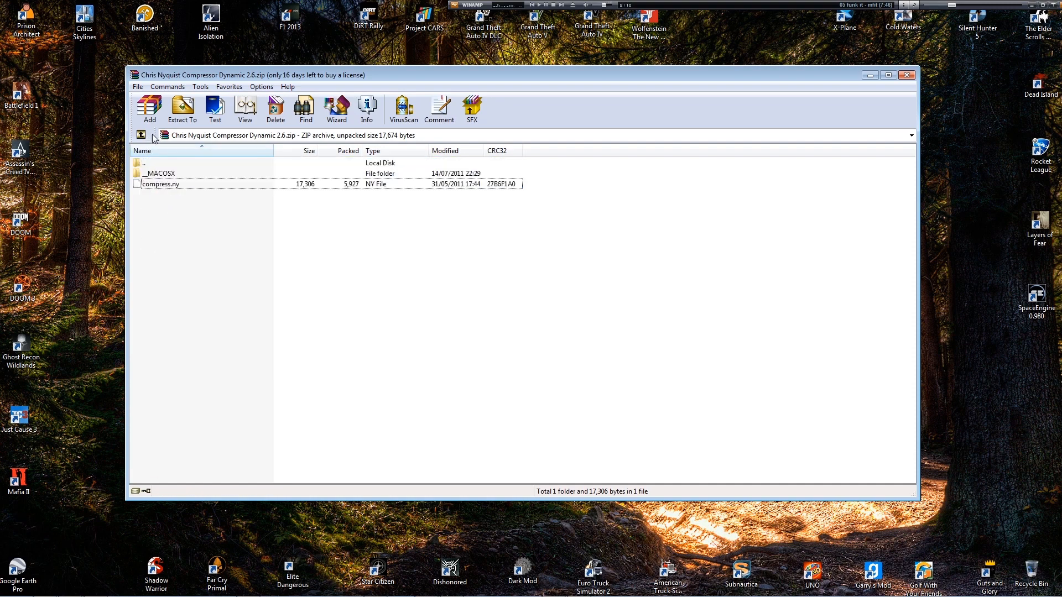
left_click(160, 183)
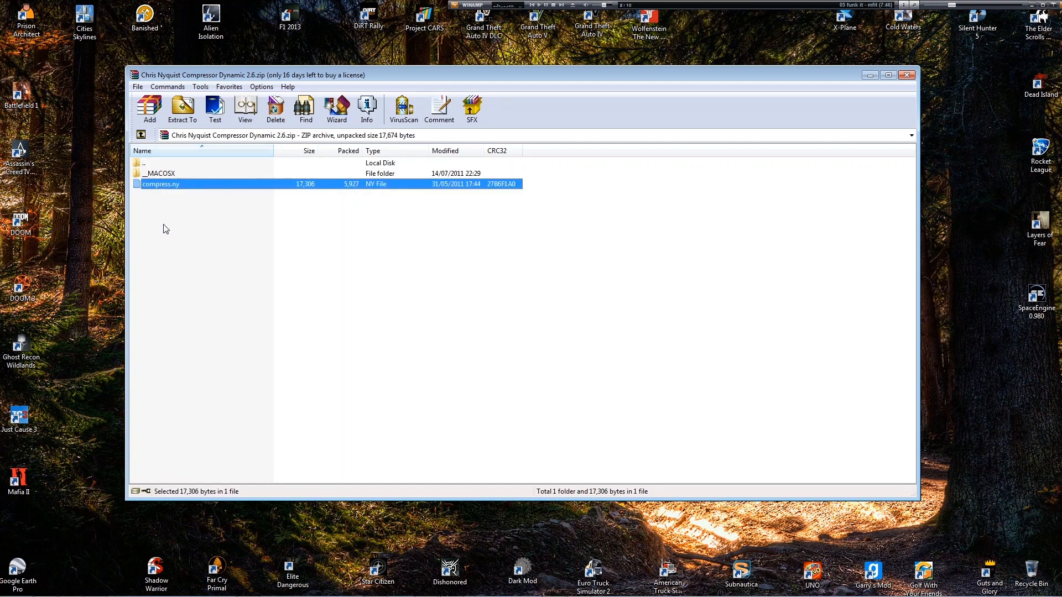
Step: Extract compress.ny into Program Files (x86)\Audacity\Plug-Ins, replacing the existing file
left_click(182, 109)
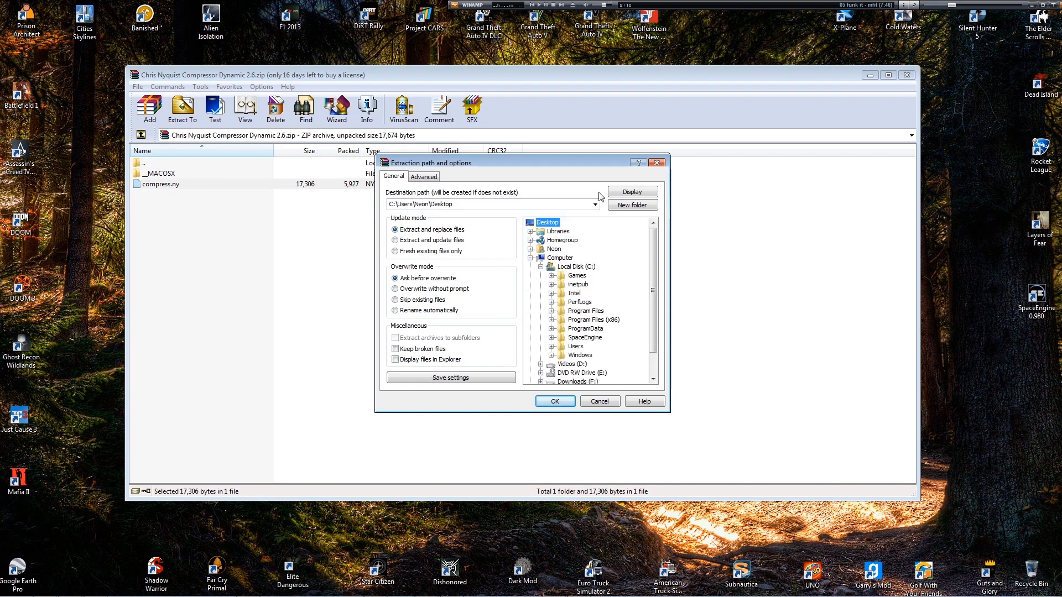
left_click(591, 319)
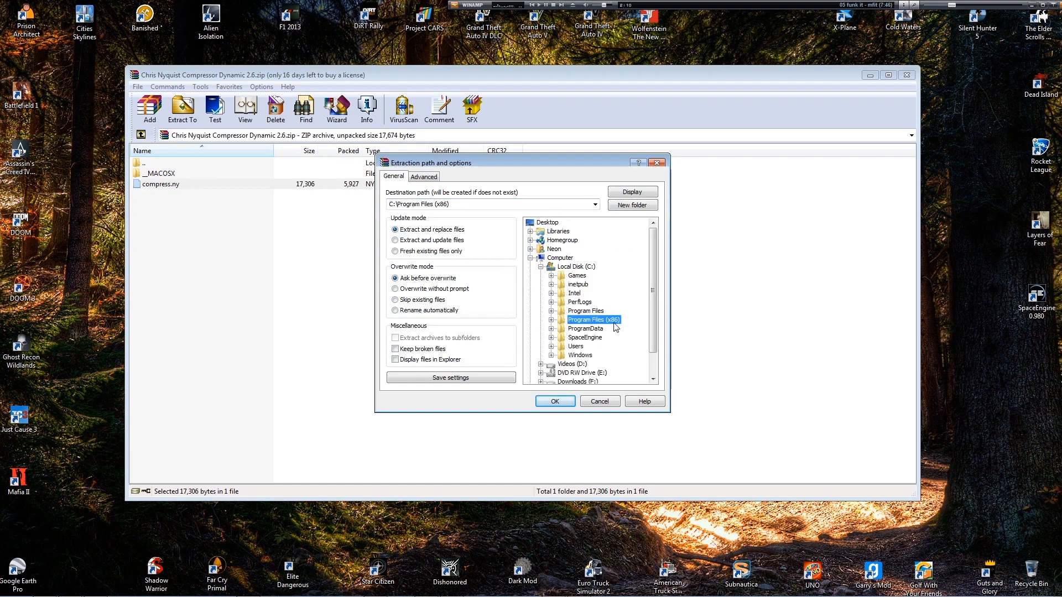
left_click(552, 319)
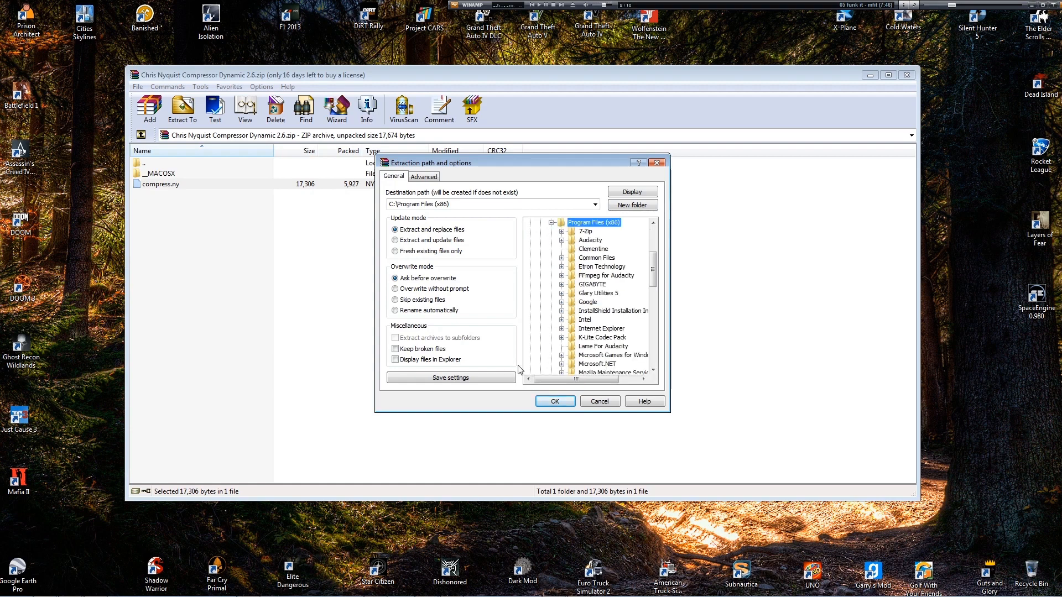
left_click(562, 240)
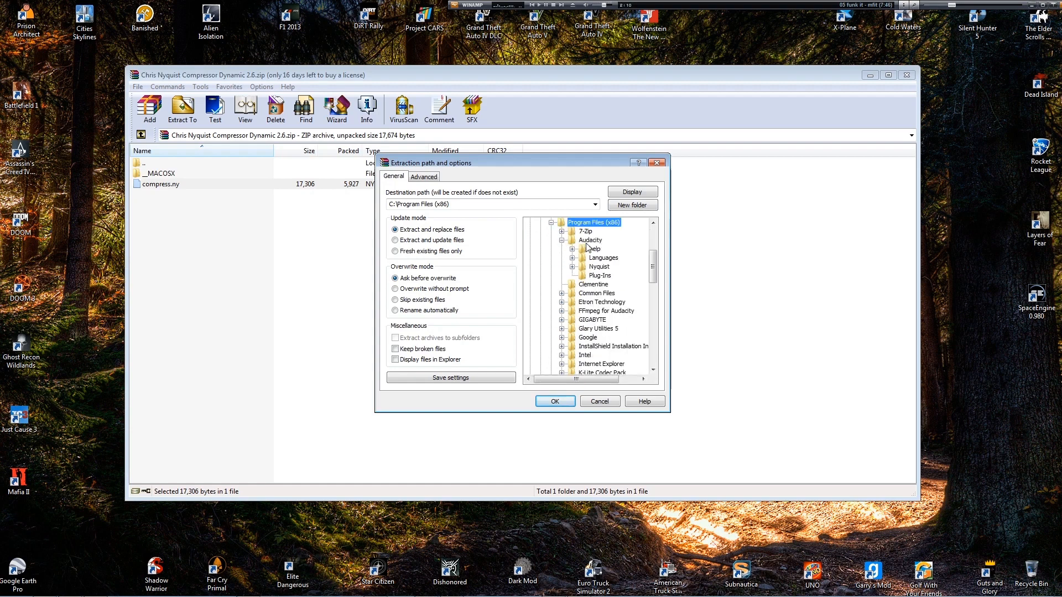
left_click(600, 276)
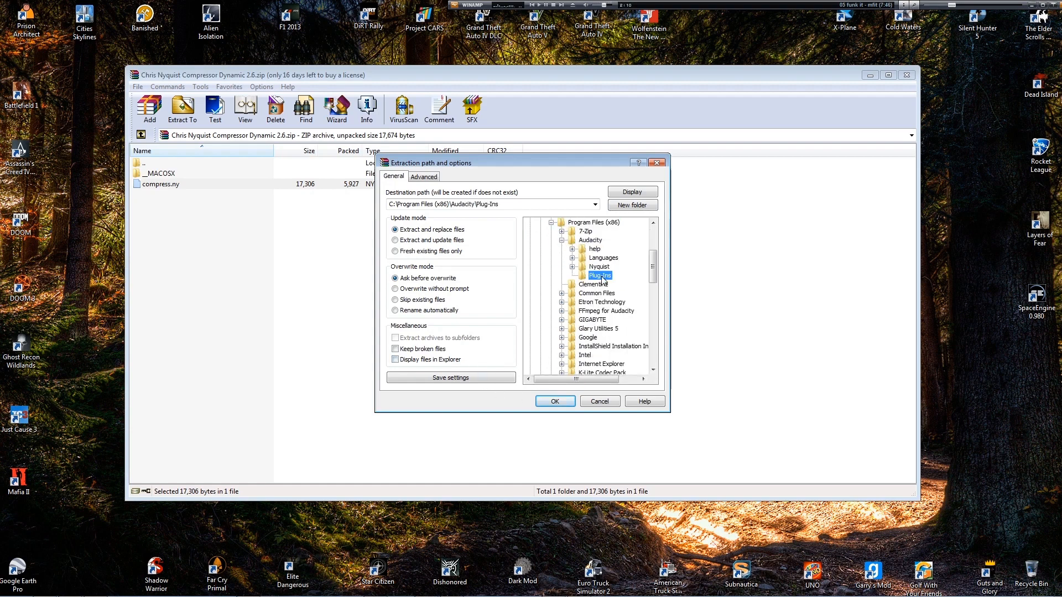
left_click(555, 401)
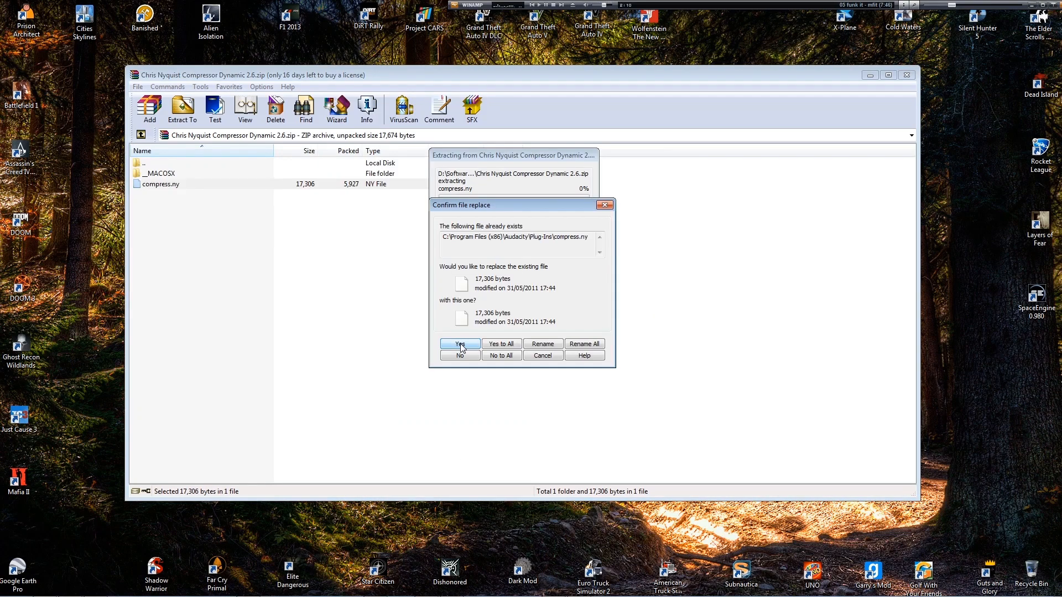
left_click(459, 344)
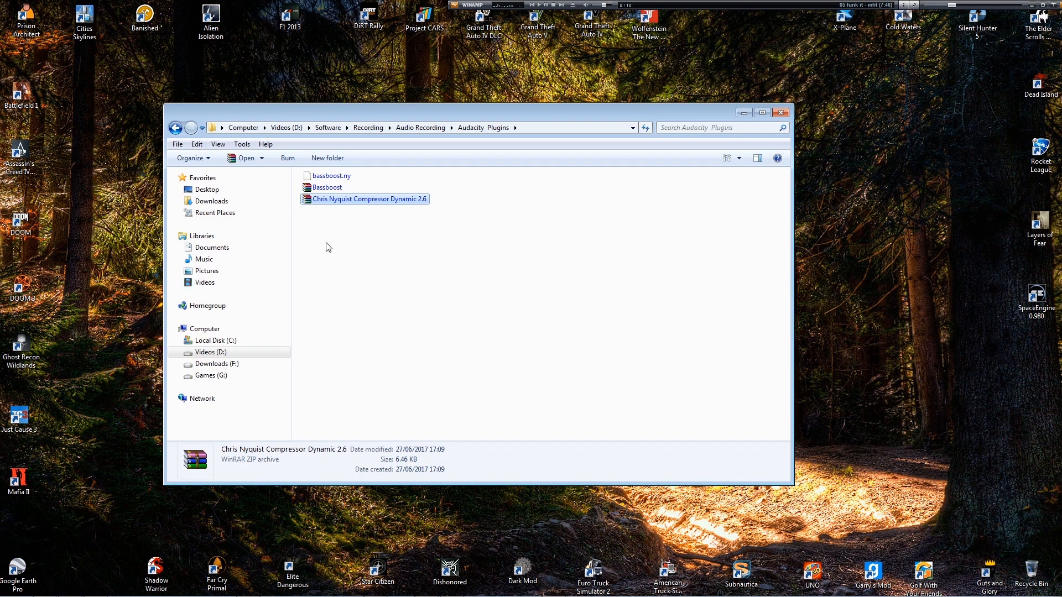
Step: Extract bassboost.ny from Bassboost.zip in WinRAR into the Audacity Plug-Ins destination folder
double_click(327, 187)
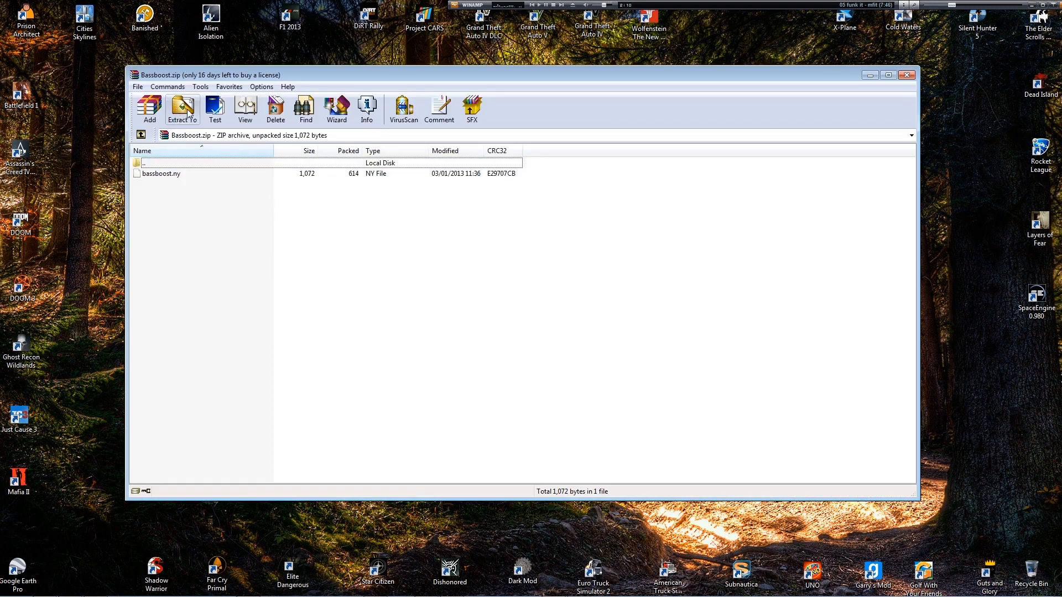
left_click(181, 109)
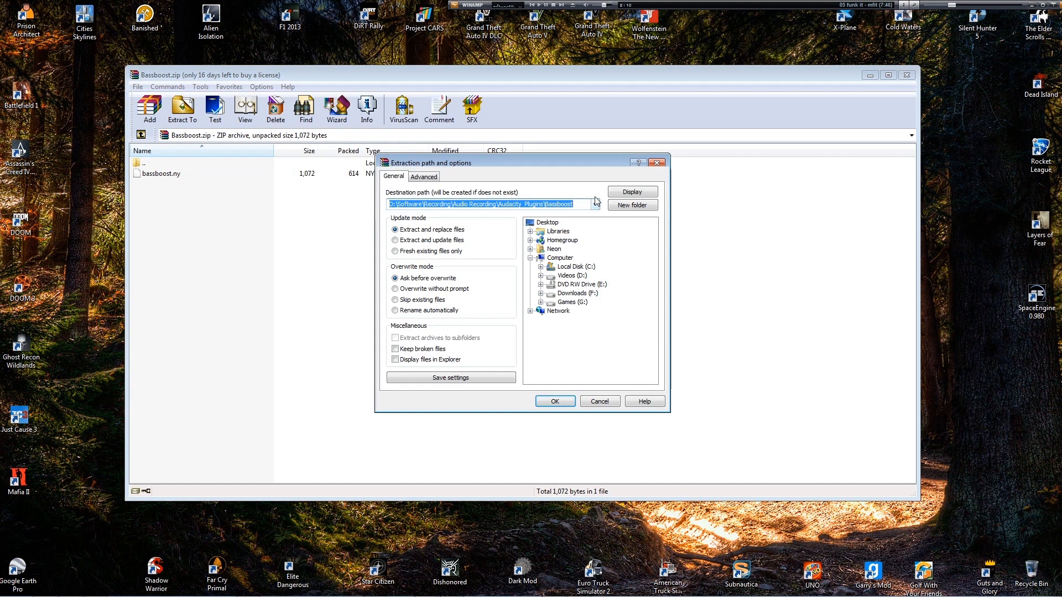
left_click(595, 205)
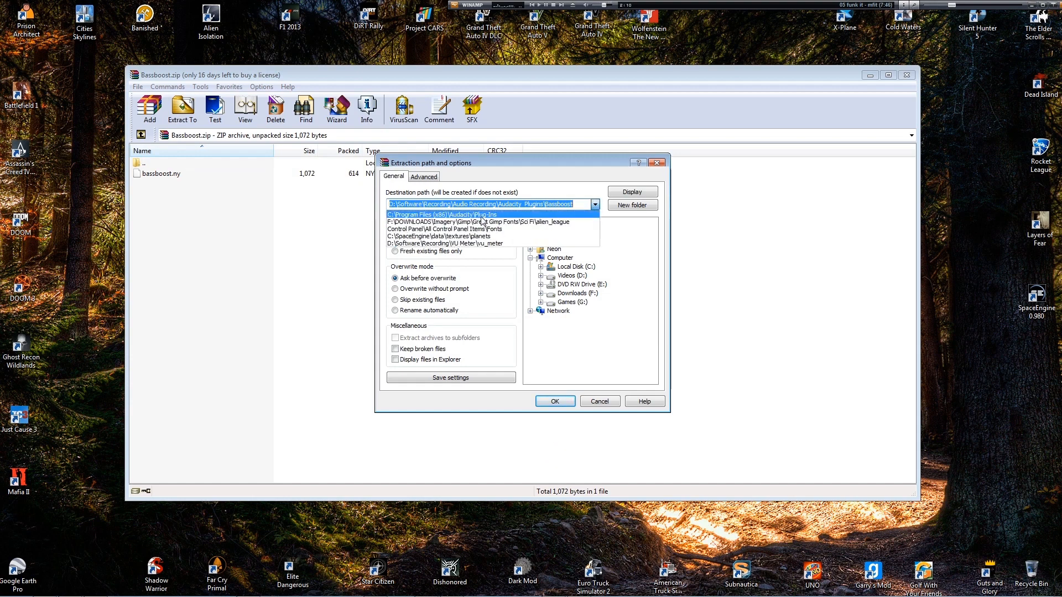
left_click(441, 214)
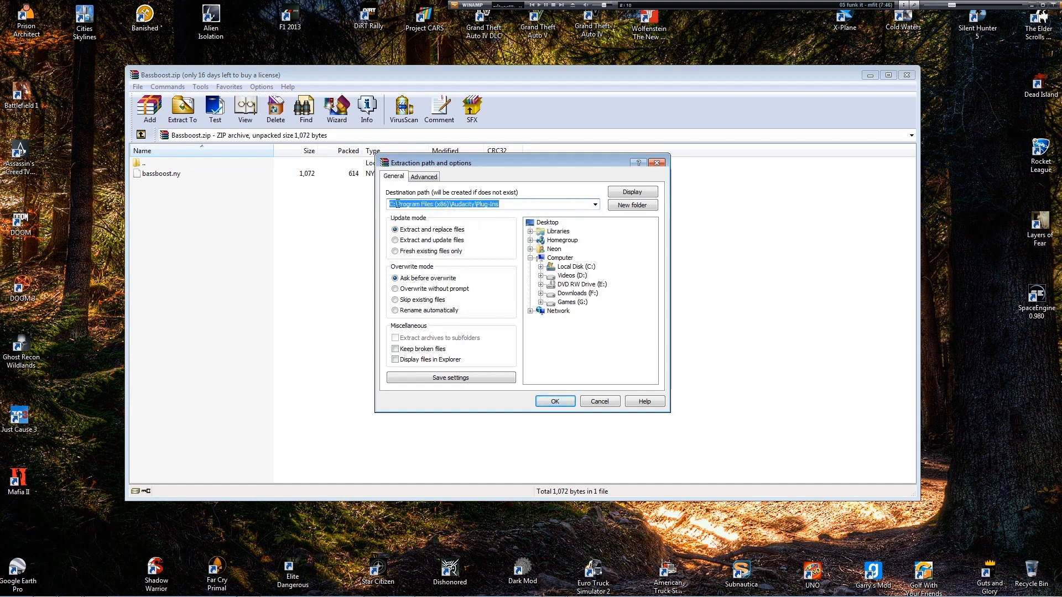
left_click(554, 401)
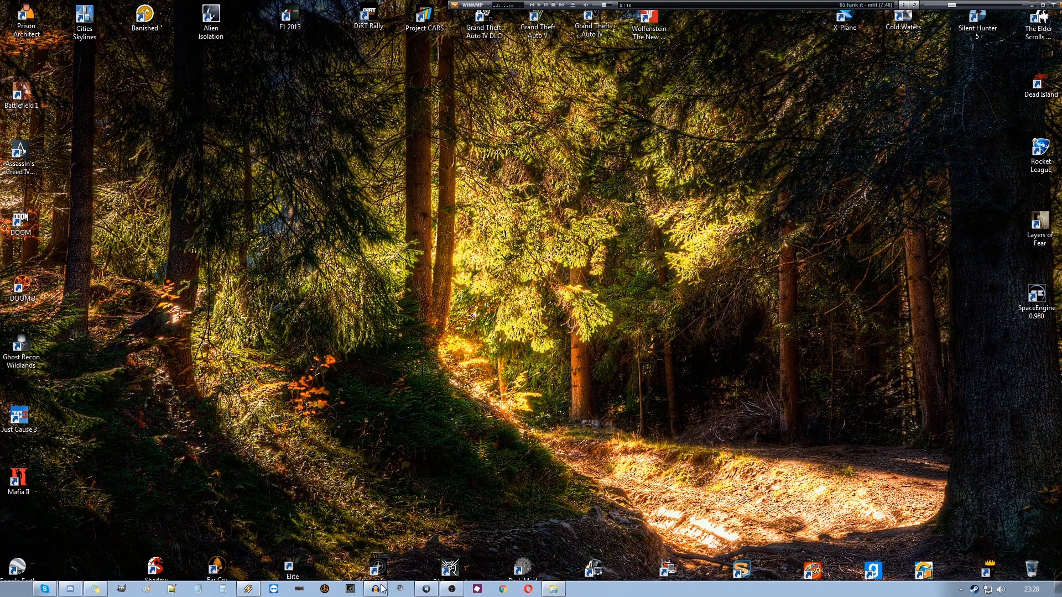
Step: Enable Compress &dynamics 1.2.6 in Audacity's Add / Remove Plug-ins manager and confirm
left_click(374, 588)
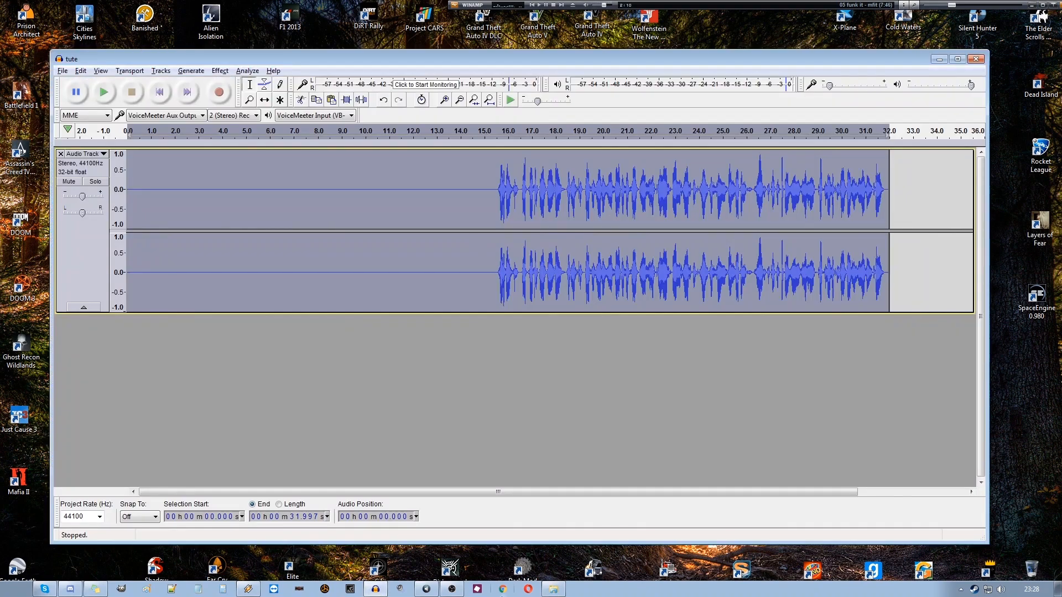
left_click(157, 130)
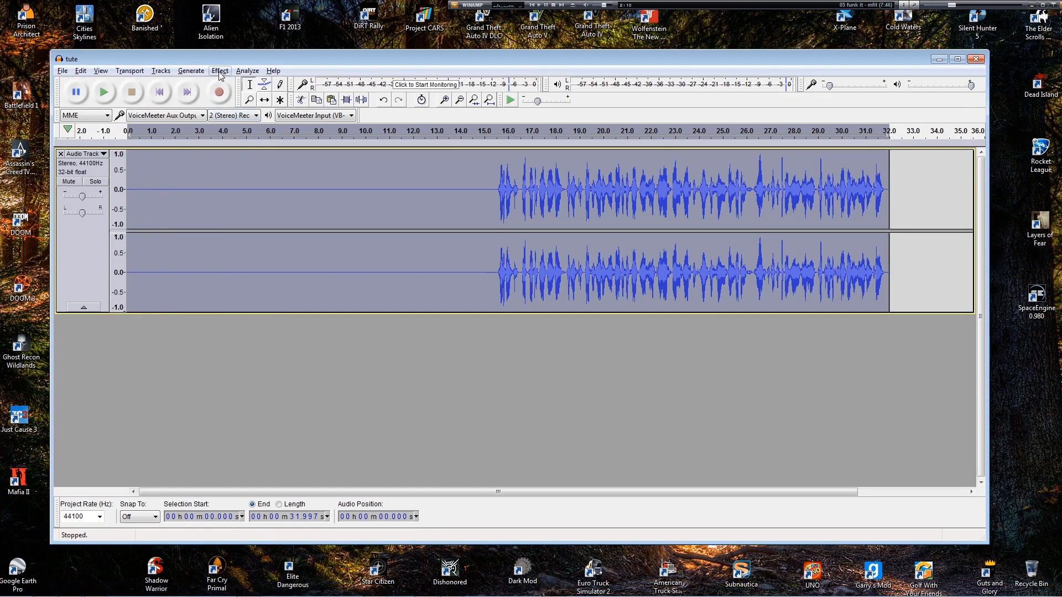
left_click(191, 71)
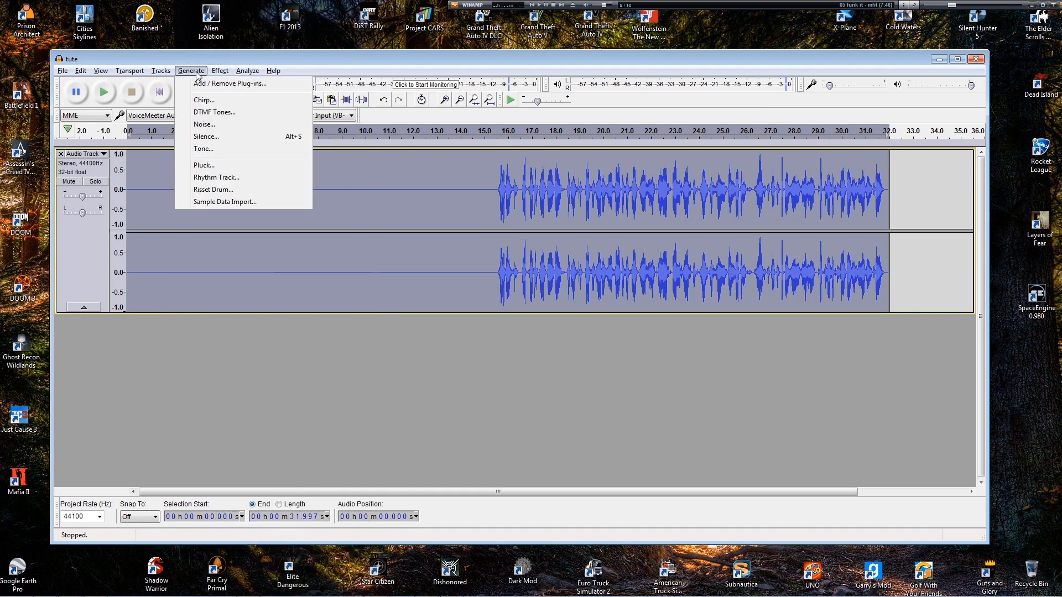
left_click(219, 70)
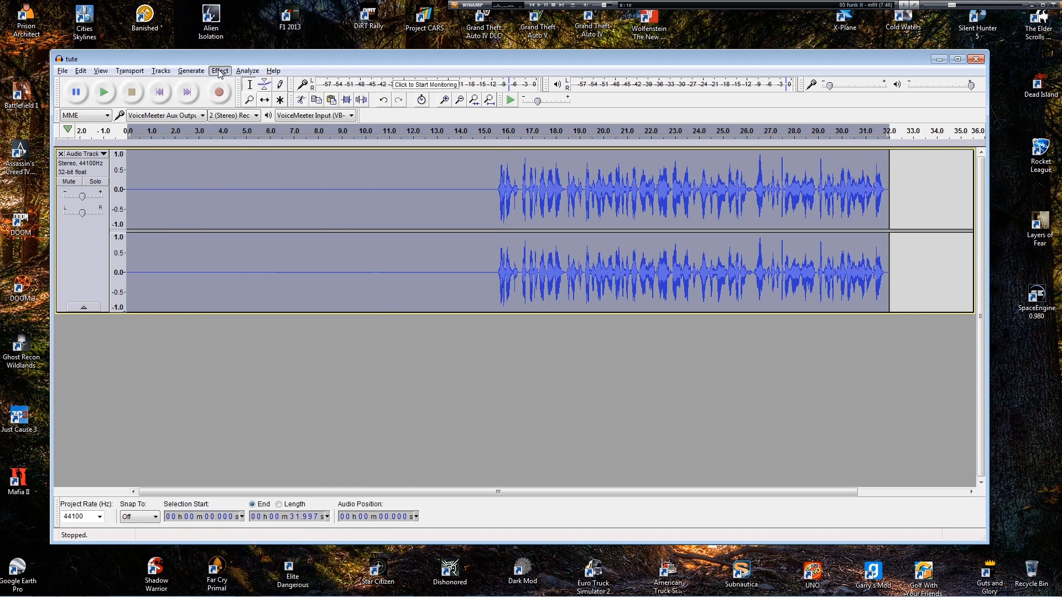
left_click(219, 70)
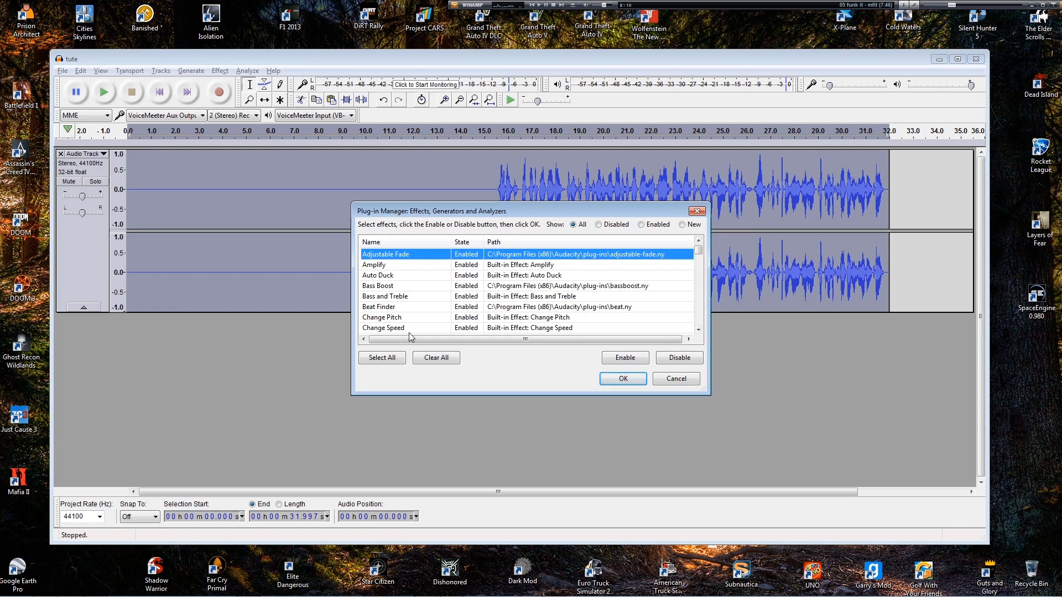
left_click(377, 286)
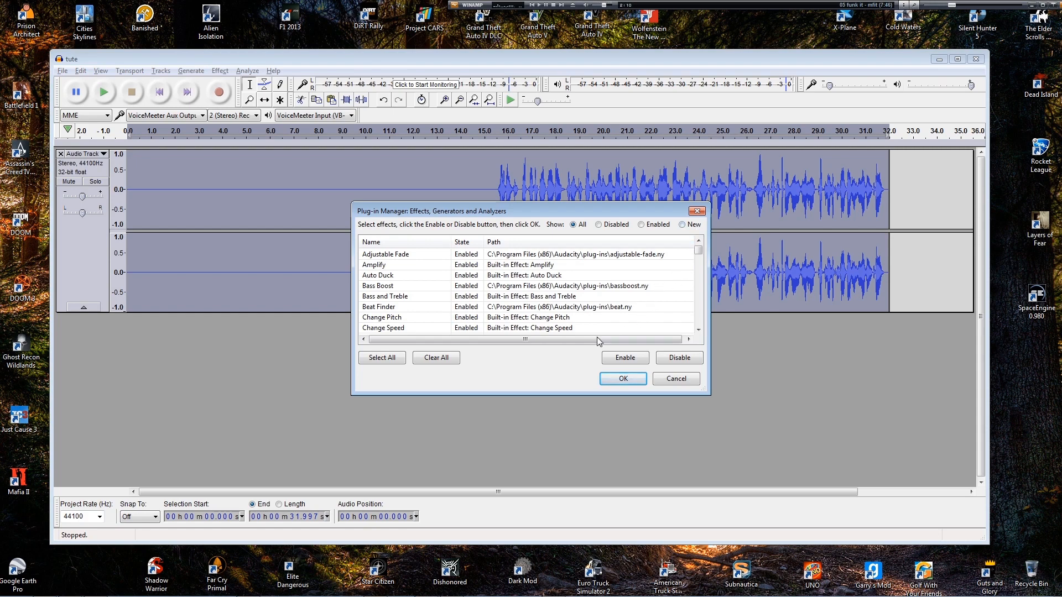
left_click(407, 285)
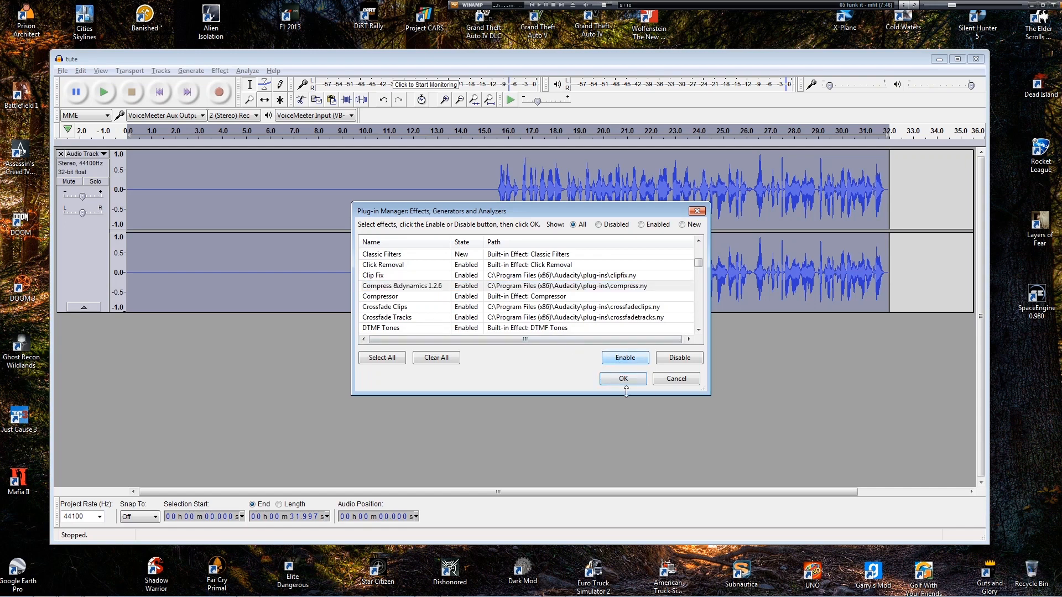
left_click(621, 378)
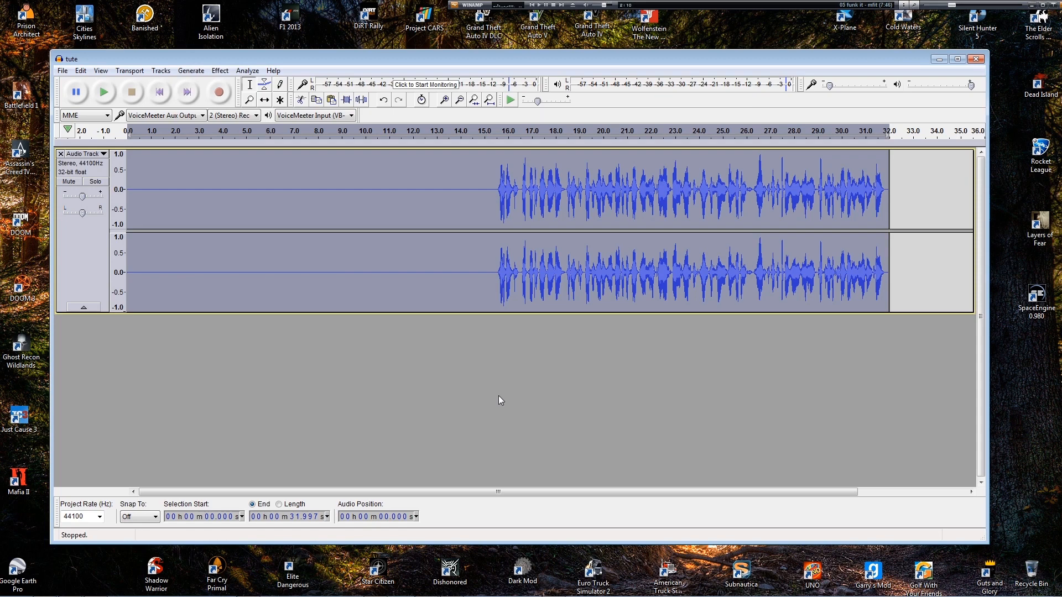
Step: Load compress.ny from C:\Program Files (x86)\Audacity\Plug-Ins into the Nyquist Prompt
left_click(191, 70)
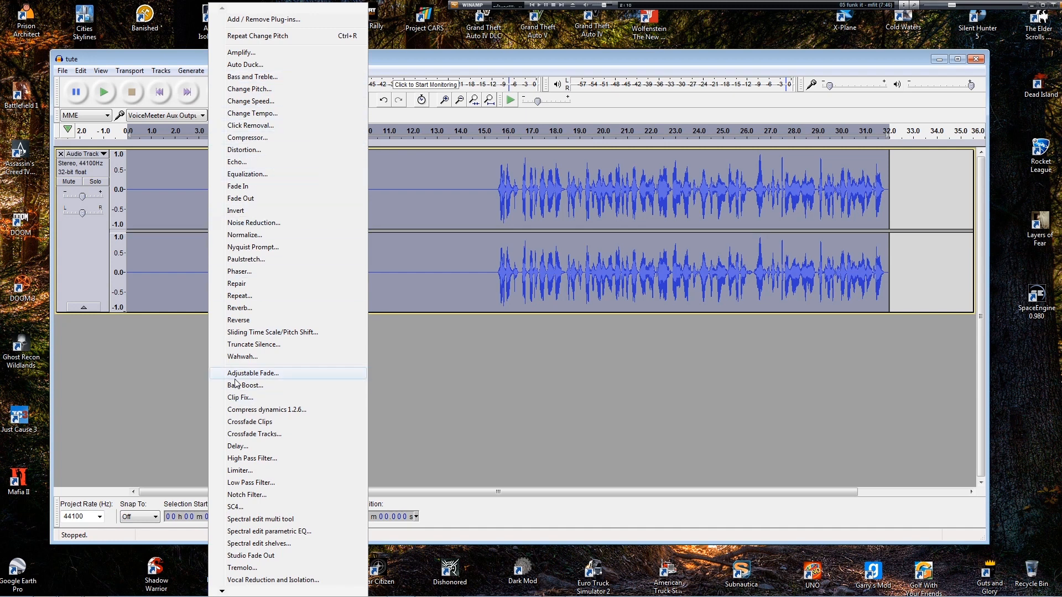
mouse_move(265, 435)
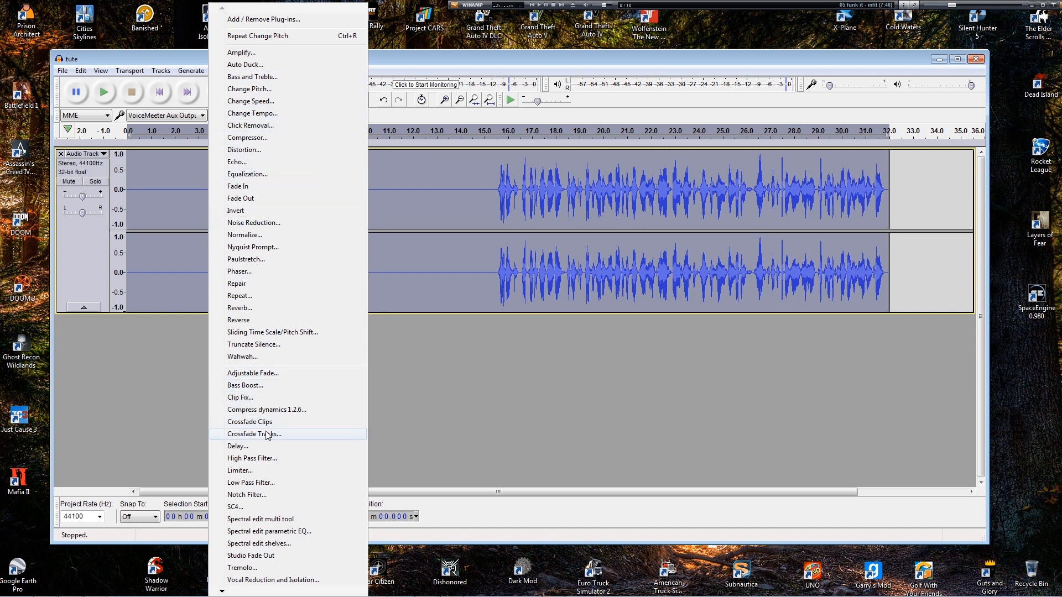
mouse_move(239, 271)
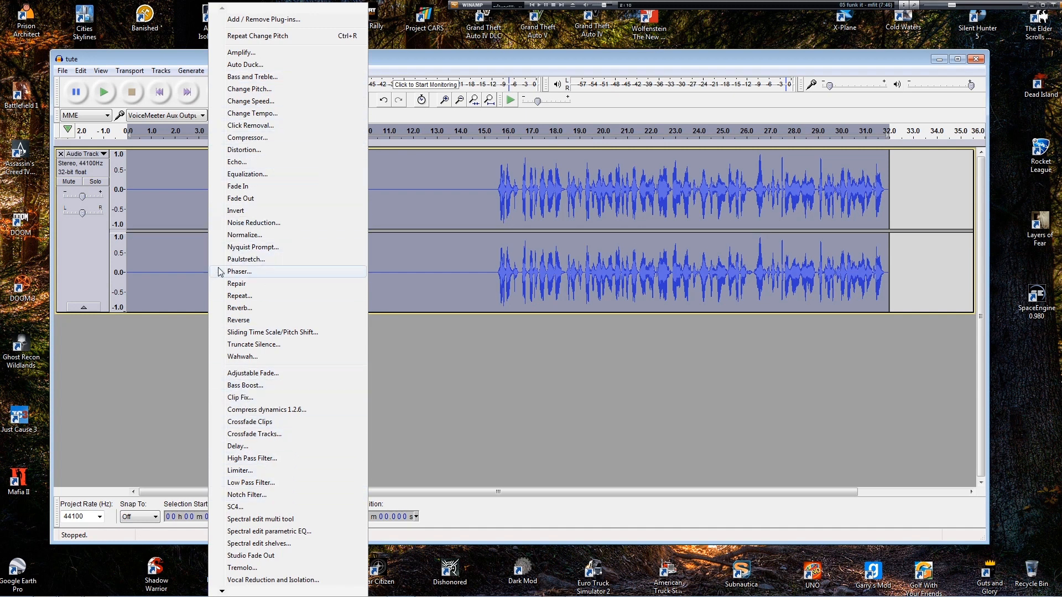
left_click(252, 246)
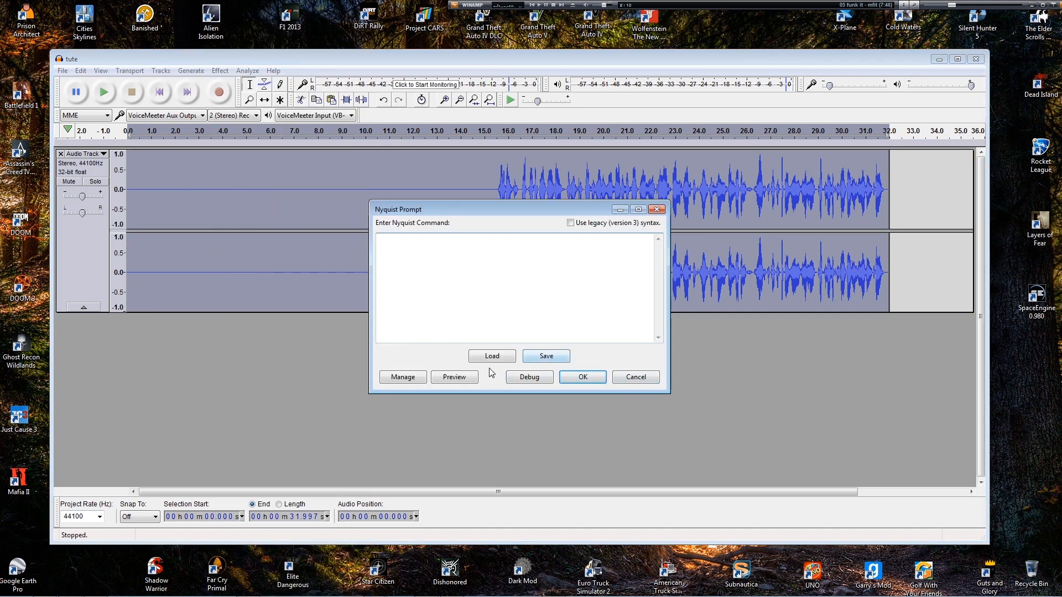
left_click(491, 355)
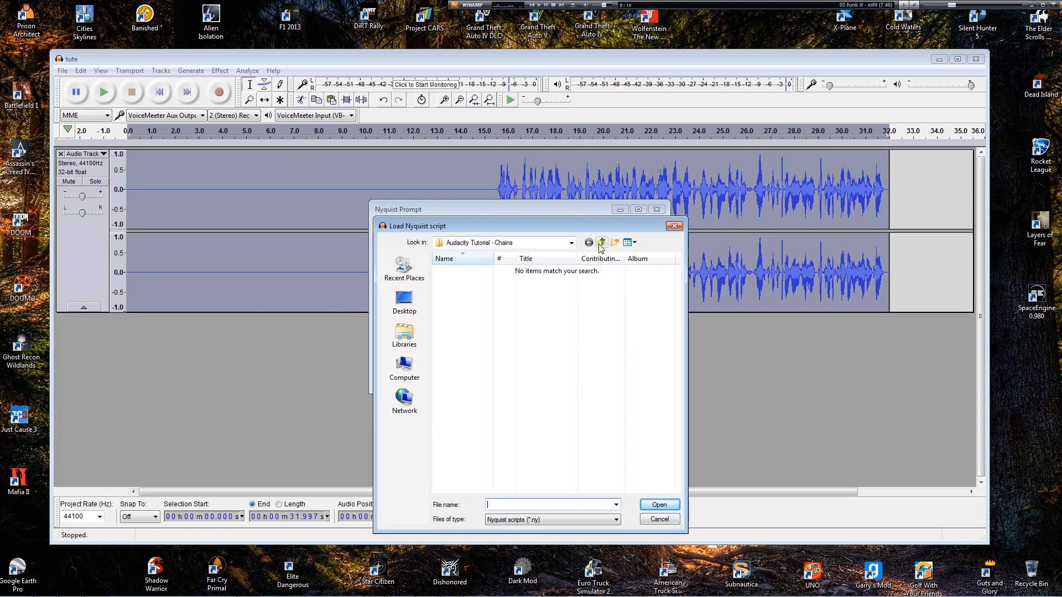
left_click(602, 242)
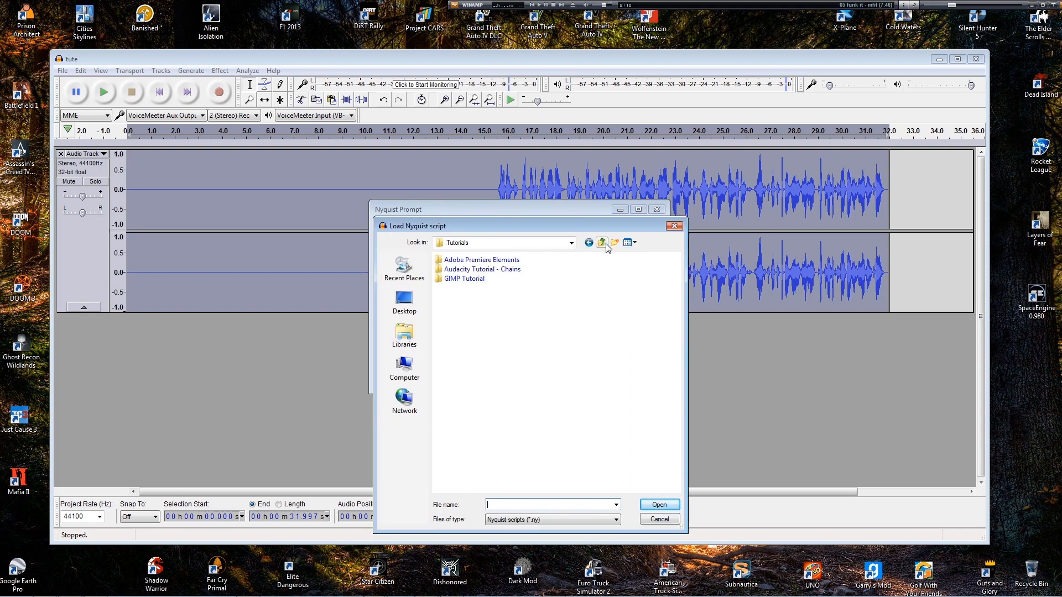
left_click(600, 243)
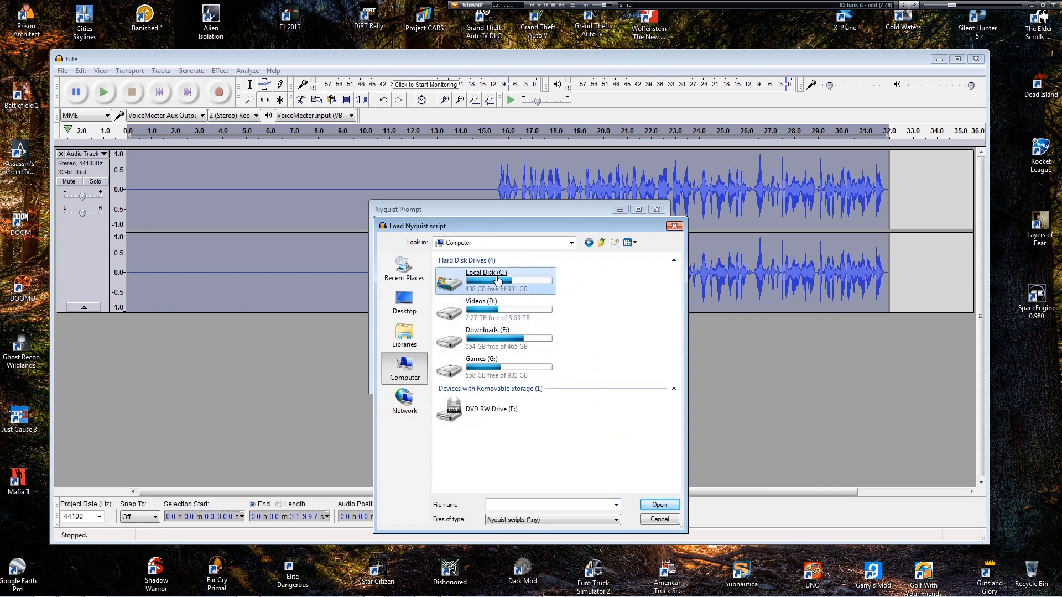
double_click(486, 277)
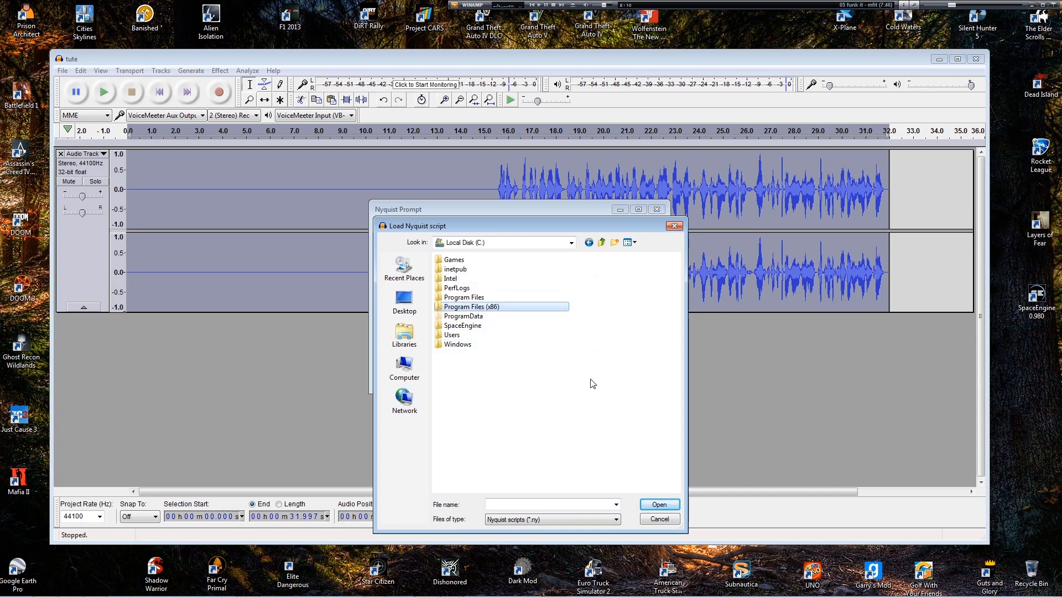
double_click(465, 297)
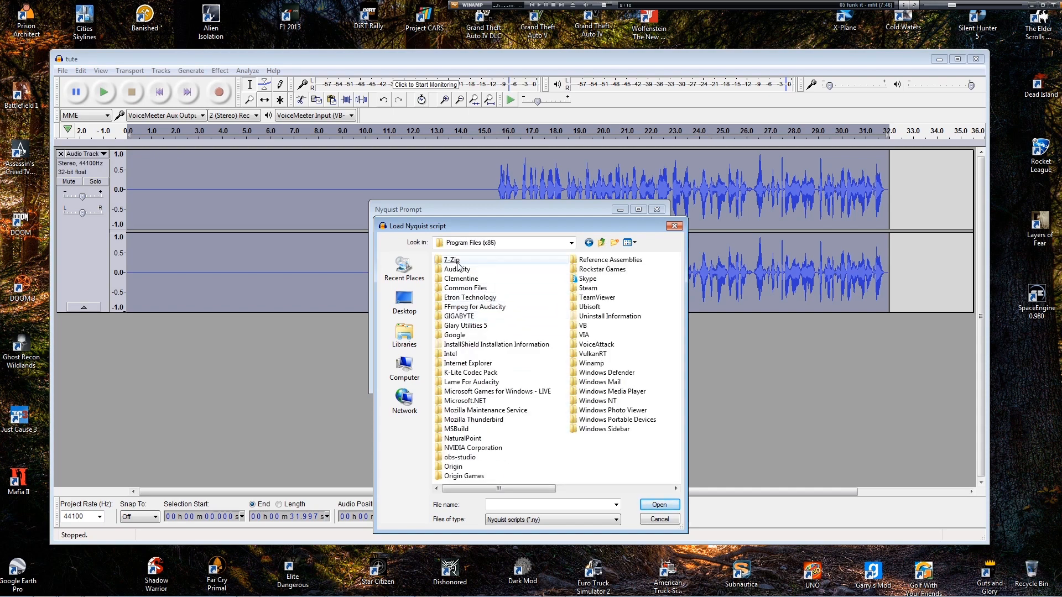
double_click(458, 269)
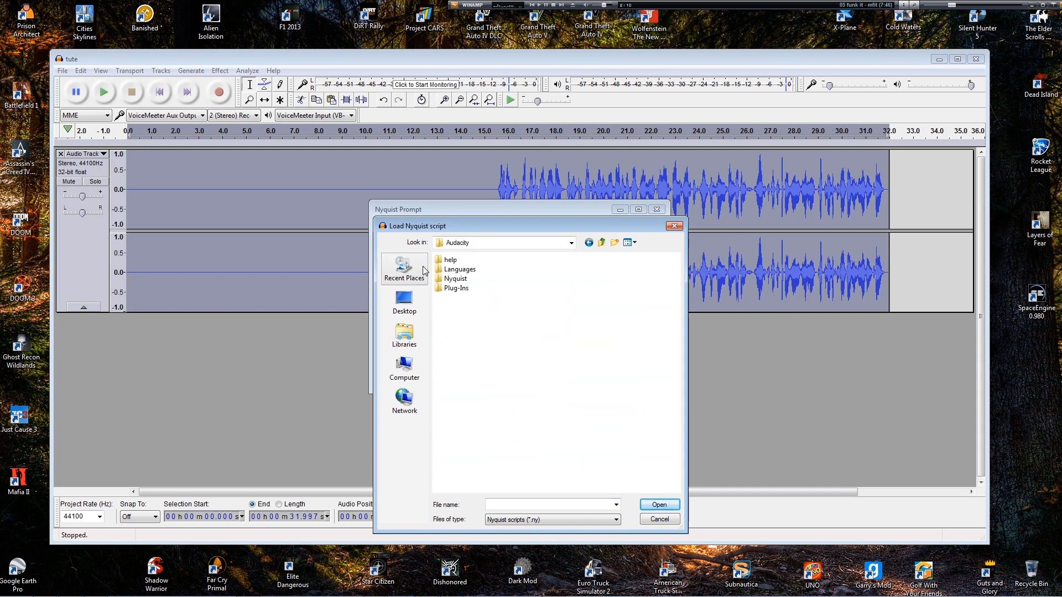
double_click(456, 288)
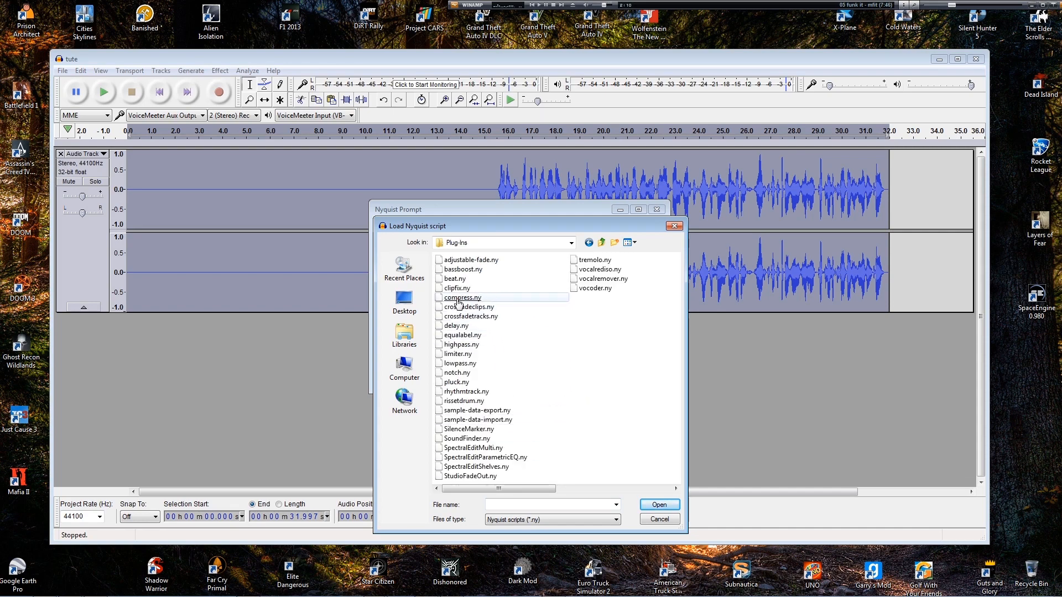
left_click(461, 297)
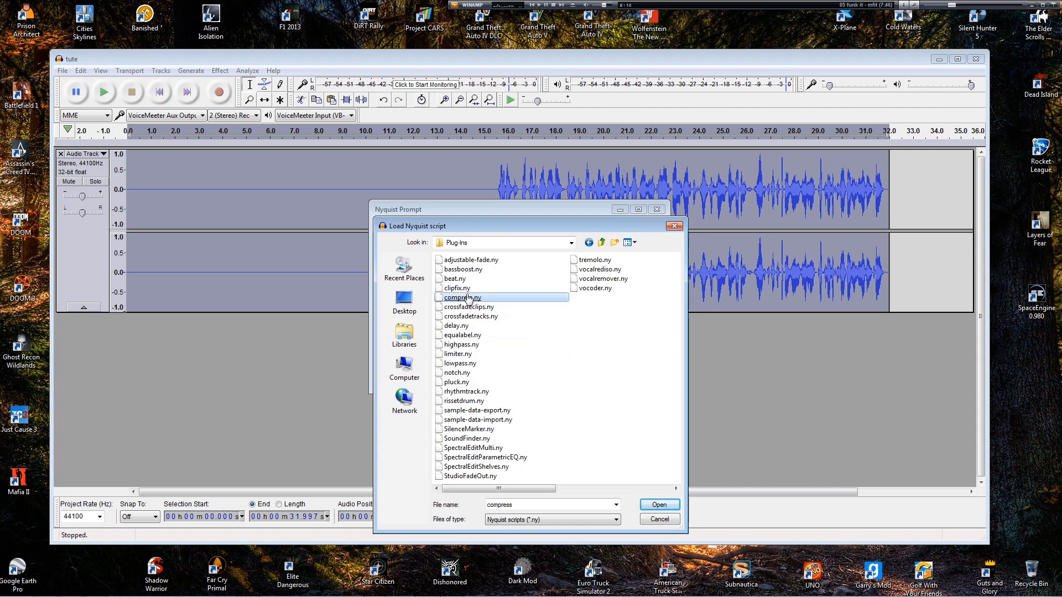
left_click(659, 504)
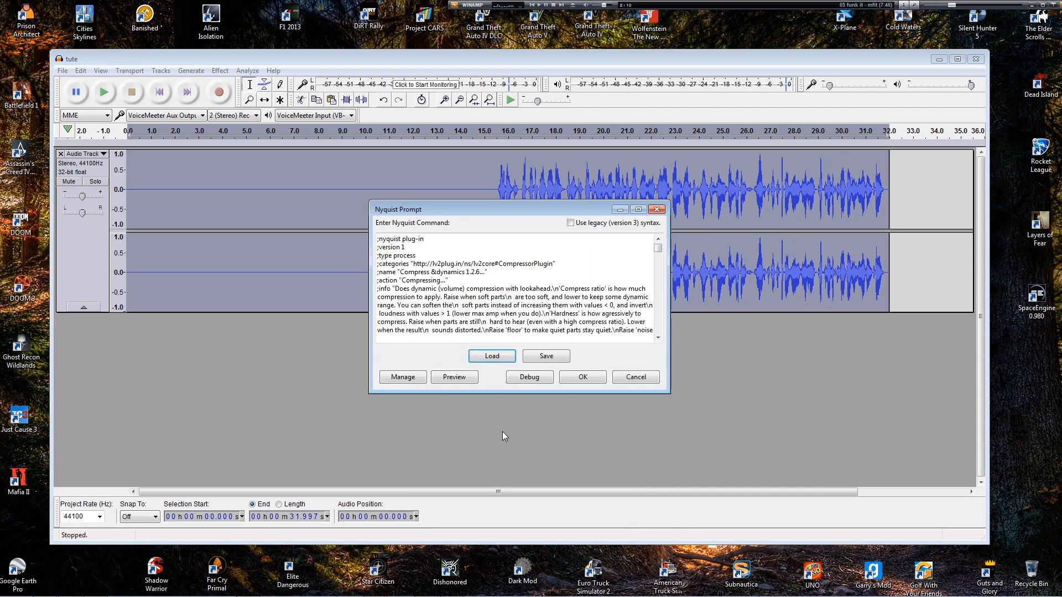
Step: Run the loaded script to view Compress &dynamics 1.2.6 settings, then cancel without applying
left_click(490, 355)
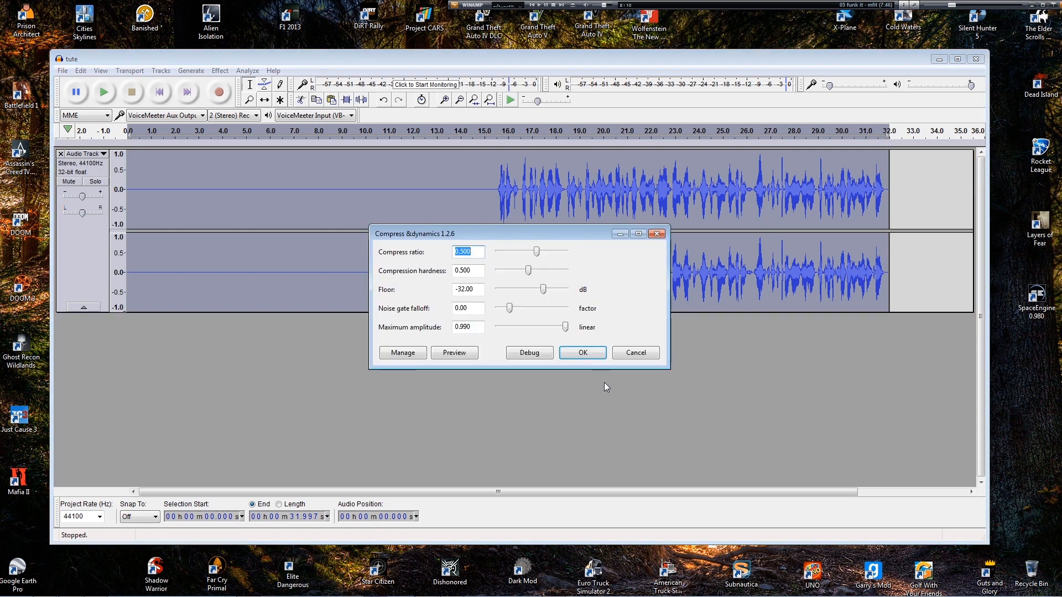
mouse_move(591, 397)
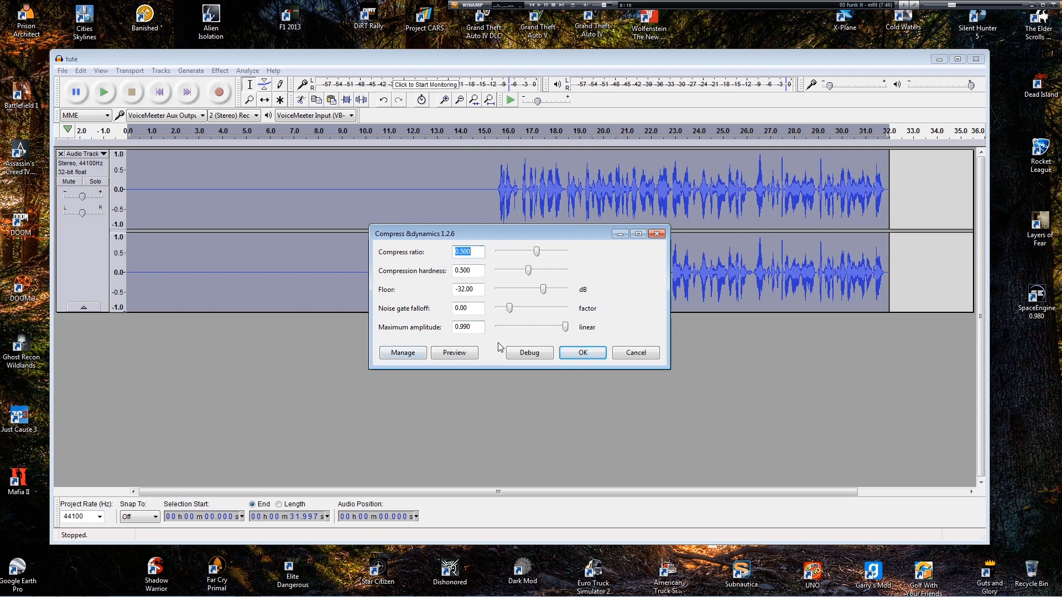
left_click(581, 352)
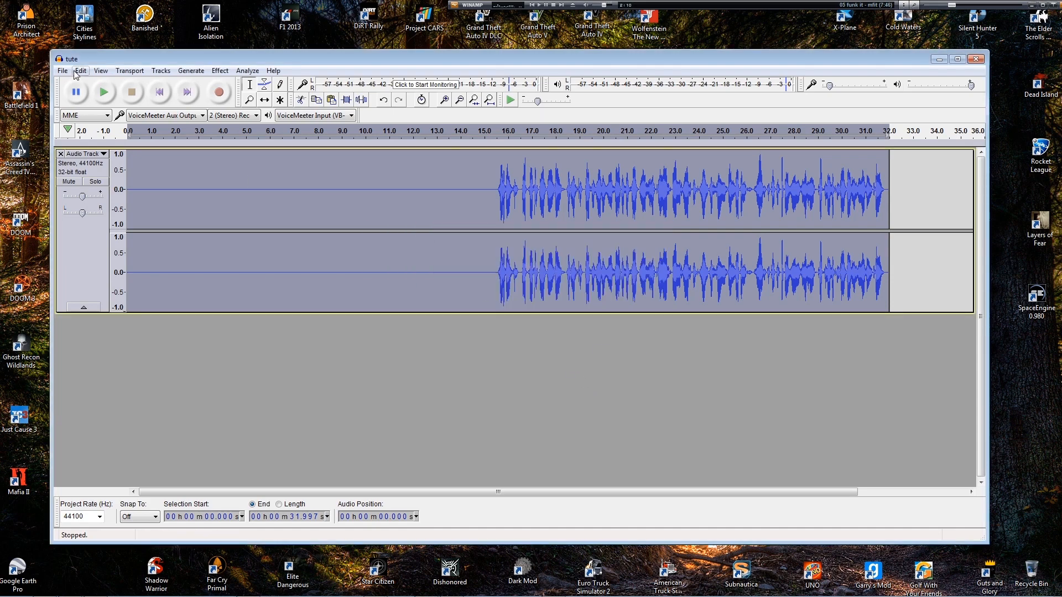
left_click(63, 70)
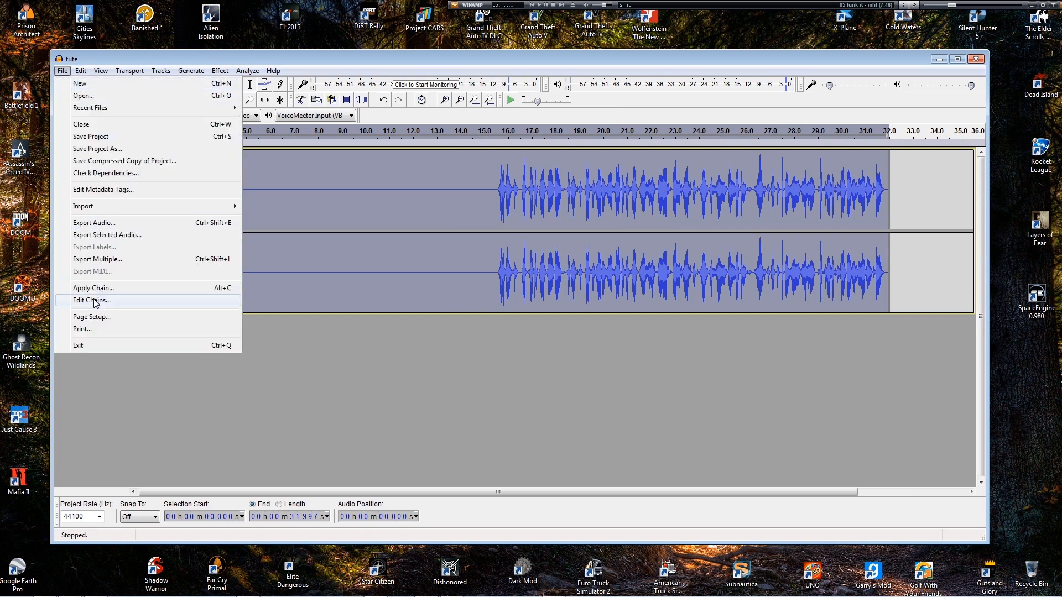
left_click(90, 299)
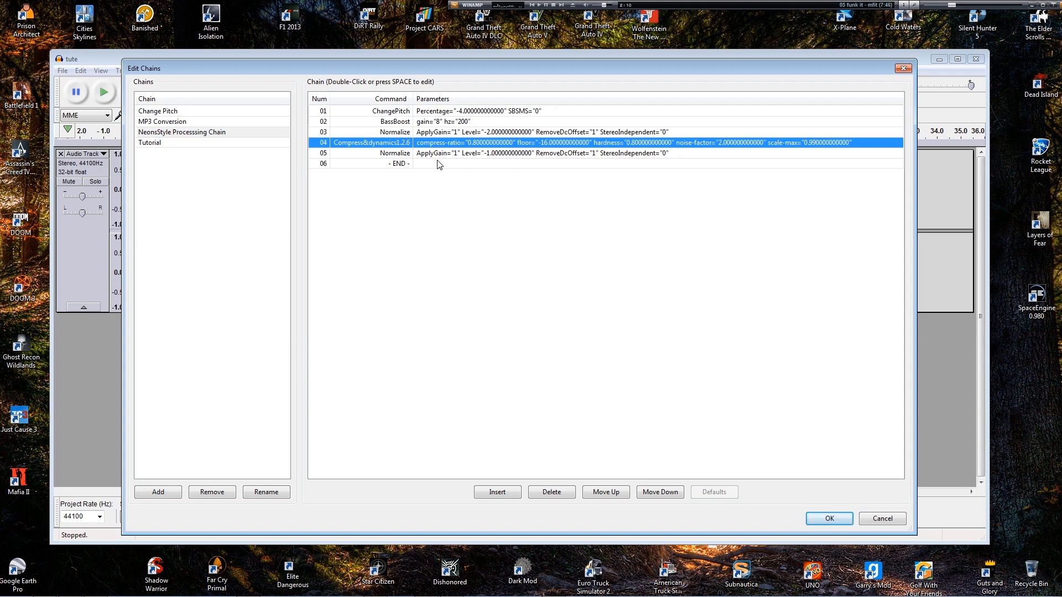
mouse_move(648, 291)
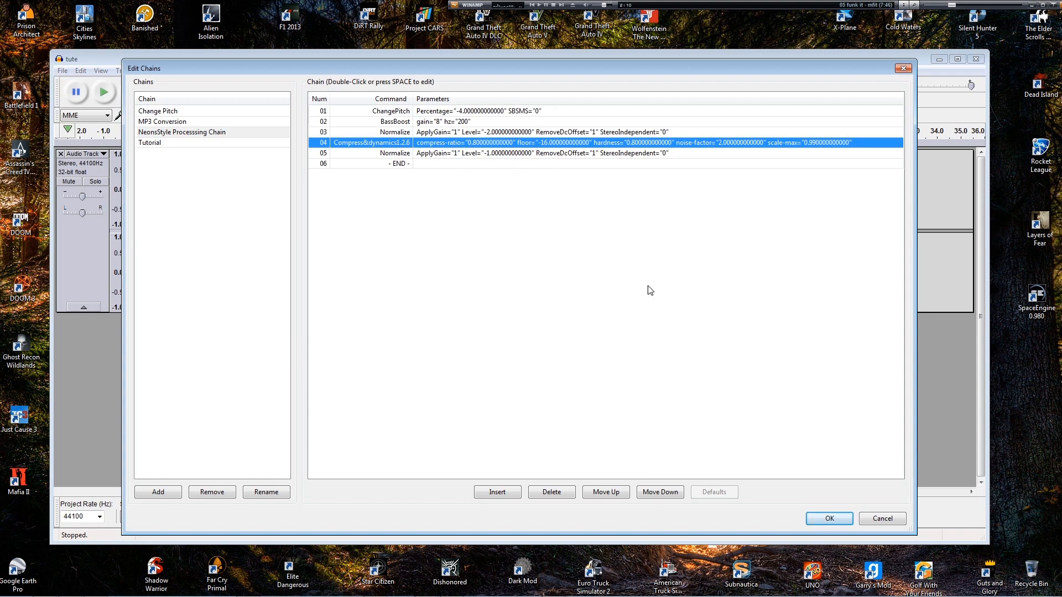
left_click(828, 518)
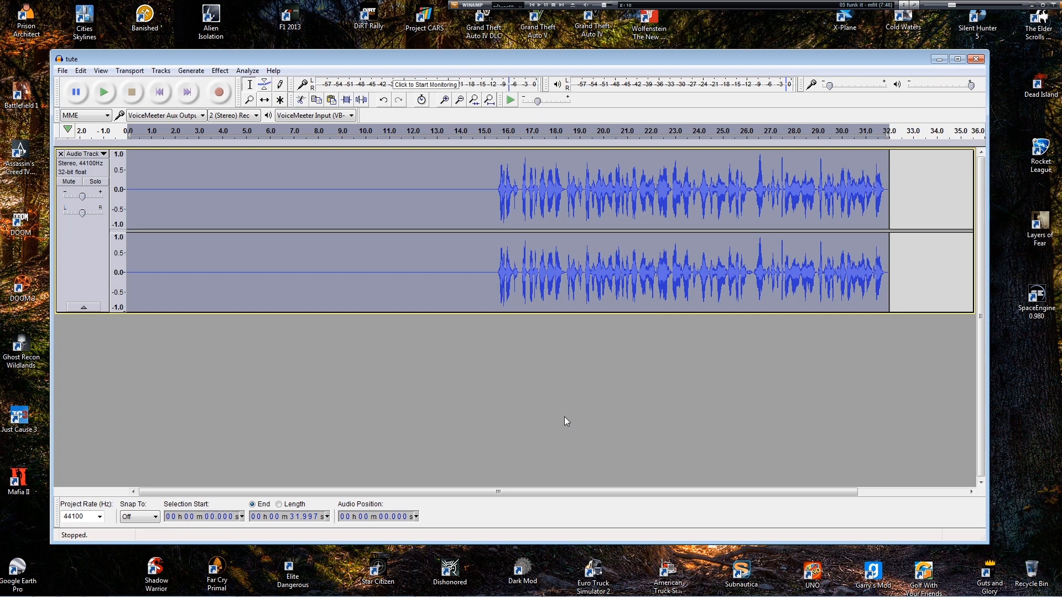
left_click(491, 192)
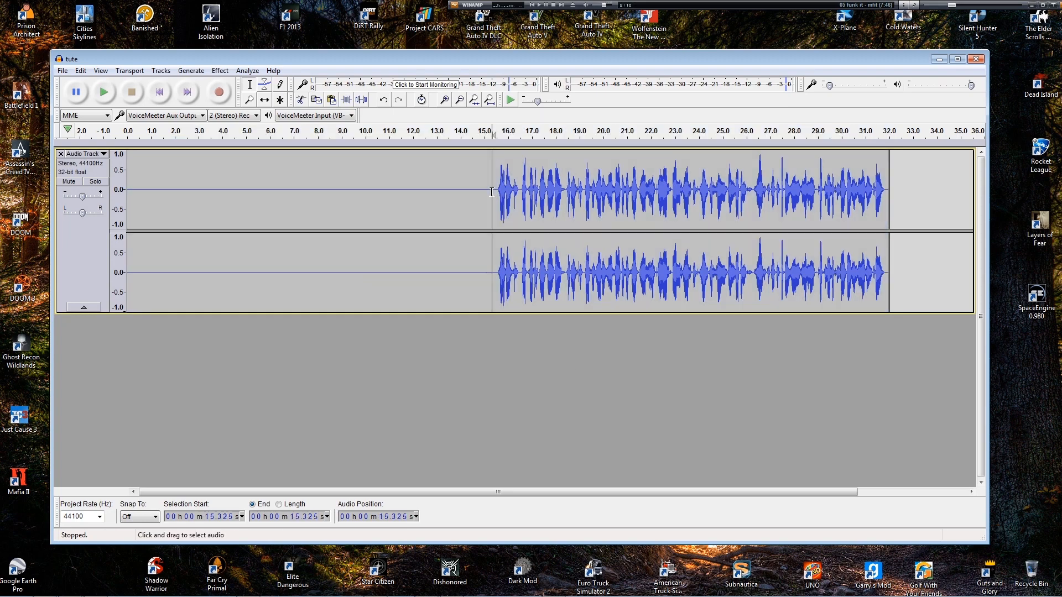